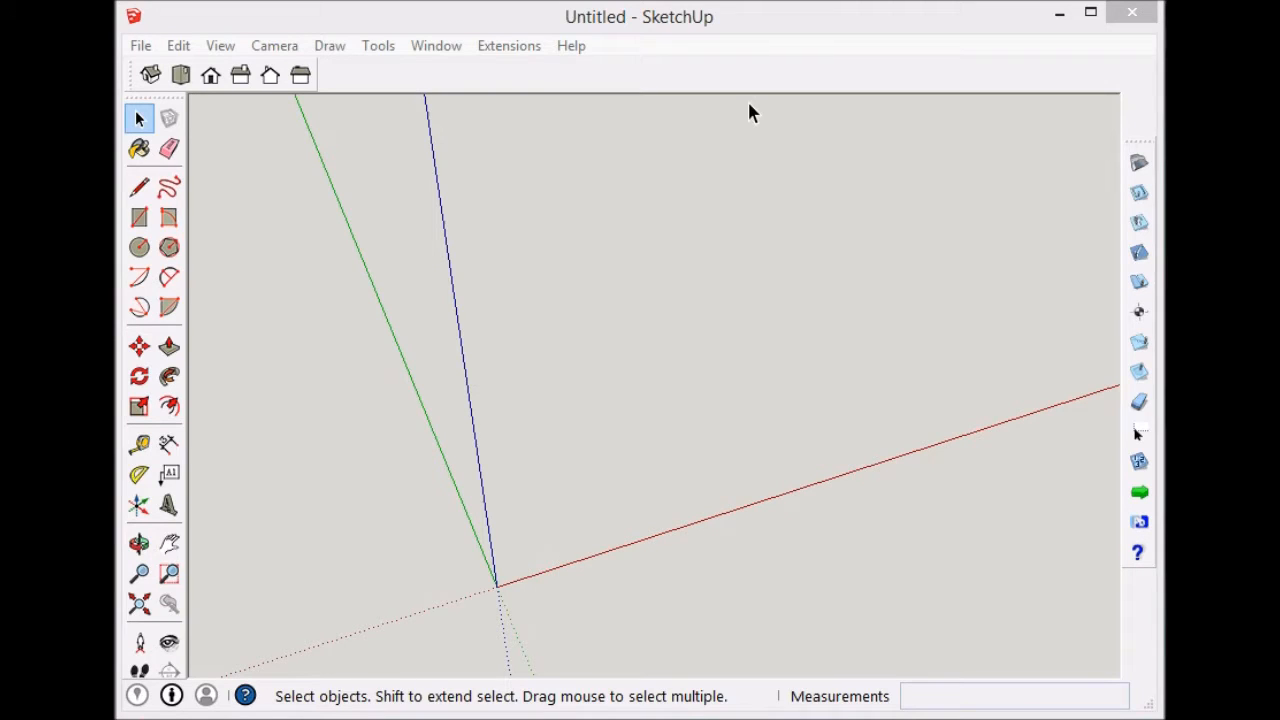
mouse_move(758, 152)
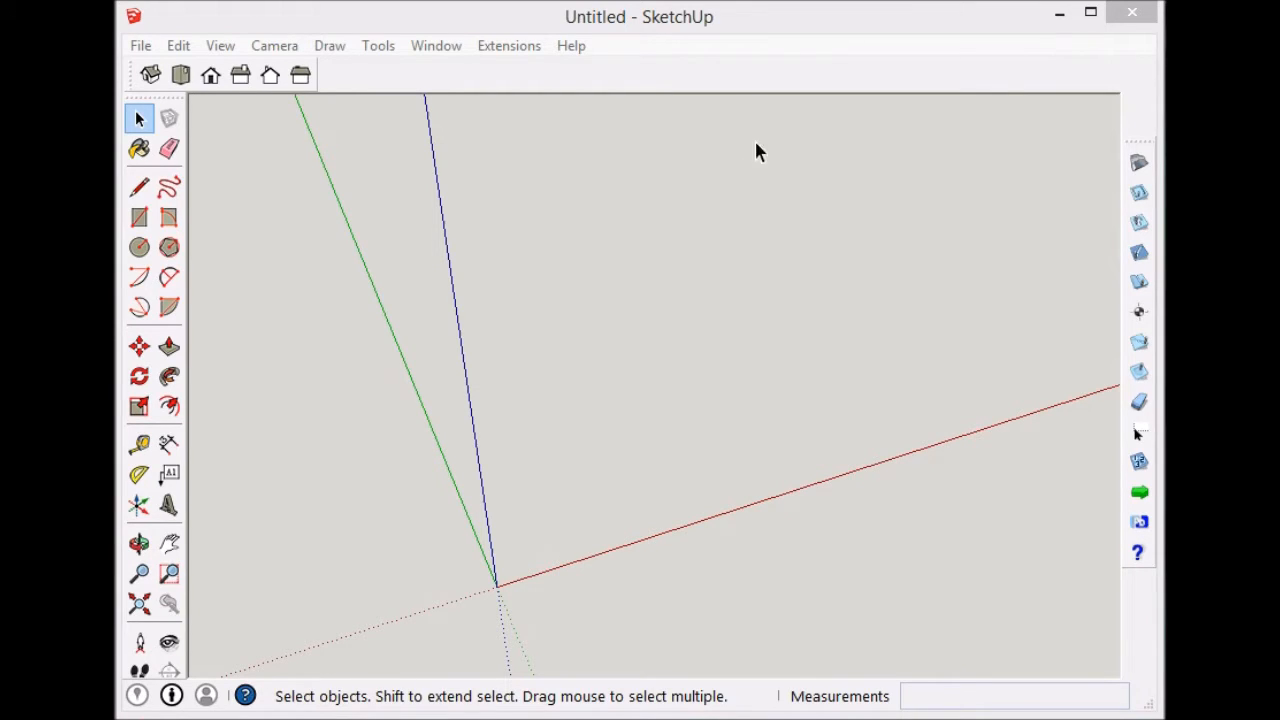
Switch to Top view and add a Tape Measure guide above the red axis.
click(181, 75)
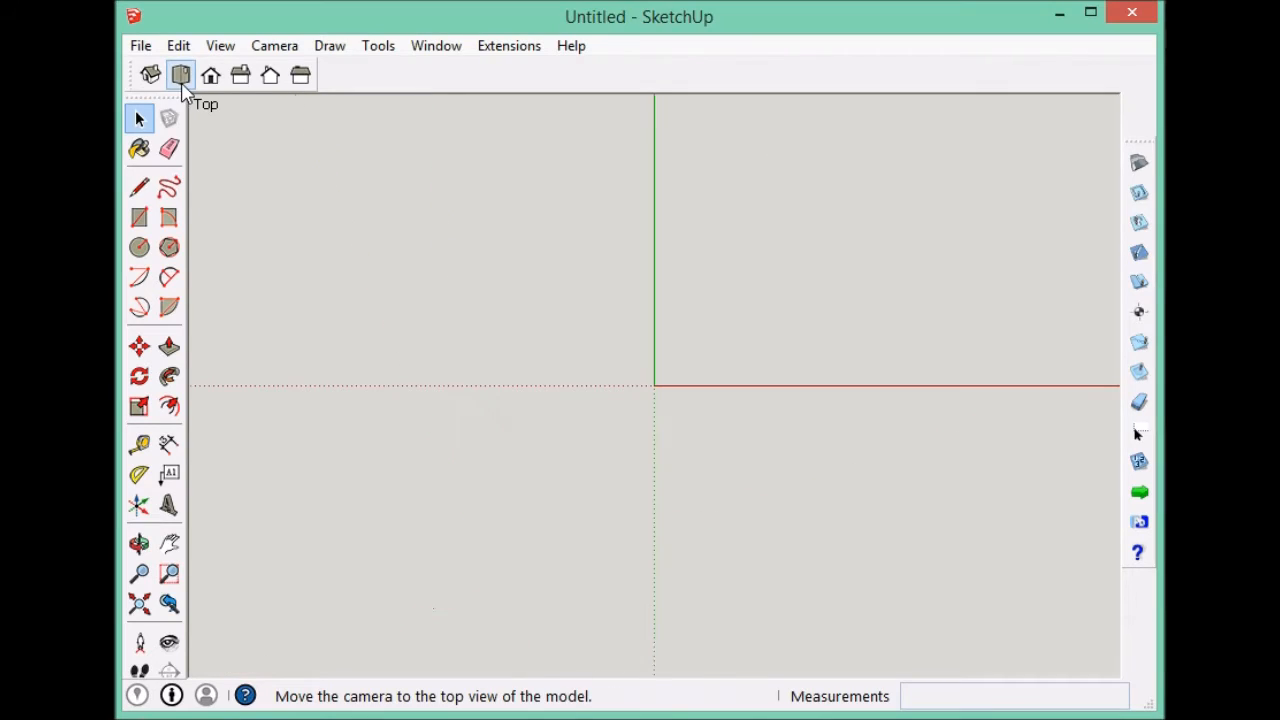
click(138, 444)
text(1)
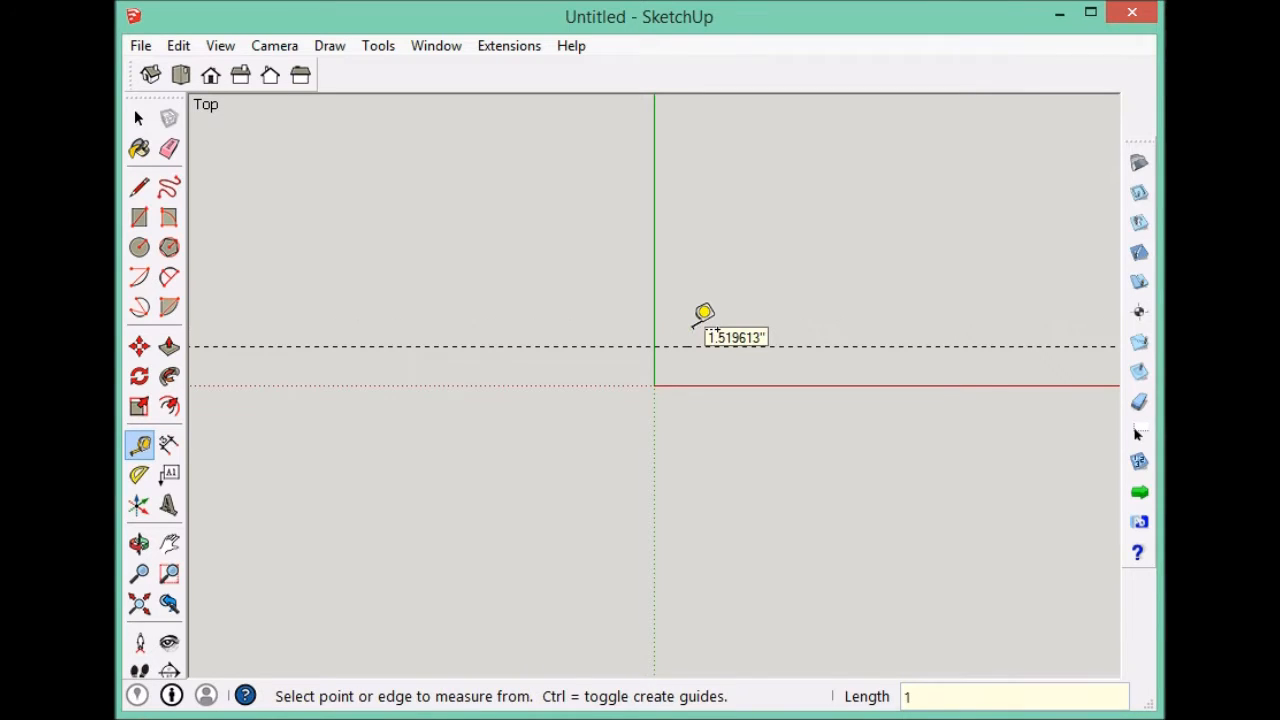
click(139, 118)
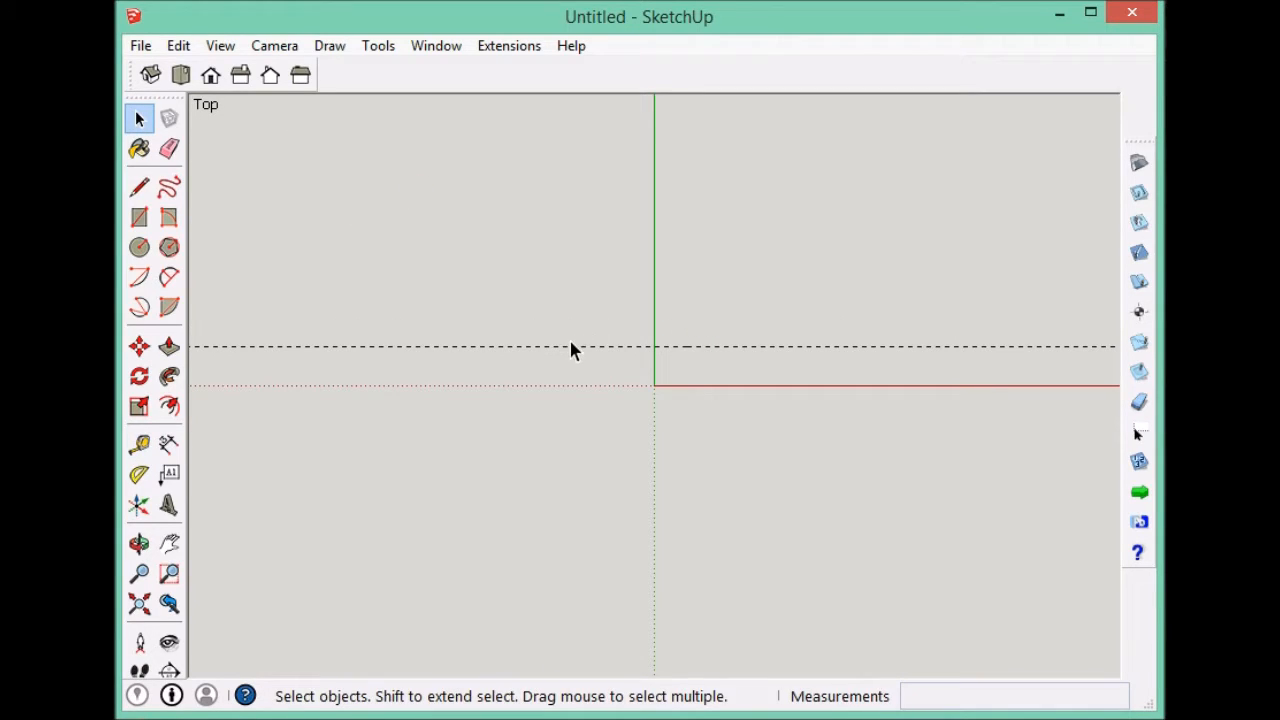
Copy the guide upward 1 inch, repeated x4, giving five parallel guides.
click(139, 346)
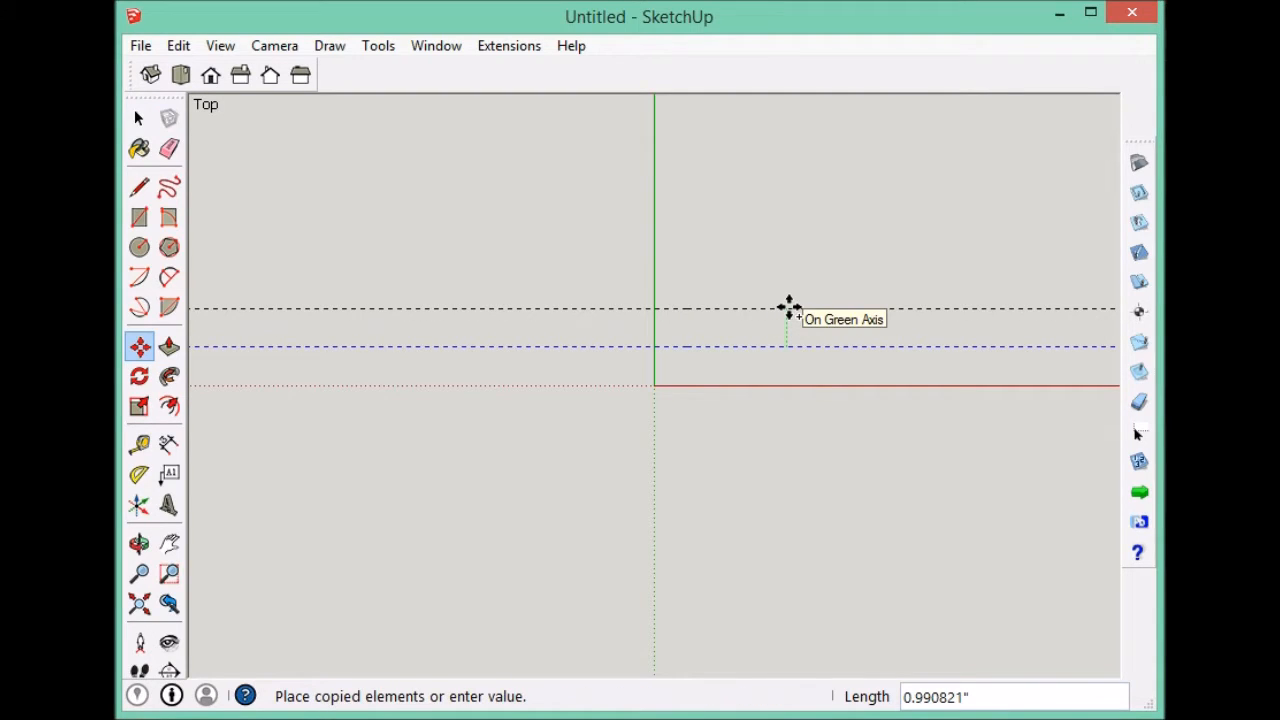
text(1)
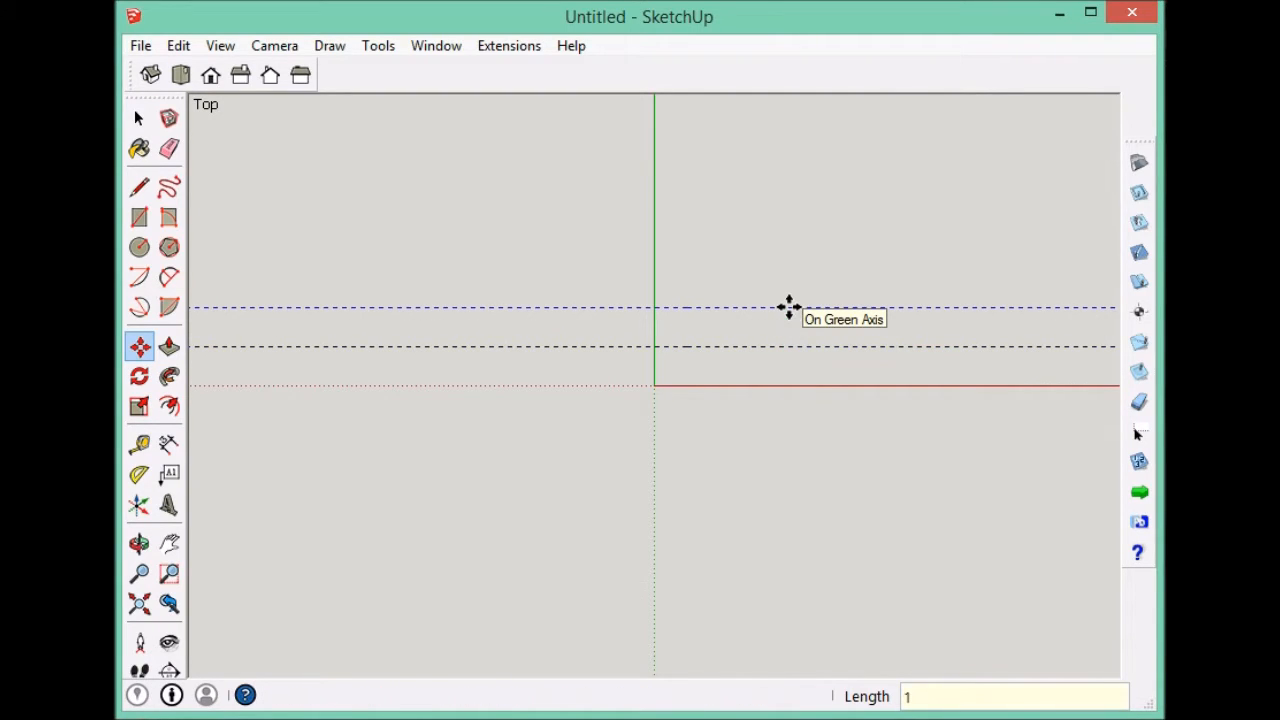
text(x4)
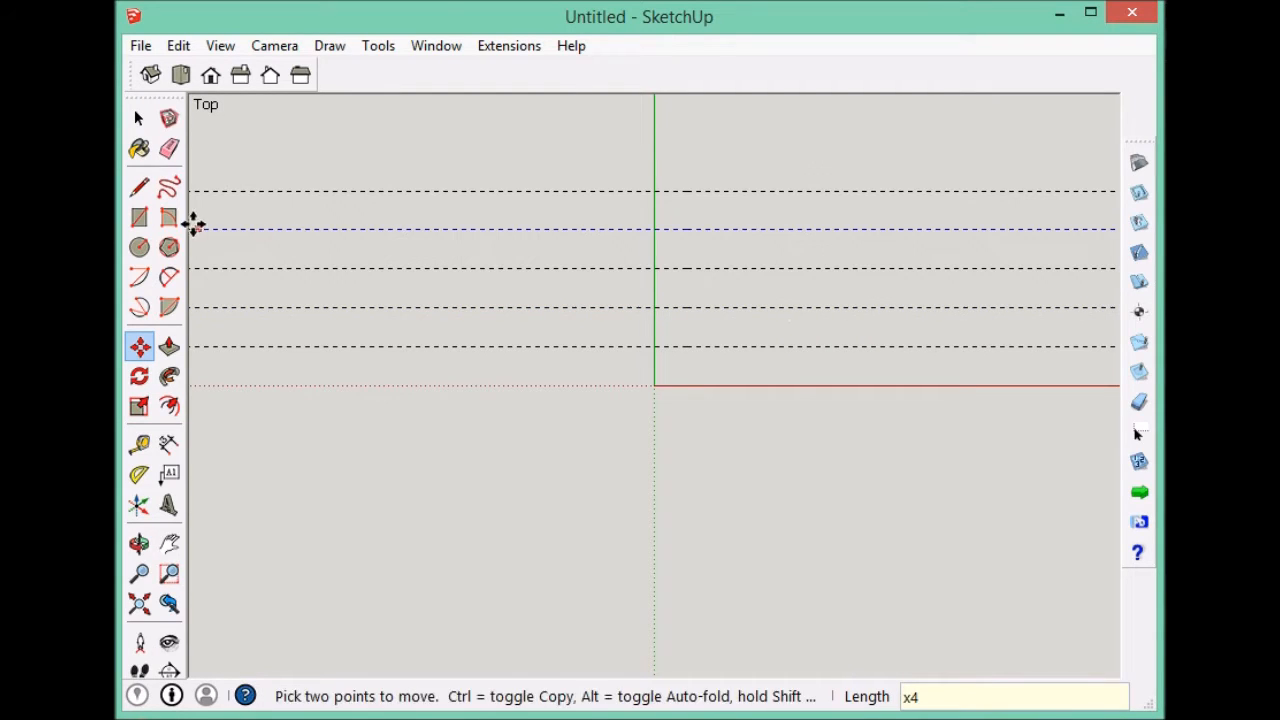
Create two Tape Measure guides parallel to the green axis, one further right than the other.
click(139, 188)
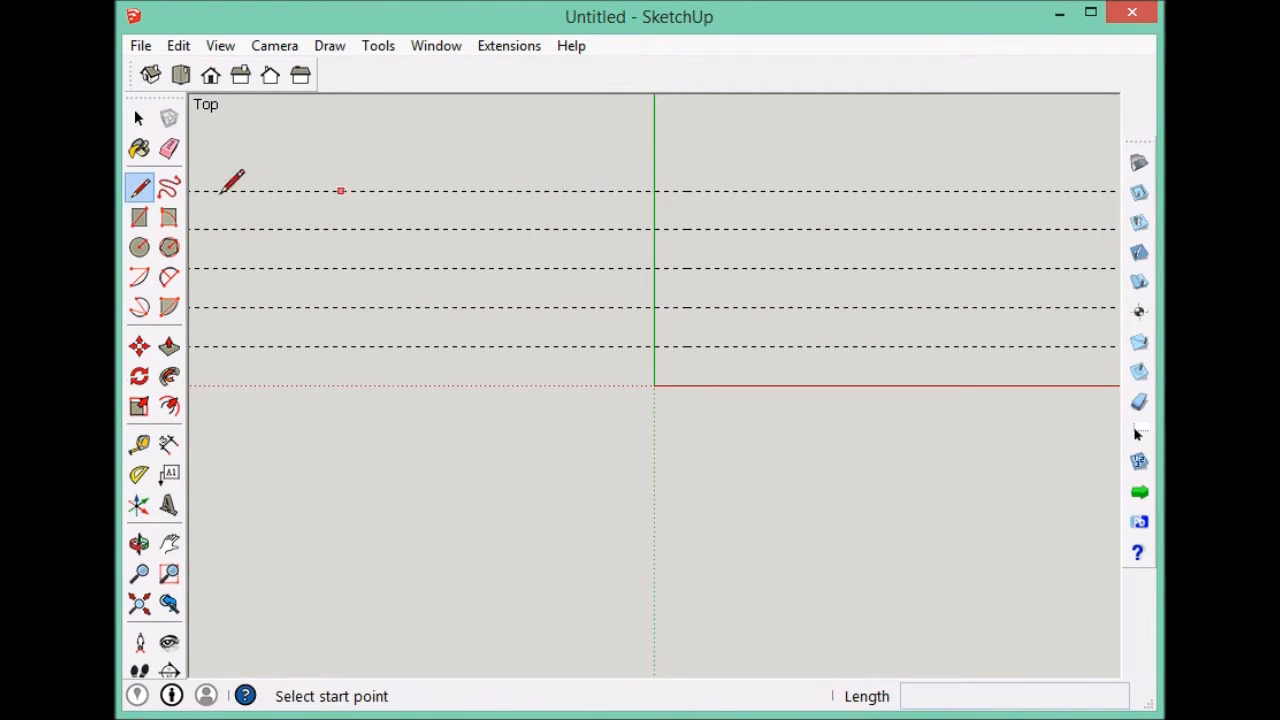
click(139, 407)
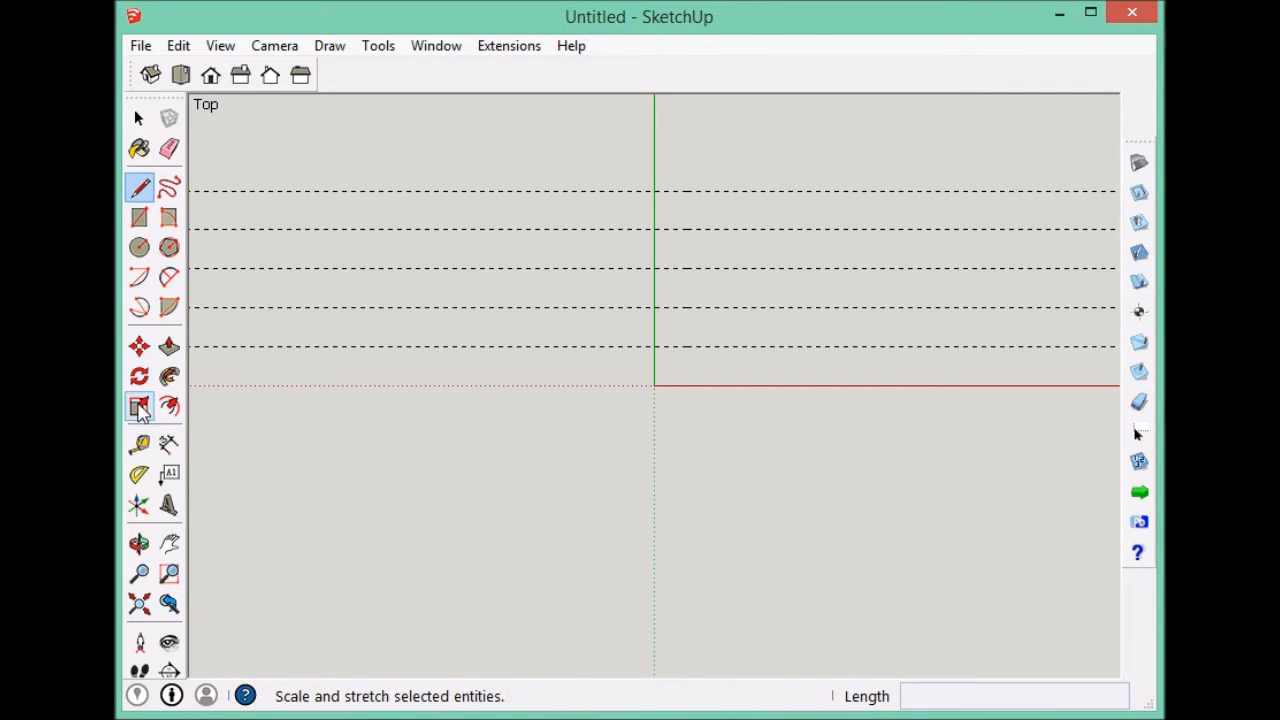
click(139, 443)
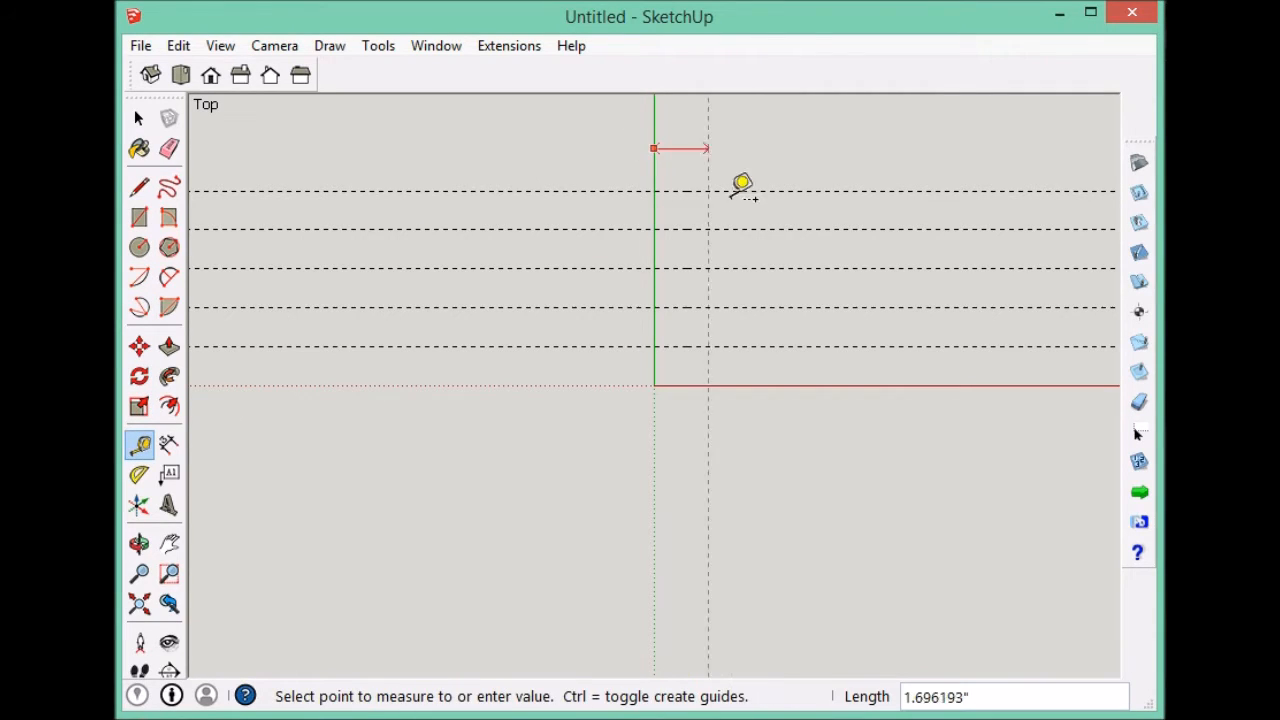
mouse_move(957, 205)
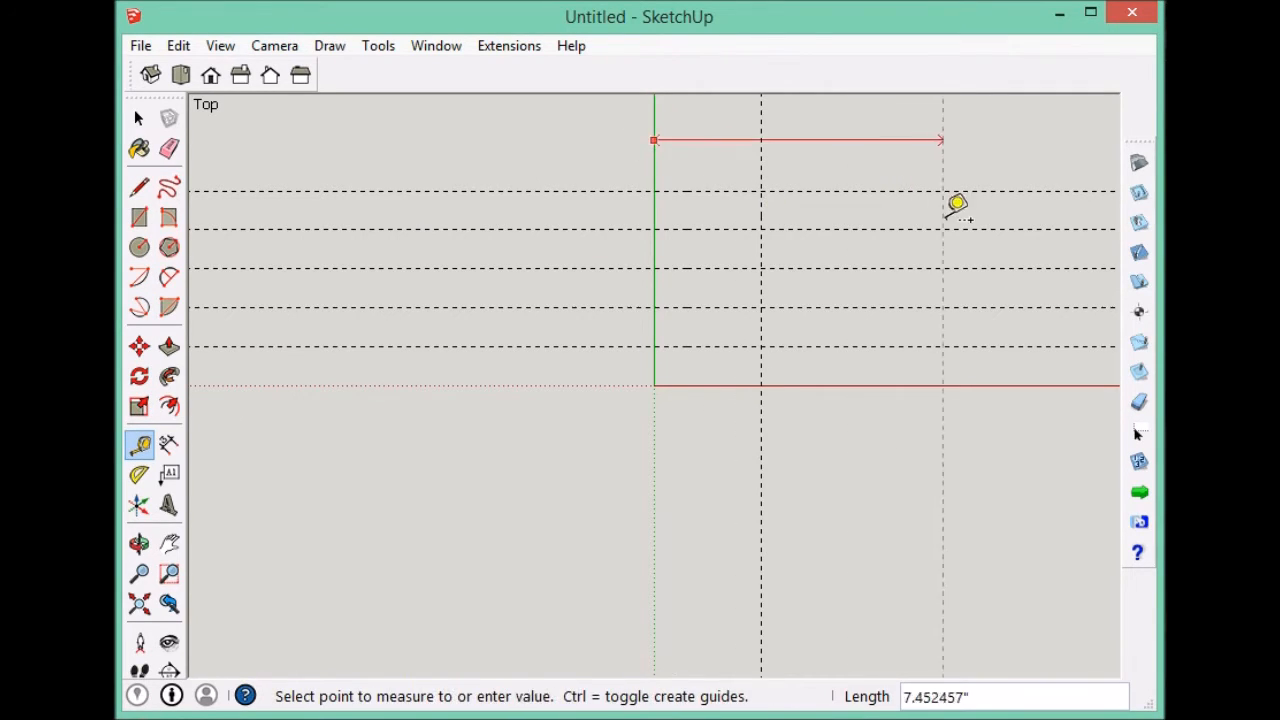
click(168, 247)
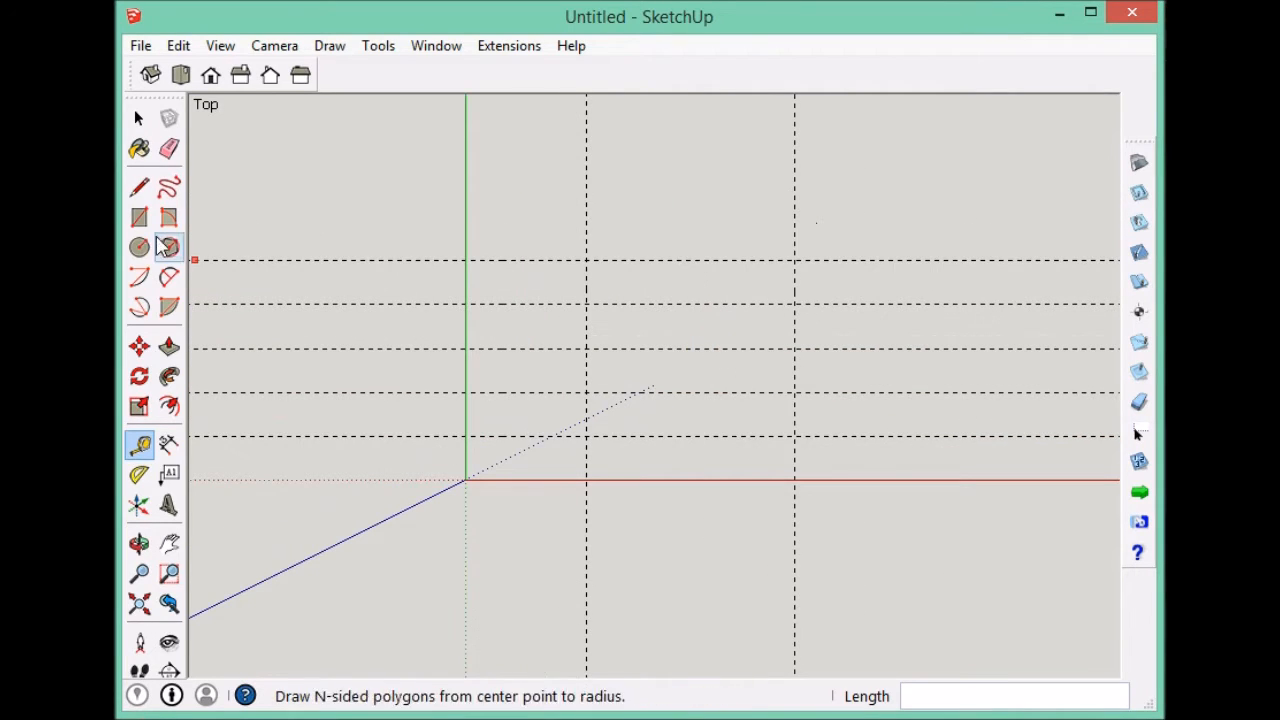
Draw a 2-inch-radius circle on the right guide and a smaller circle on the left guide.
click(139, 247)
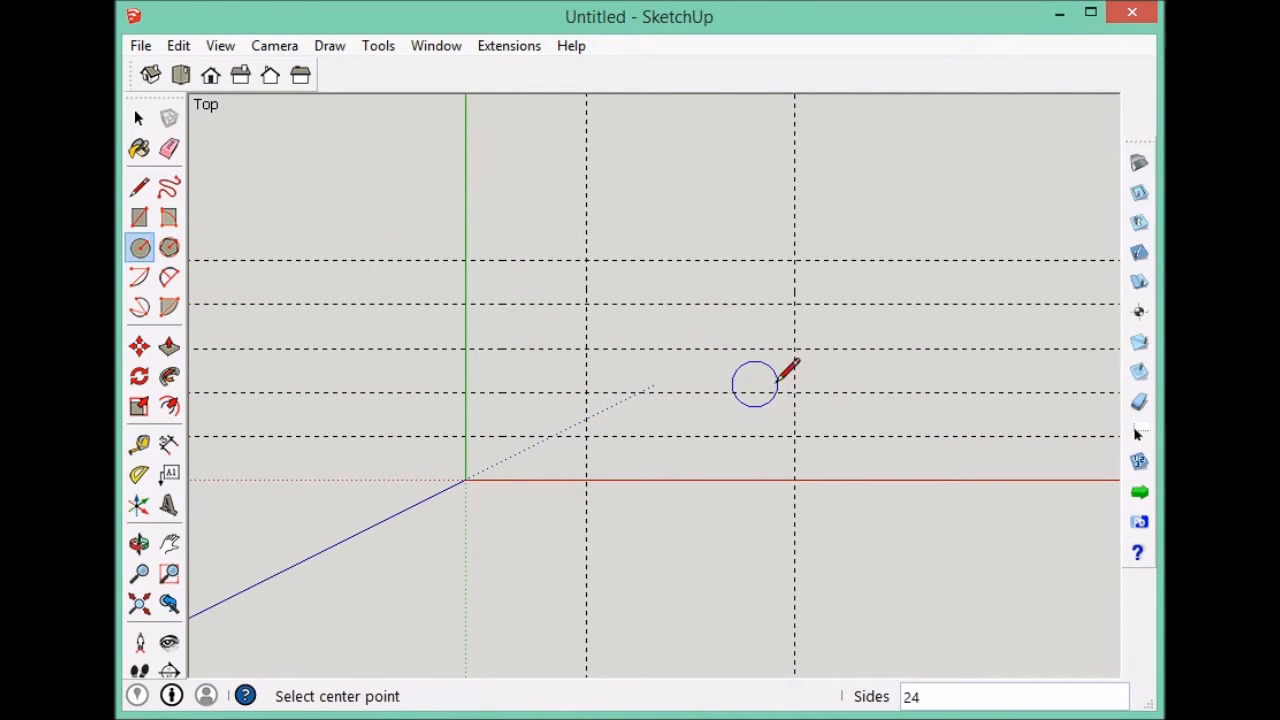
mouse_move(883, 348)
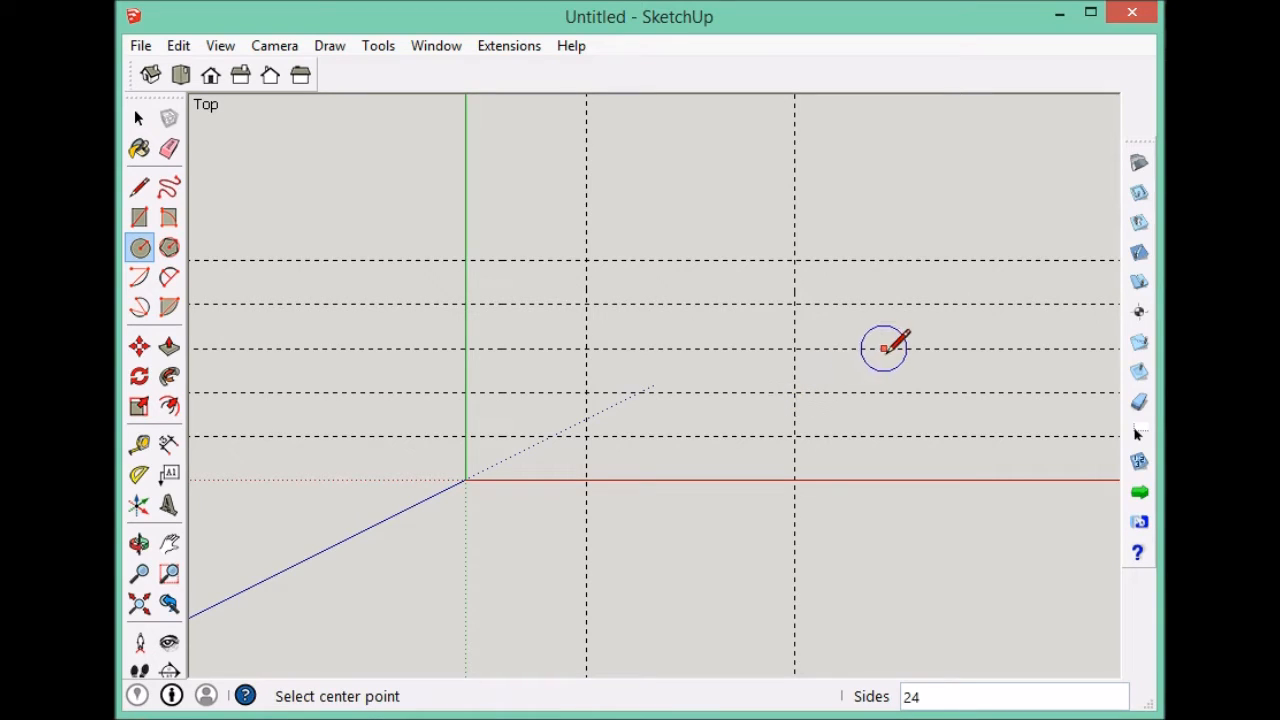
mouse_move(838, 333)
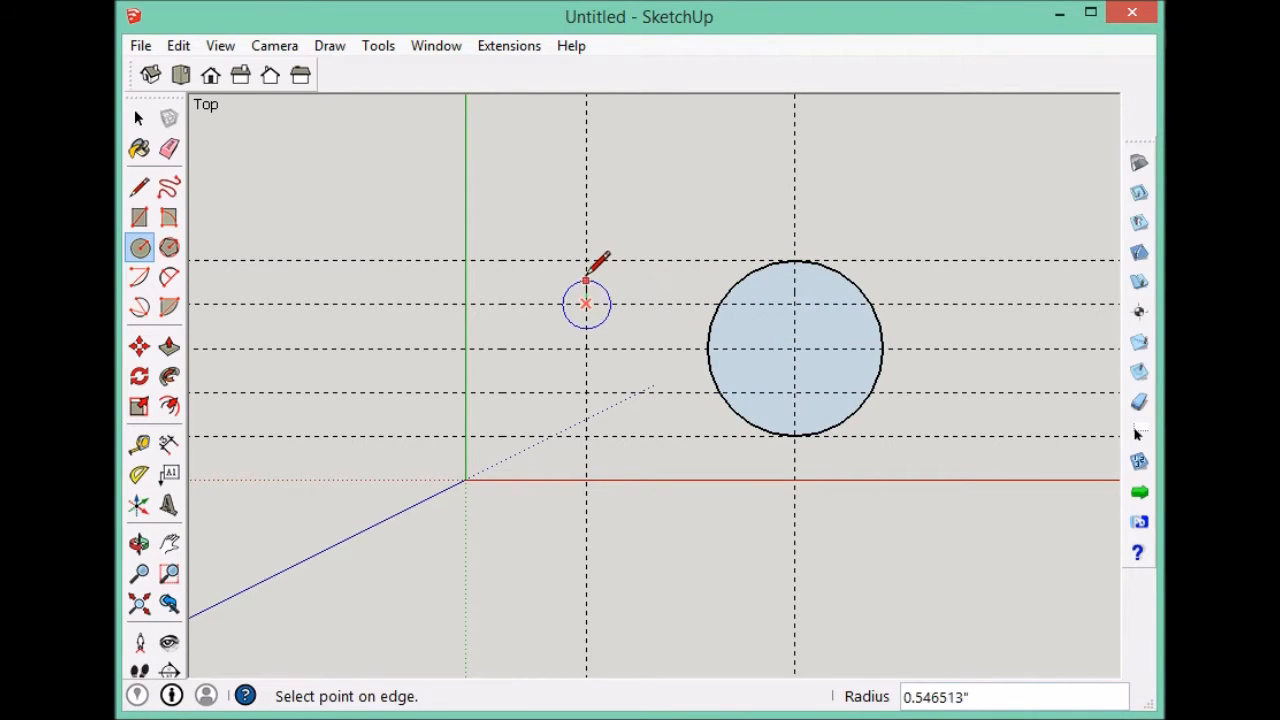
click(586, 303)
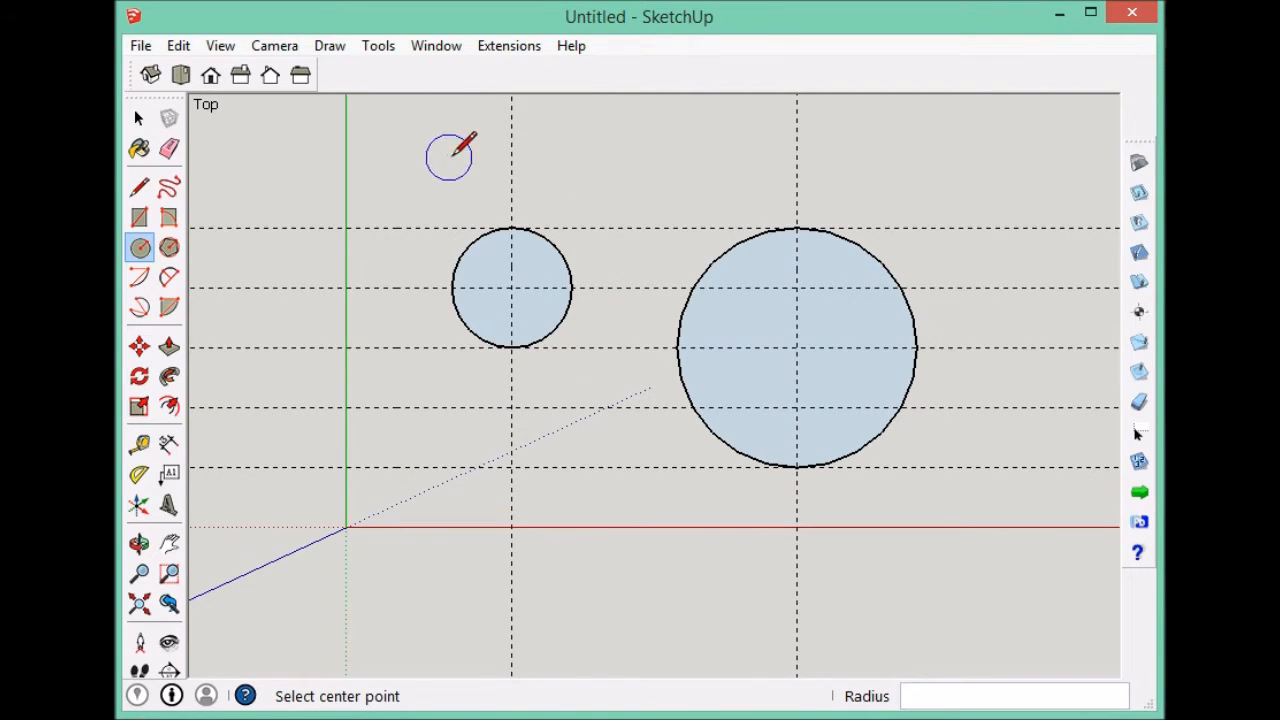
click(138, 118)
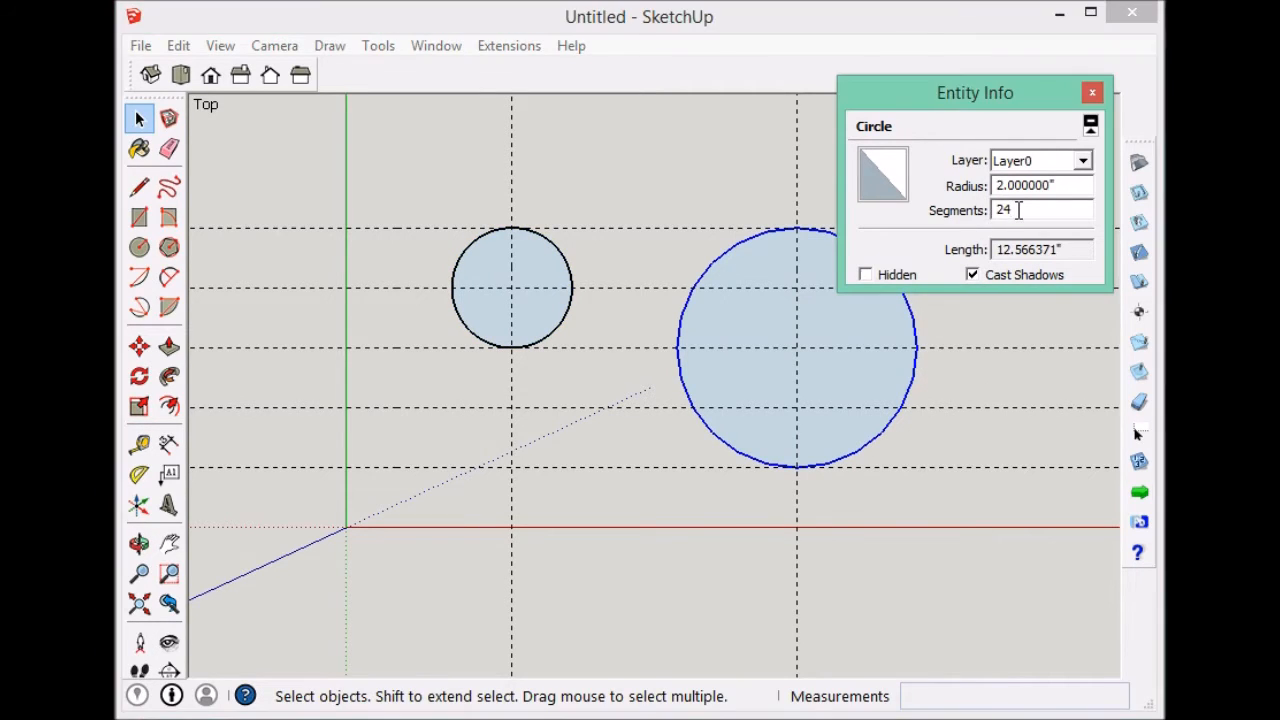
text(0)
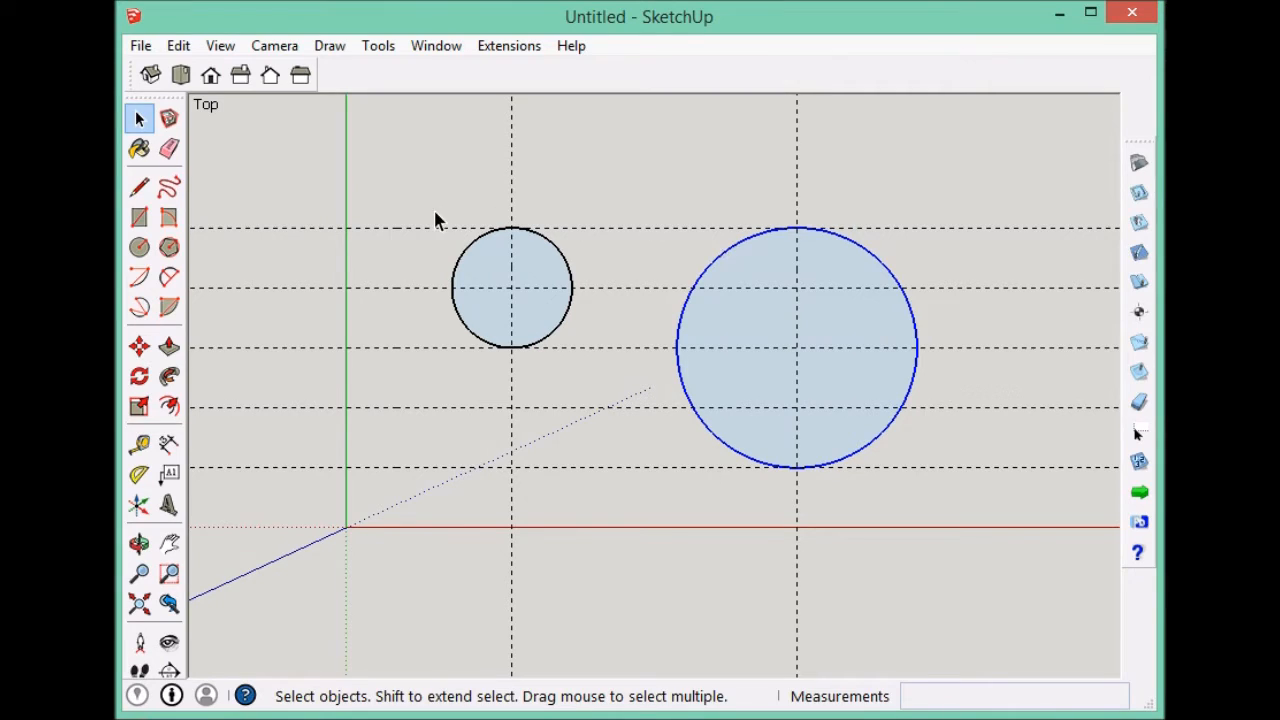
Split the small circle with a vertical line, then erase its right half, line and face.
click(511, 287)
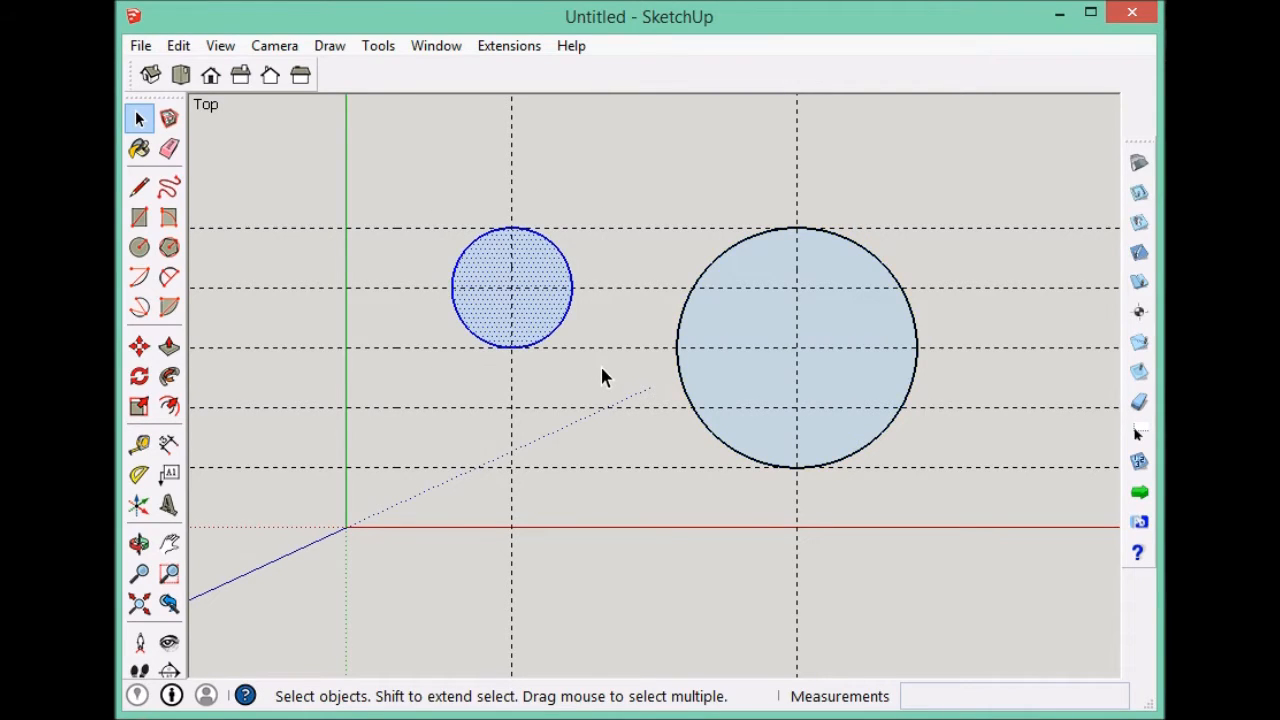
click(139, 188)
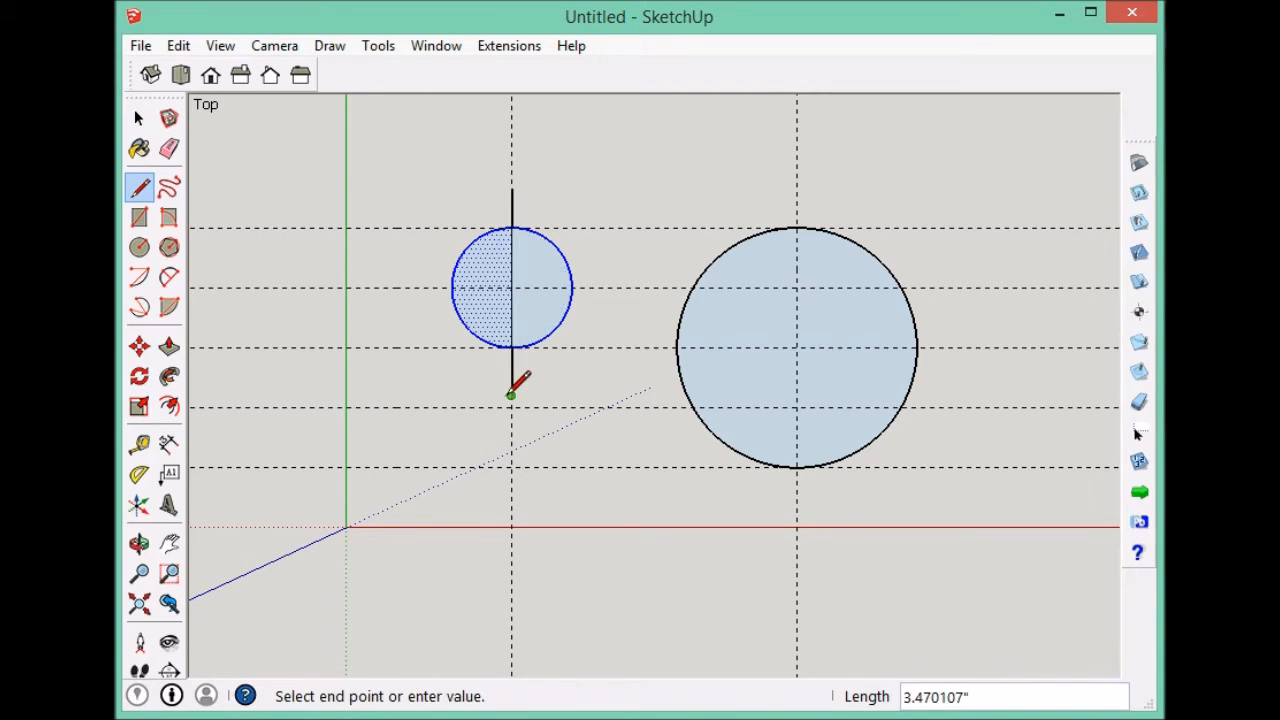
click(169, 148)
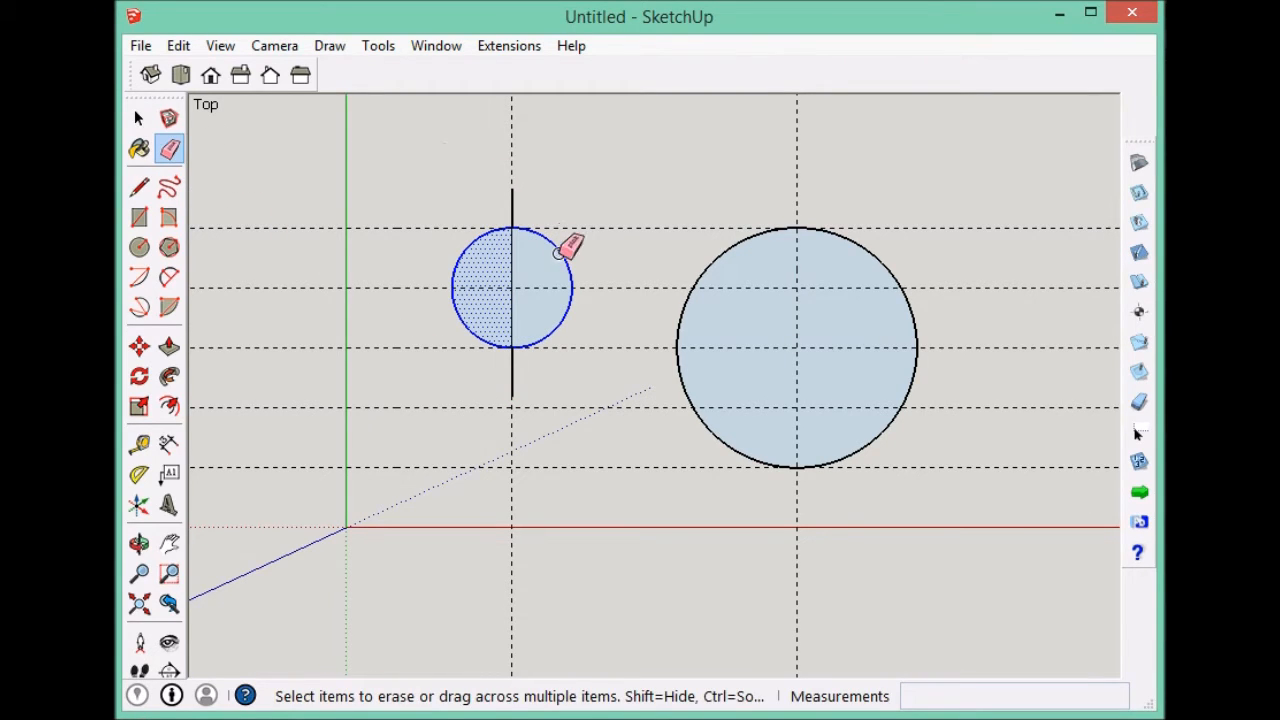
click(138, 118)
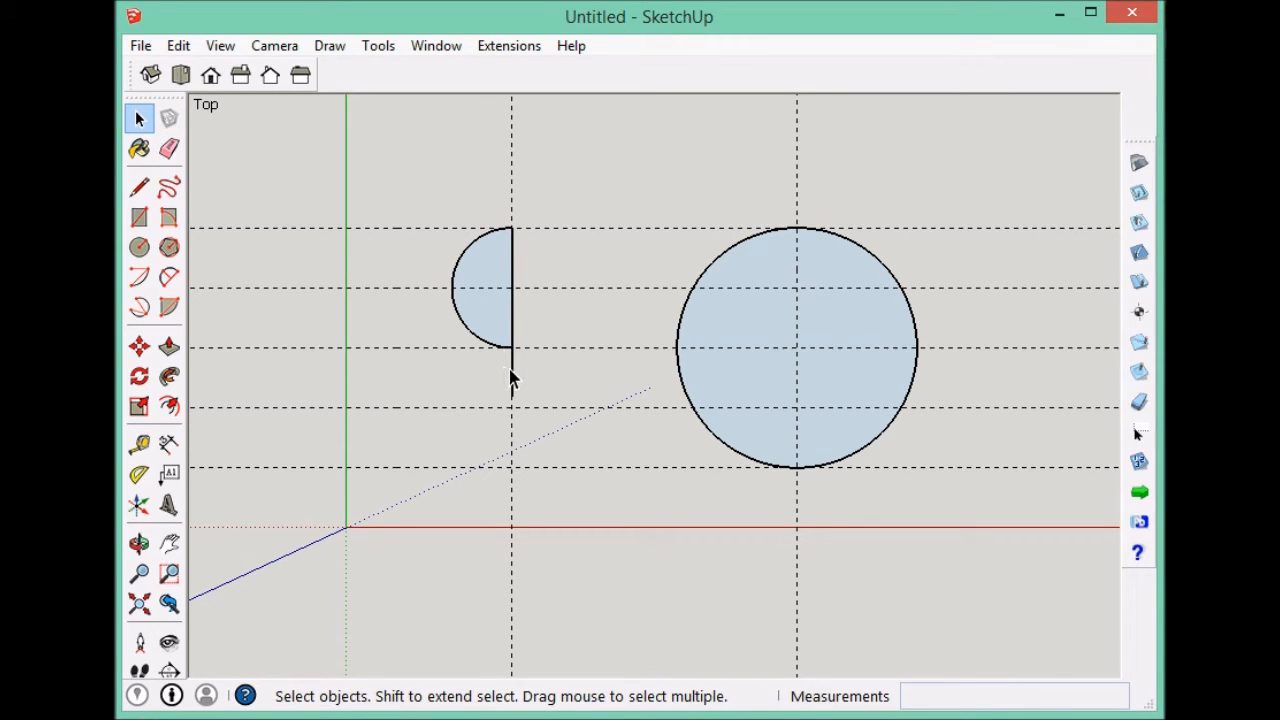
mouse_move(513, 263)
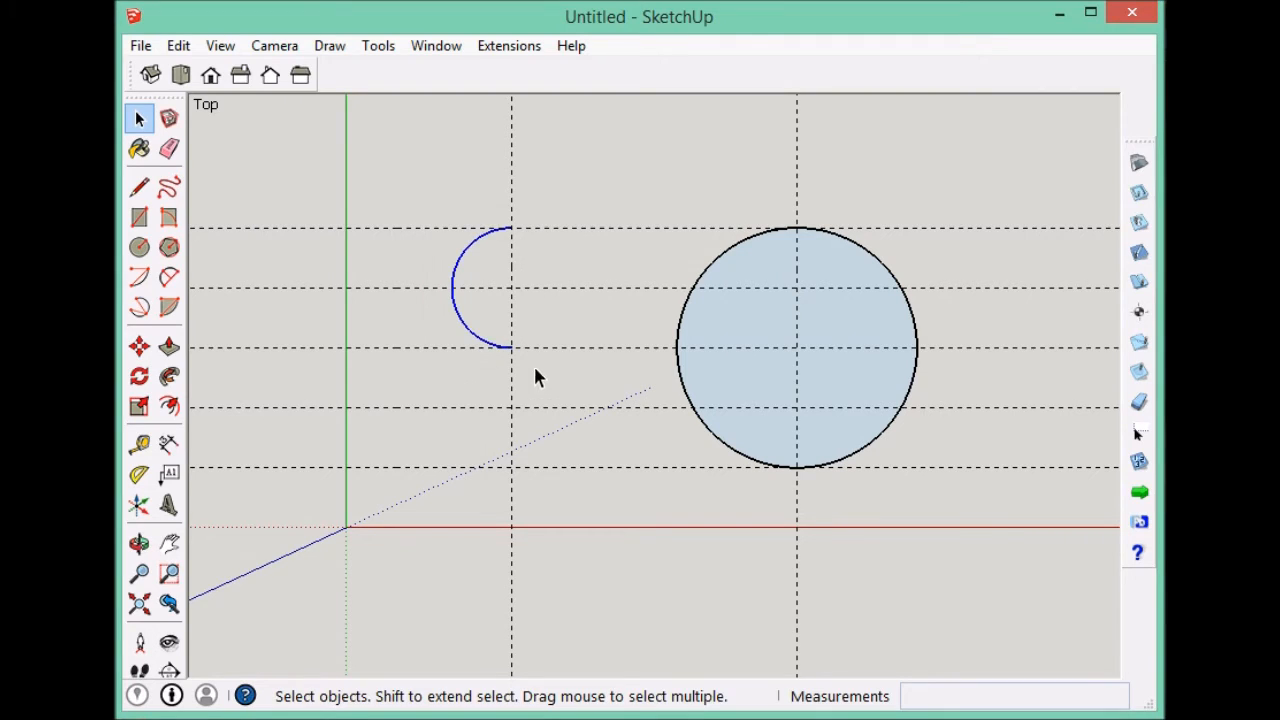
click(139, 375)
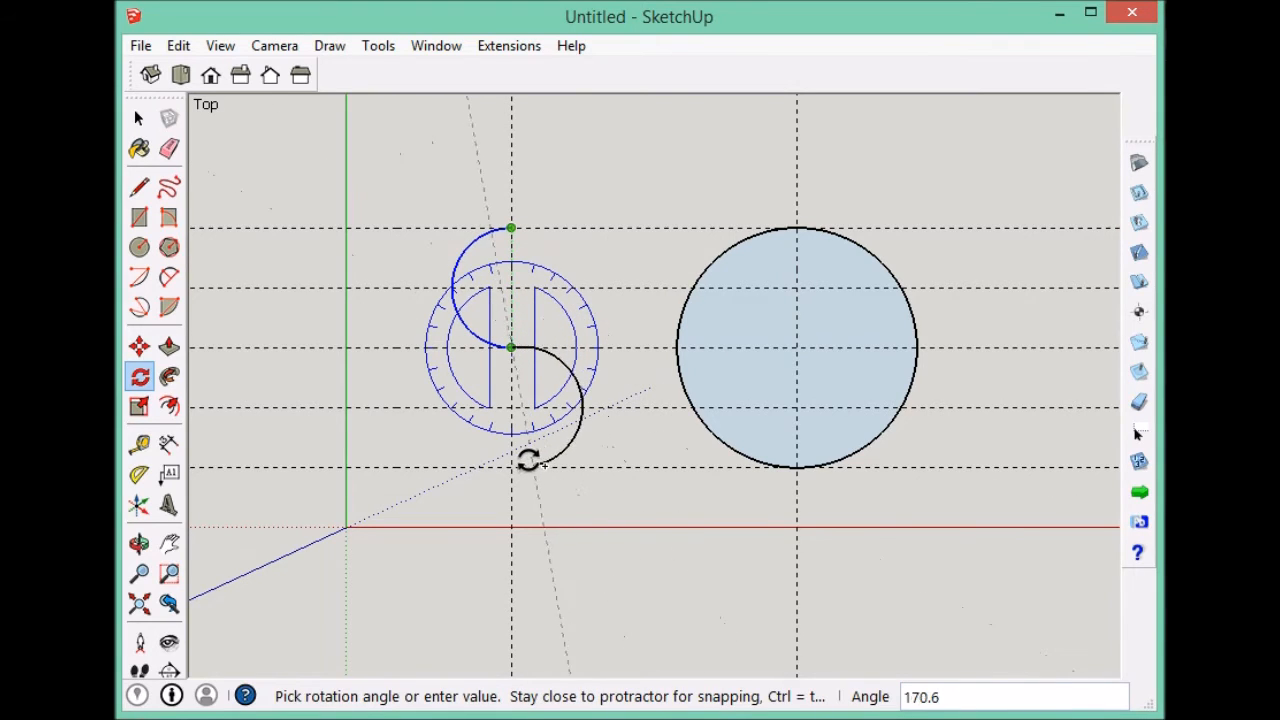
mouse_move(520, 462)
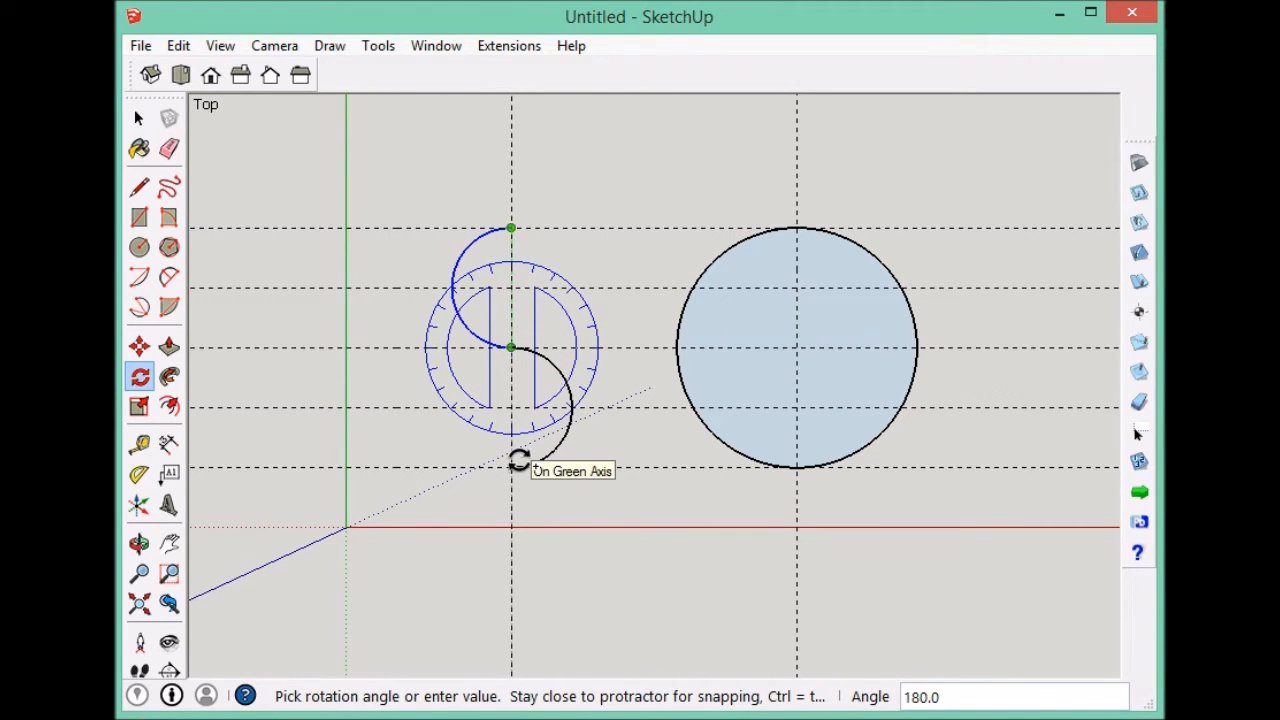
Join a half-turned arc copy into an S-curve and move it to the big circle's centre.
click(520, 460)
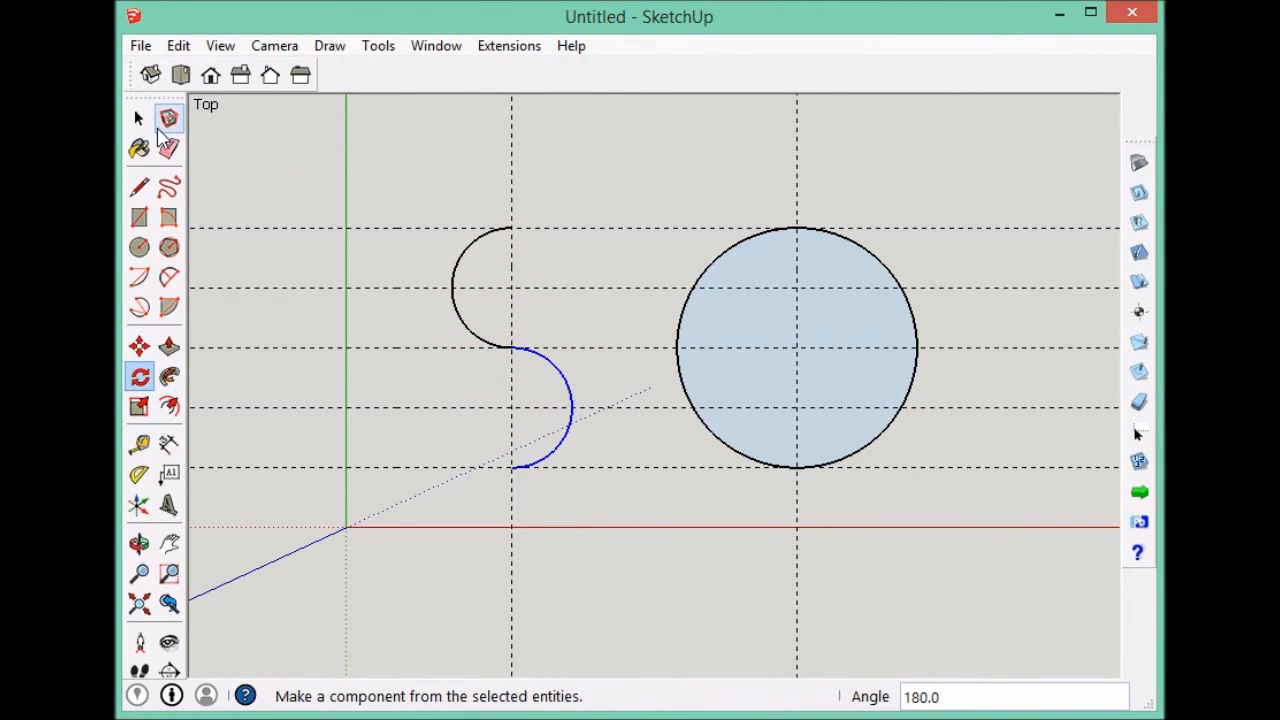
click(139, 118)
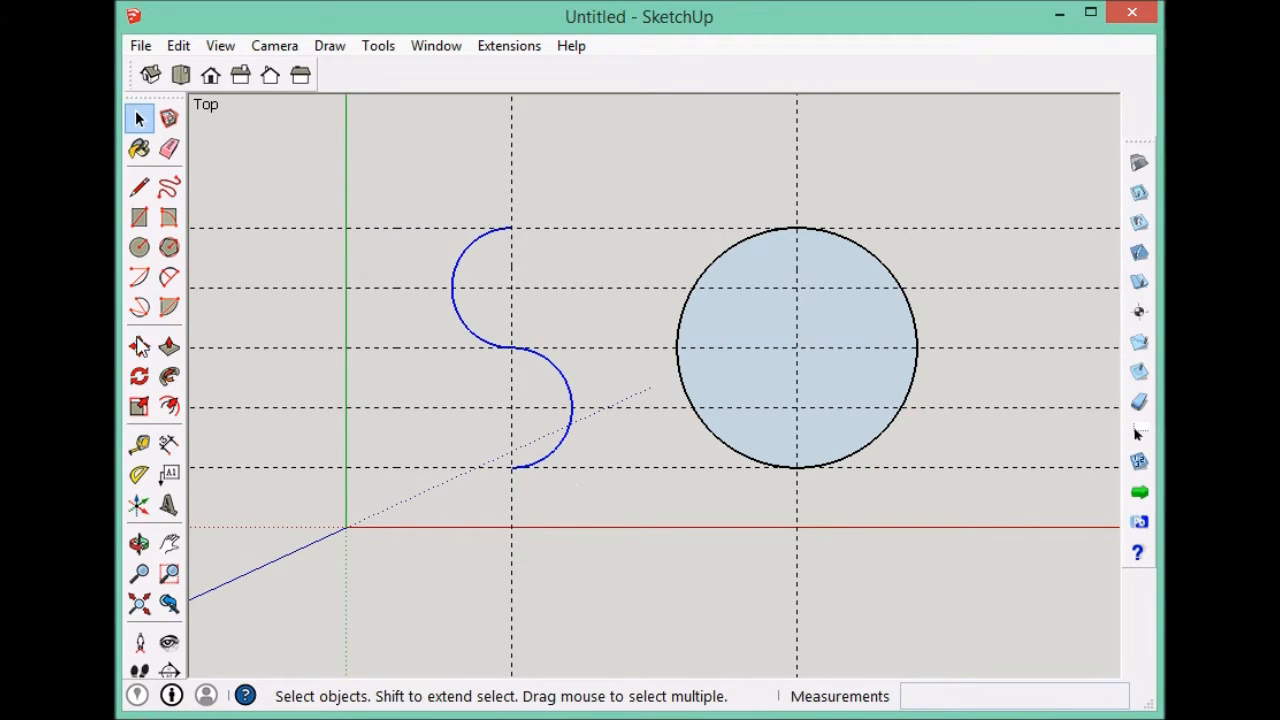
click(139, 346)
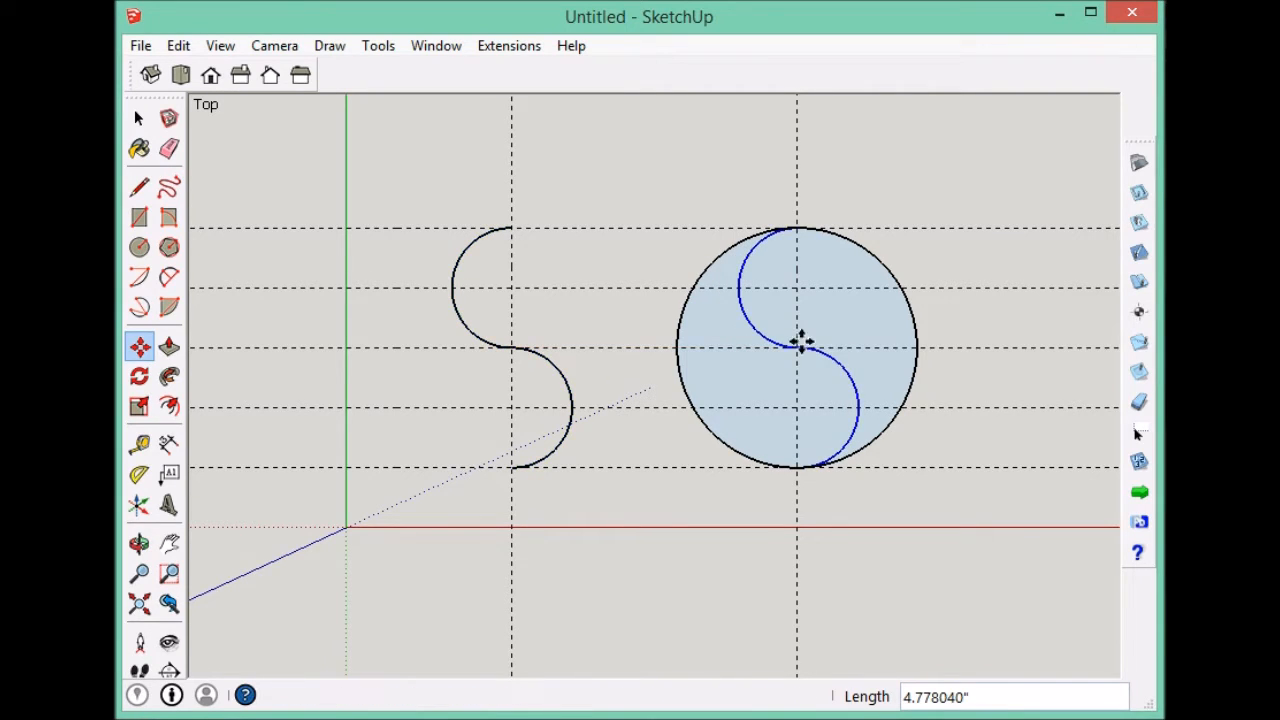
click(168, 247)
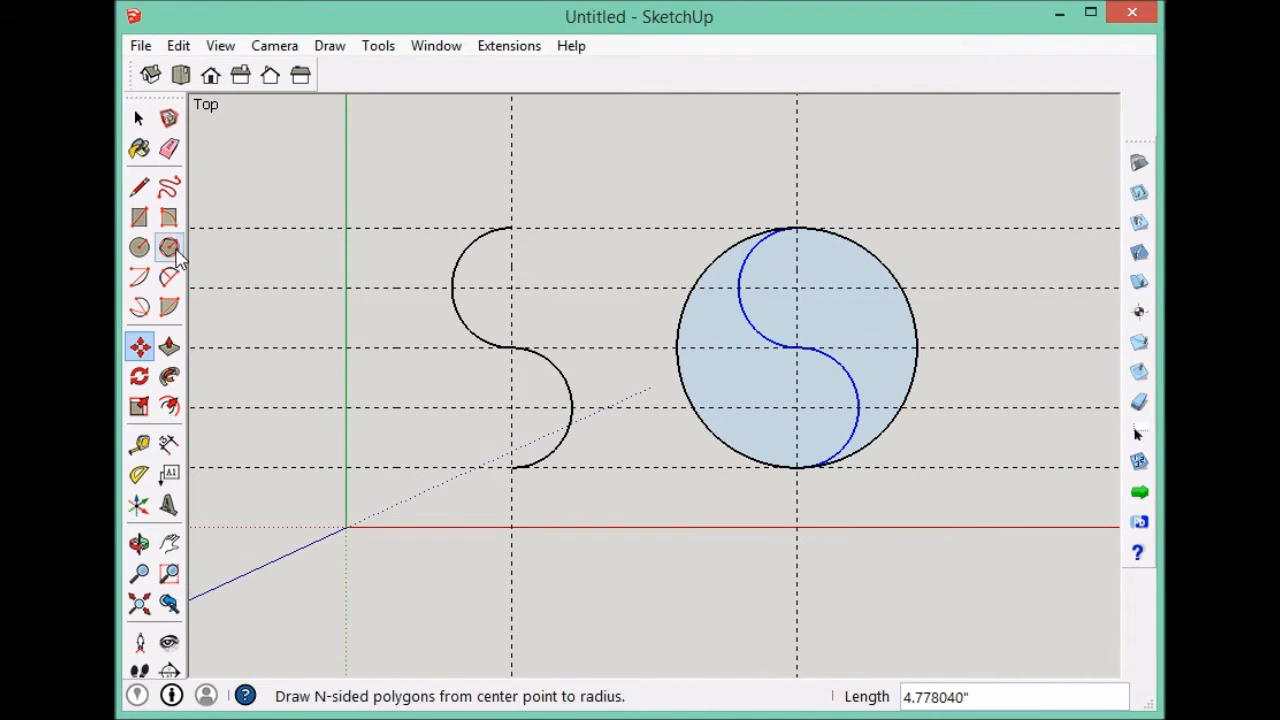
Draw a small eye circle in the upper half and copy it into the lower half.
click(139, 247)
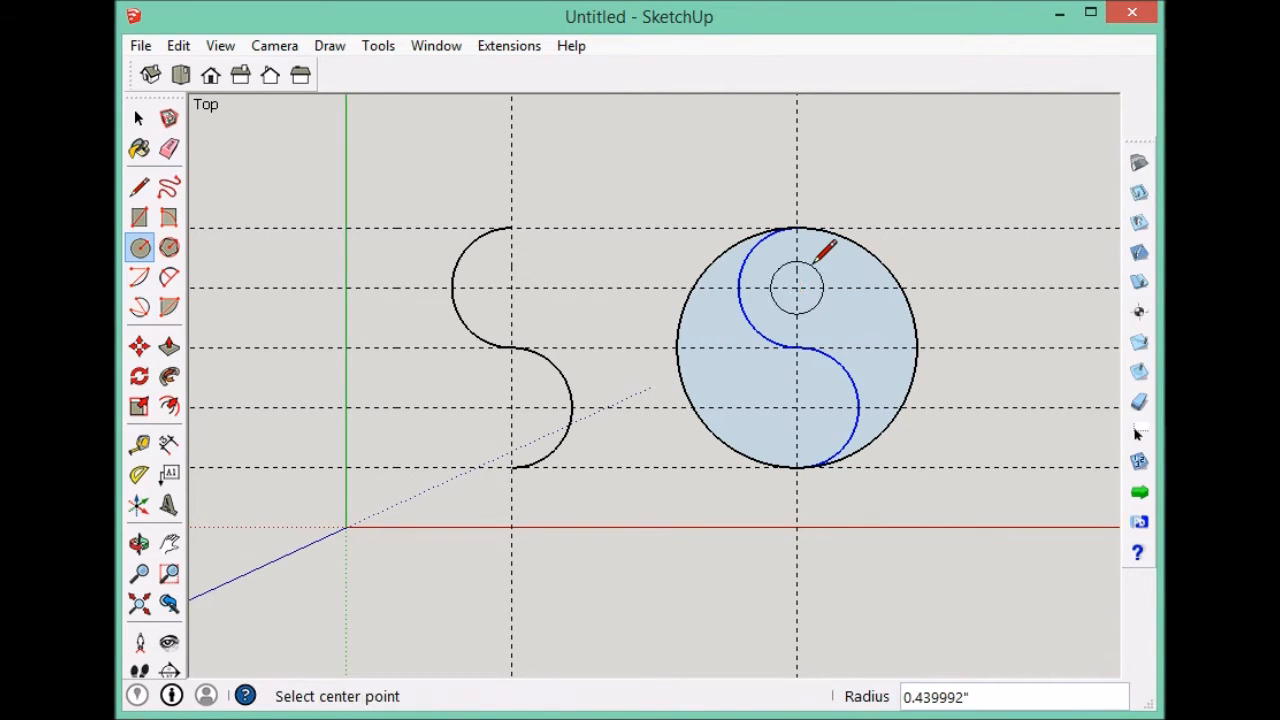
click(797, 290)
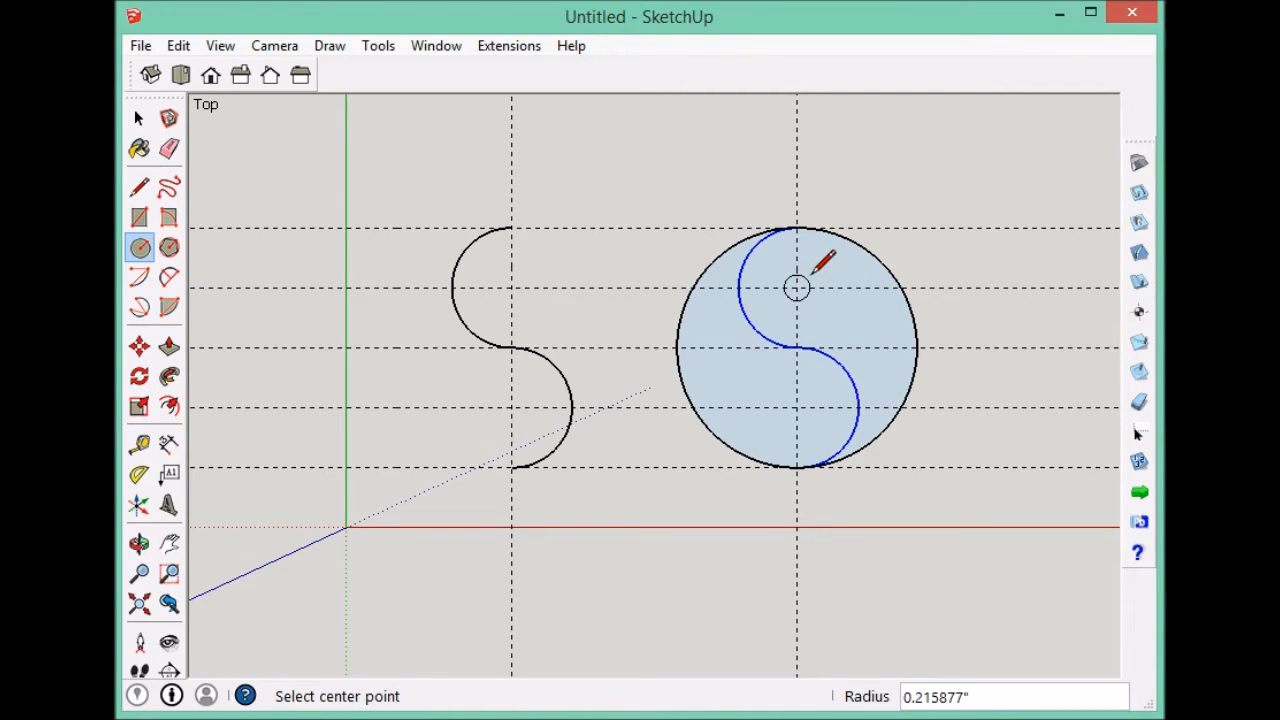
click(138, 118)
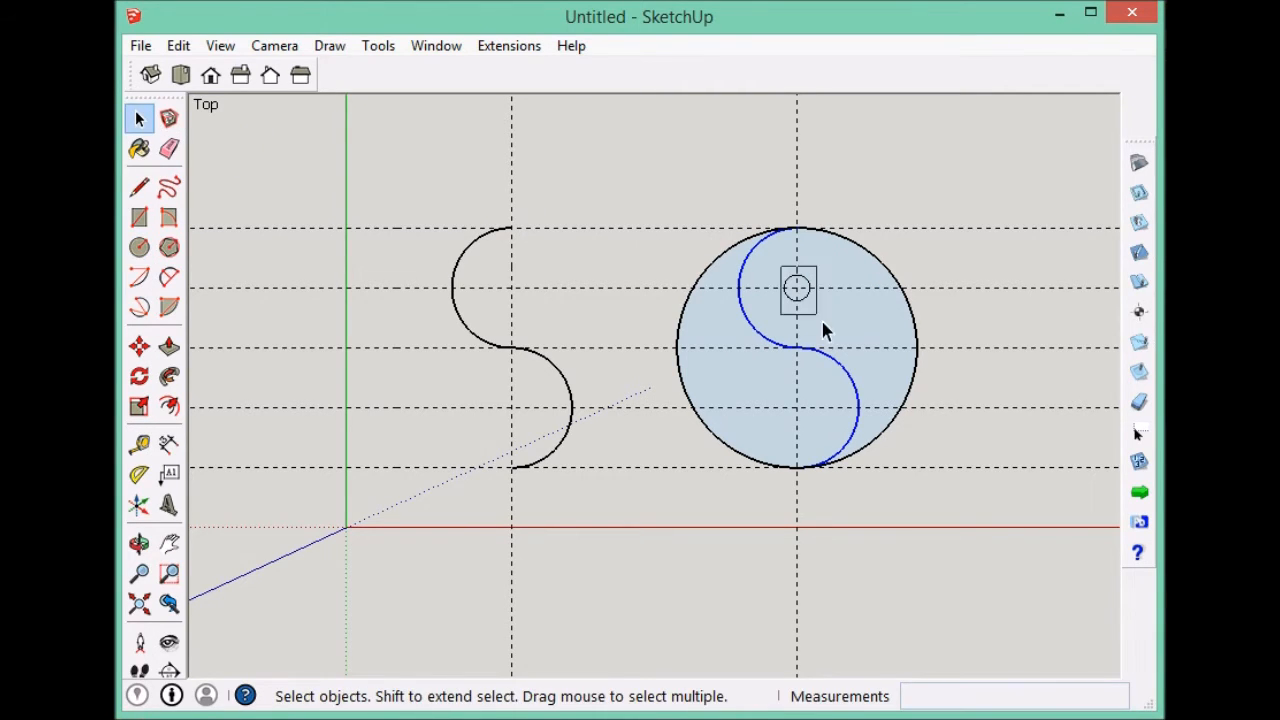
click(139, 346)
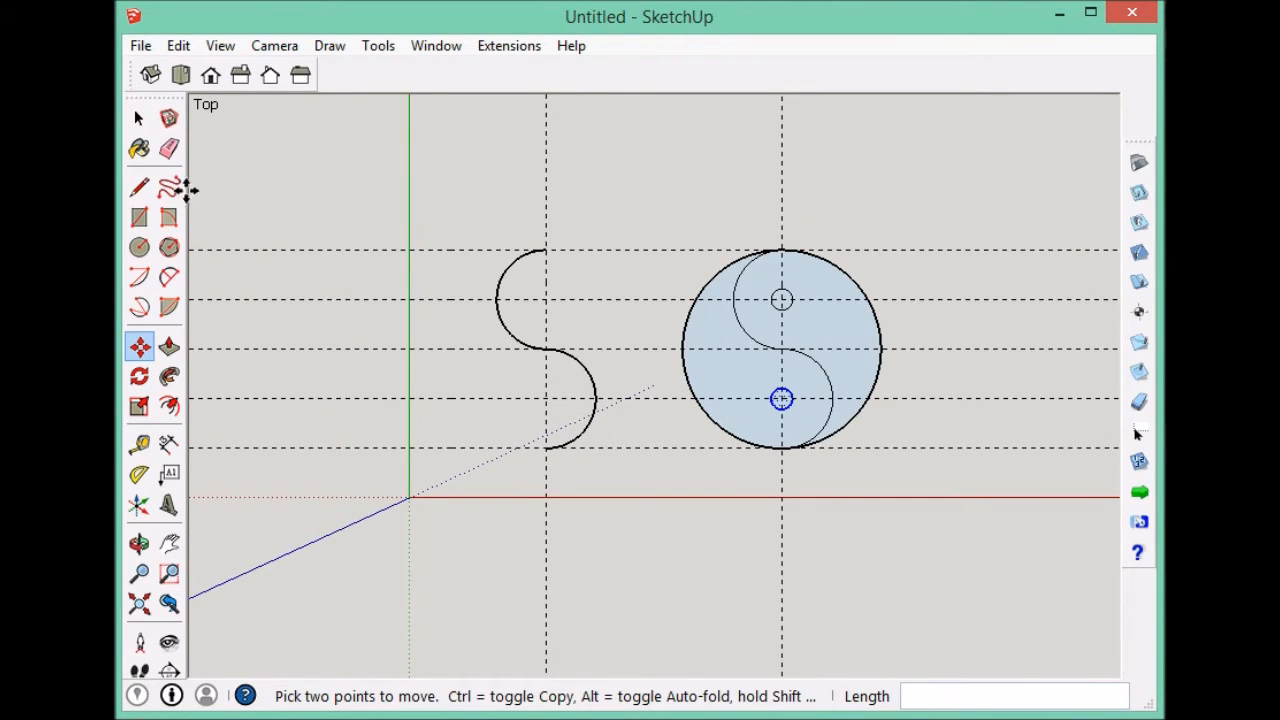
click(139, 247)
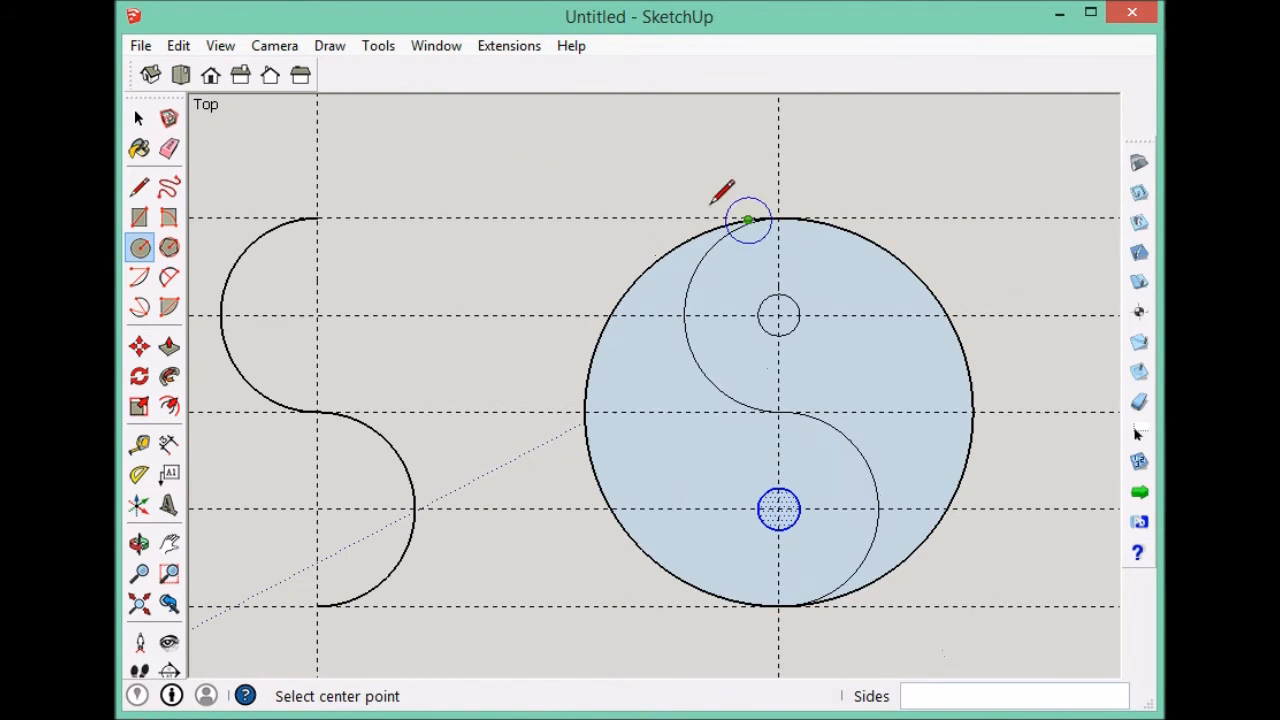
Draw a tiny circle on the vertical guide just below the outer circle's top edge.
click(139, 117)
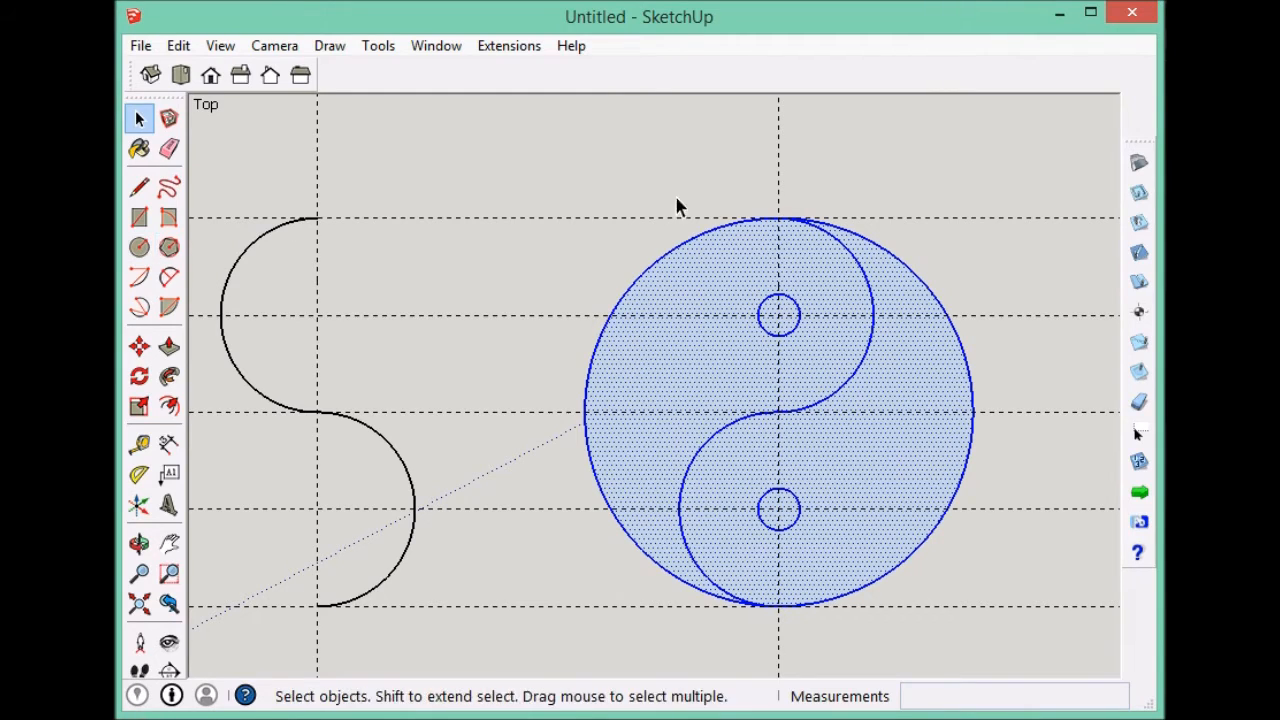
click(139, 247)
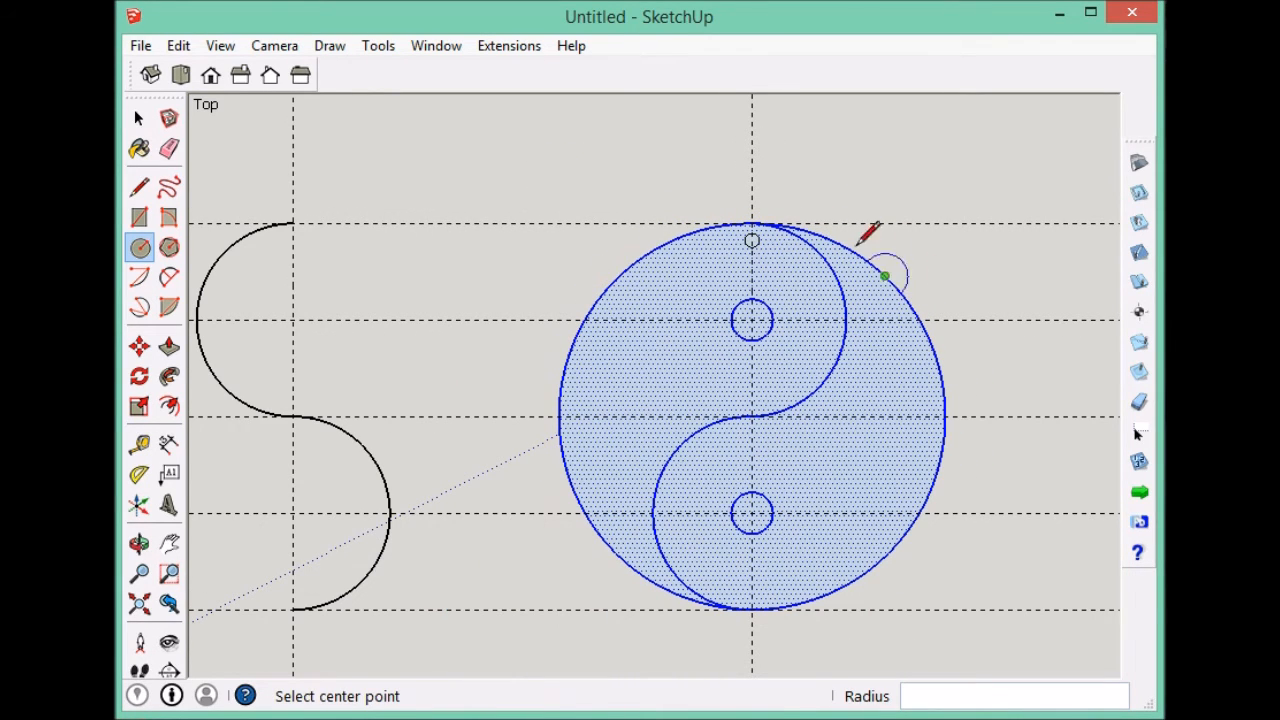
mouse_move(752, 240)
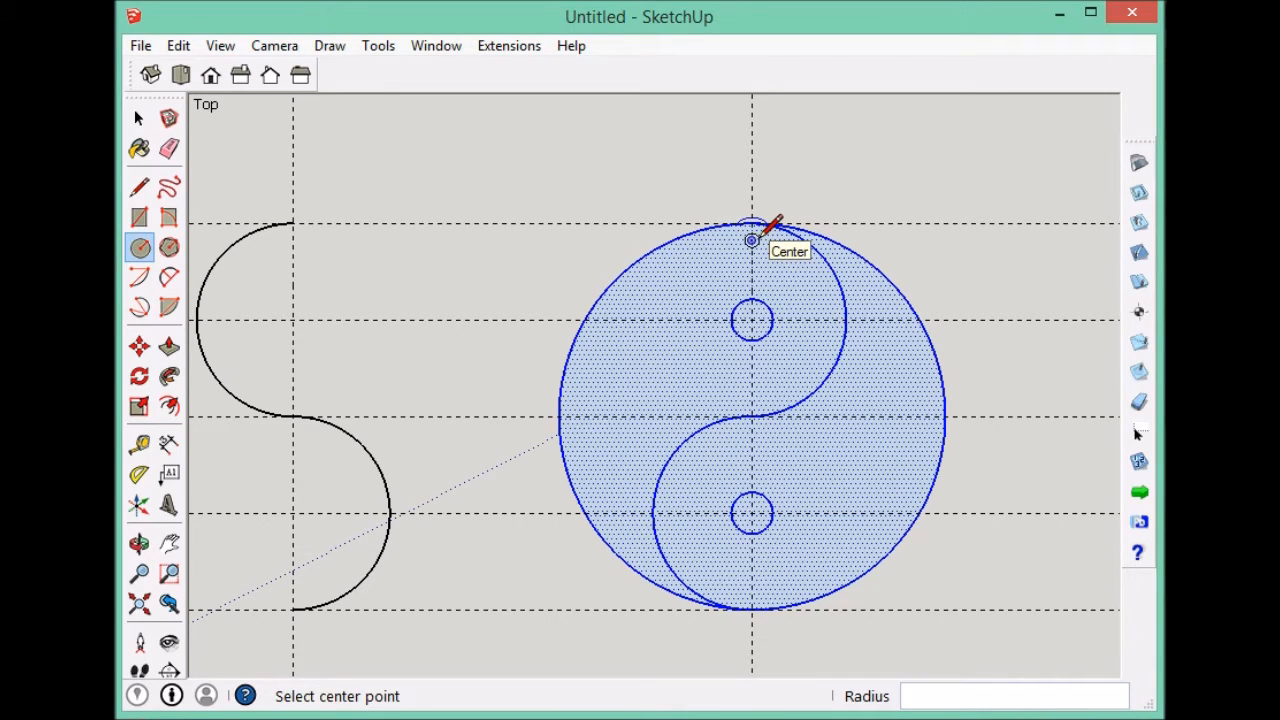
mouse_move(670, 235)
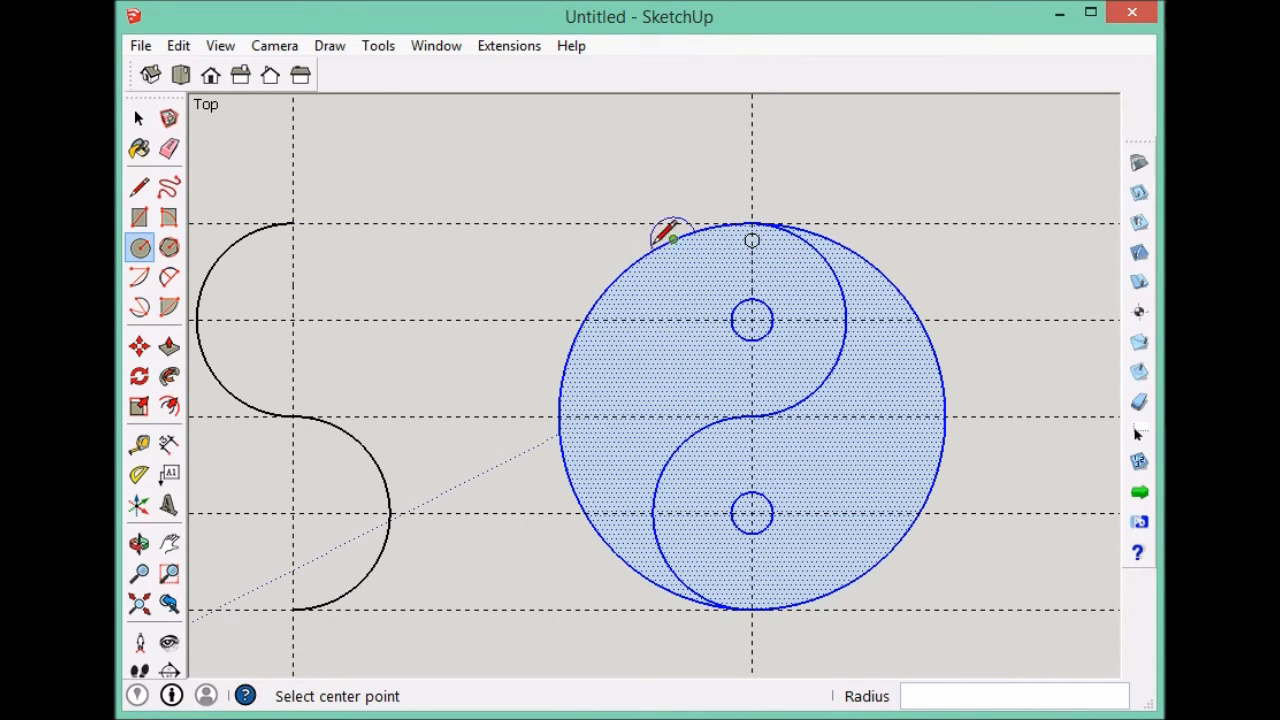
mouse_move(787, 368)
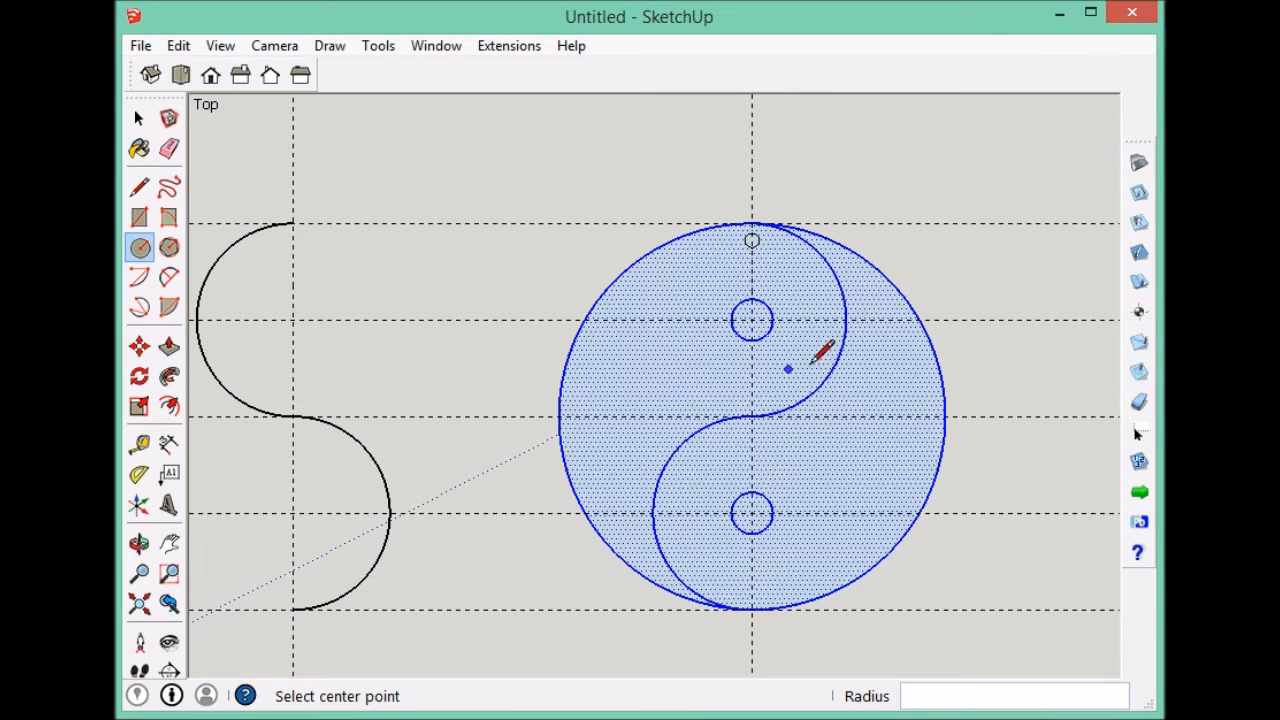
mouse_move(830, 295)
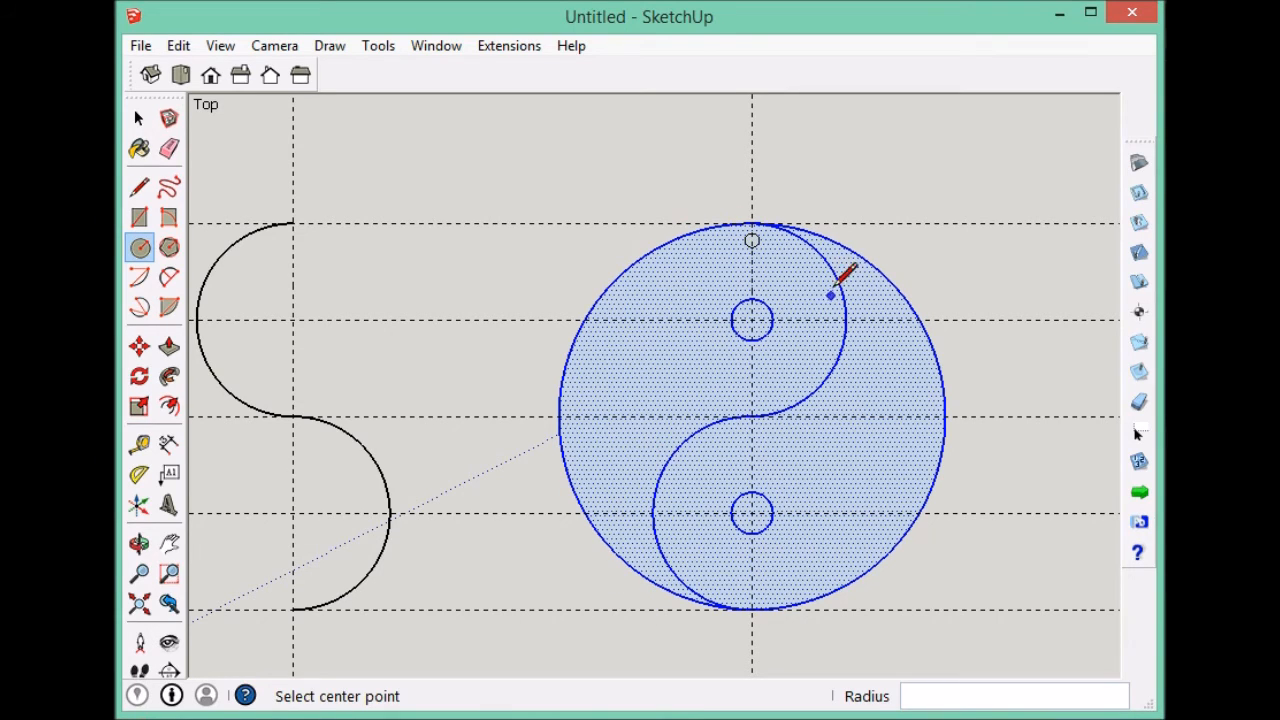
mouse_move(752, 240)
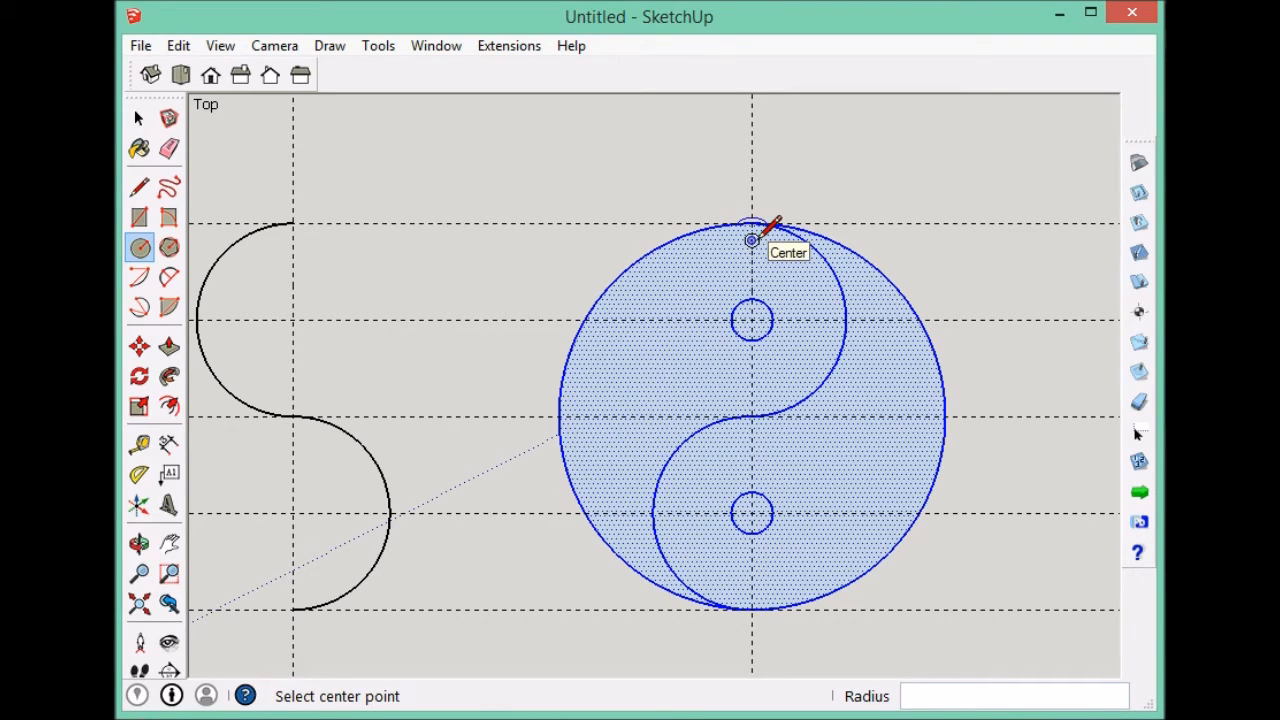
click(139, 118)
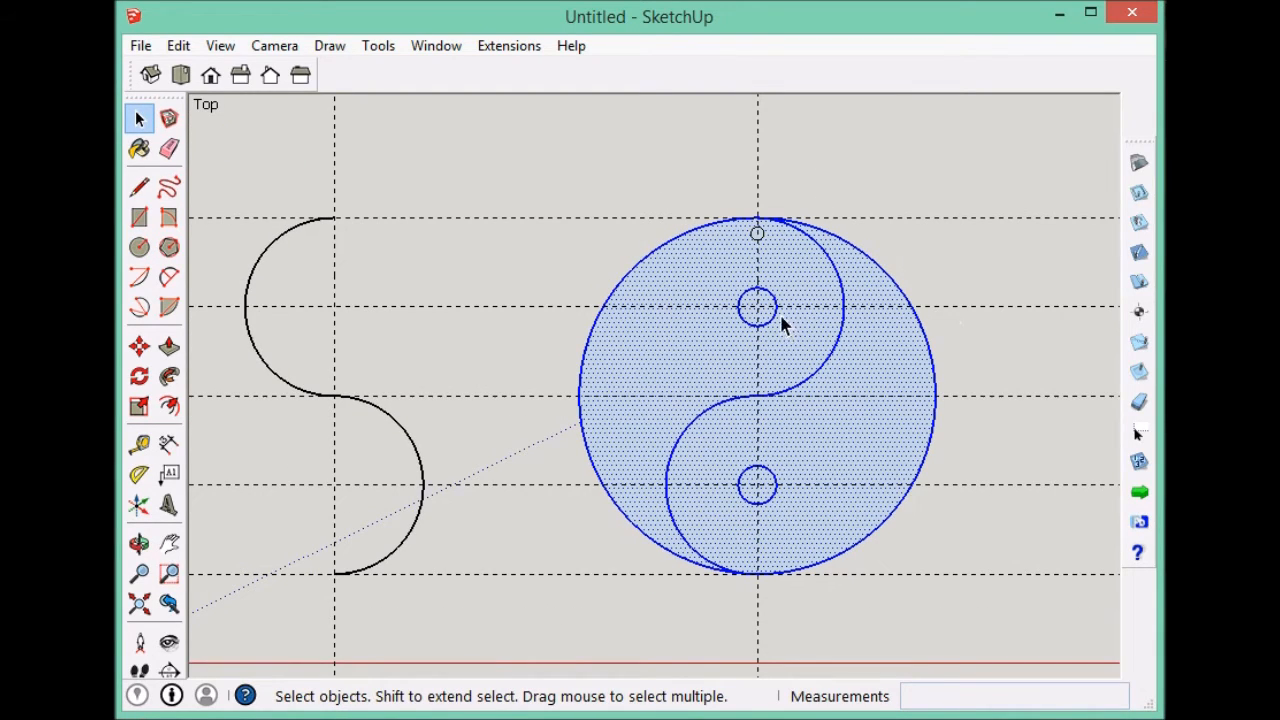
mouse_move(758, 258)
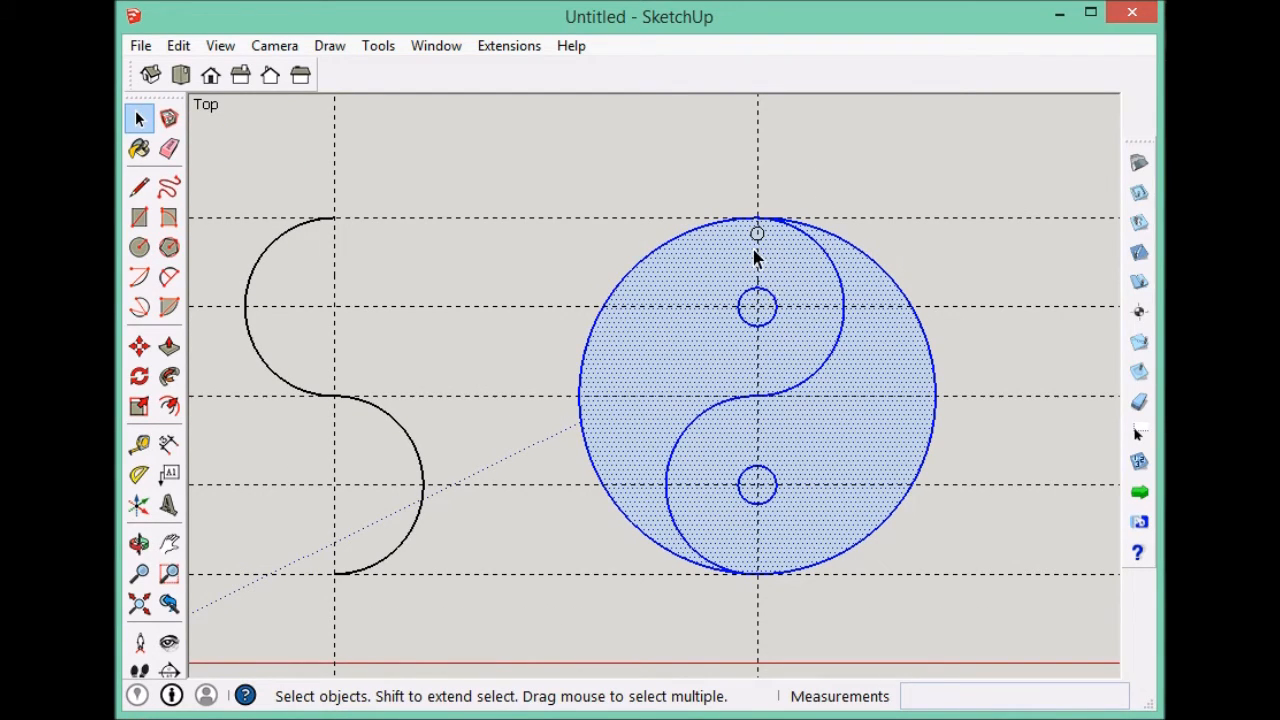
mouse_move(628, 377)
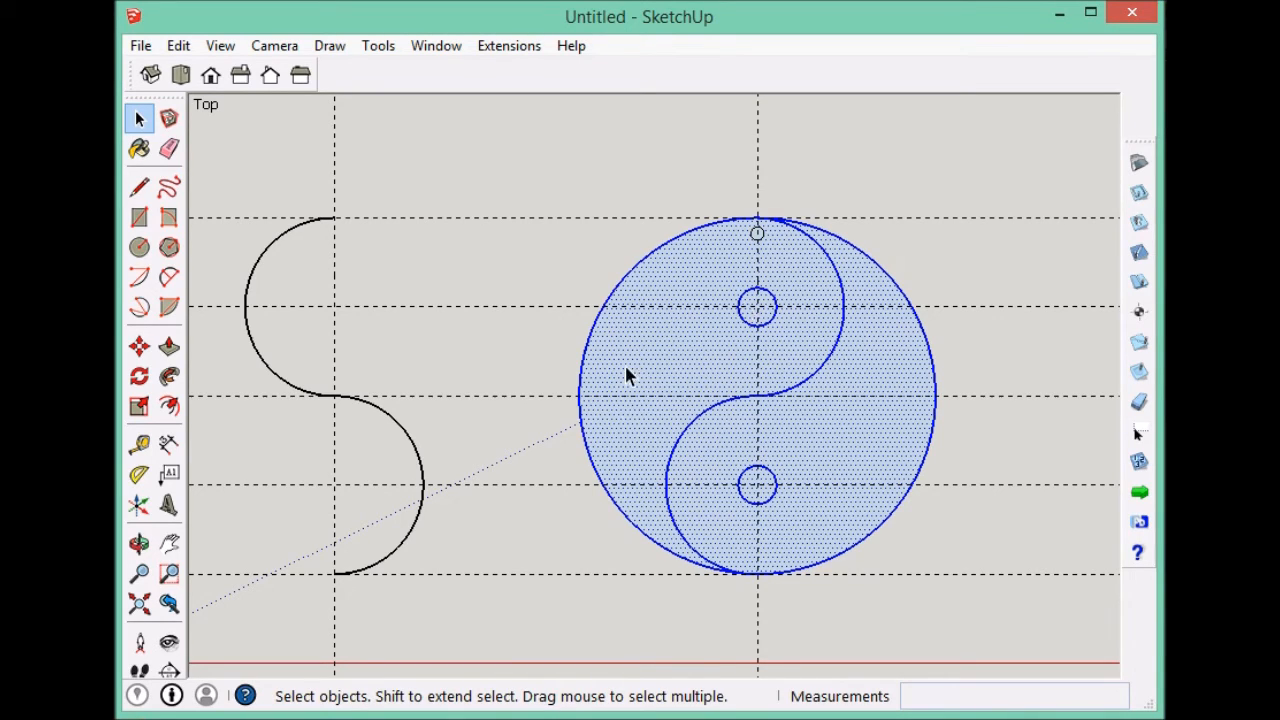
mouse_move(720, 265)
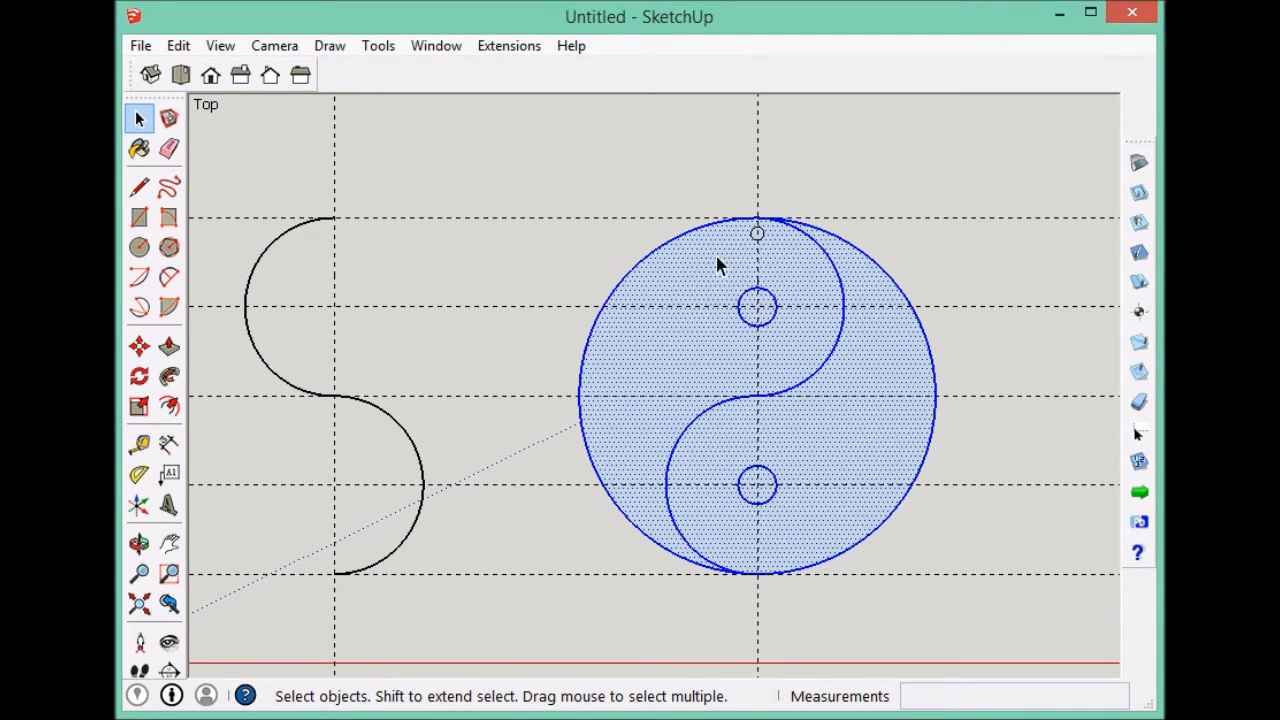
mouse_move(787, 277)
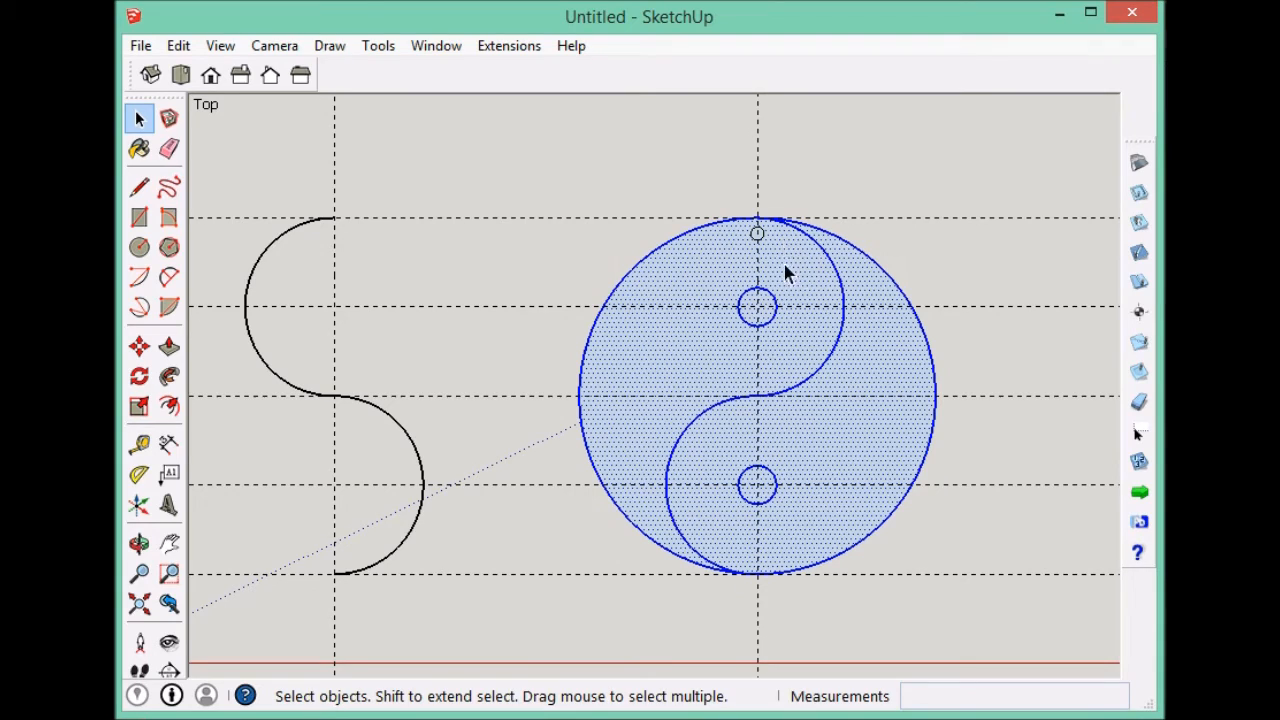
mouse_move(732, 258)
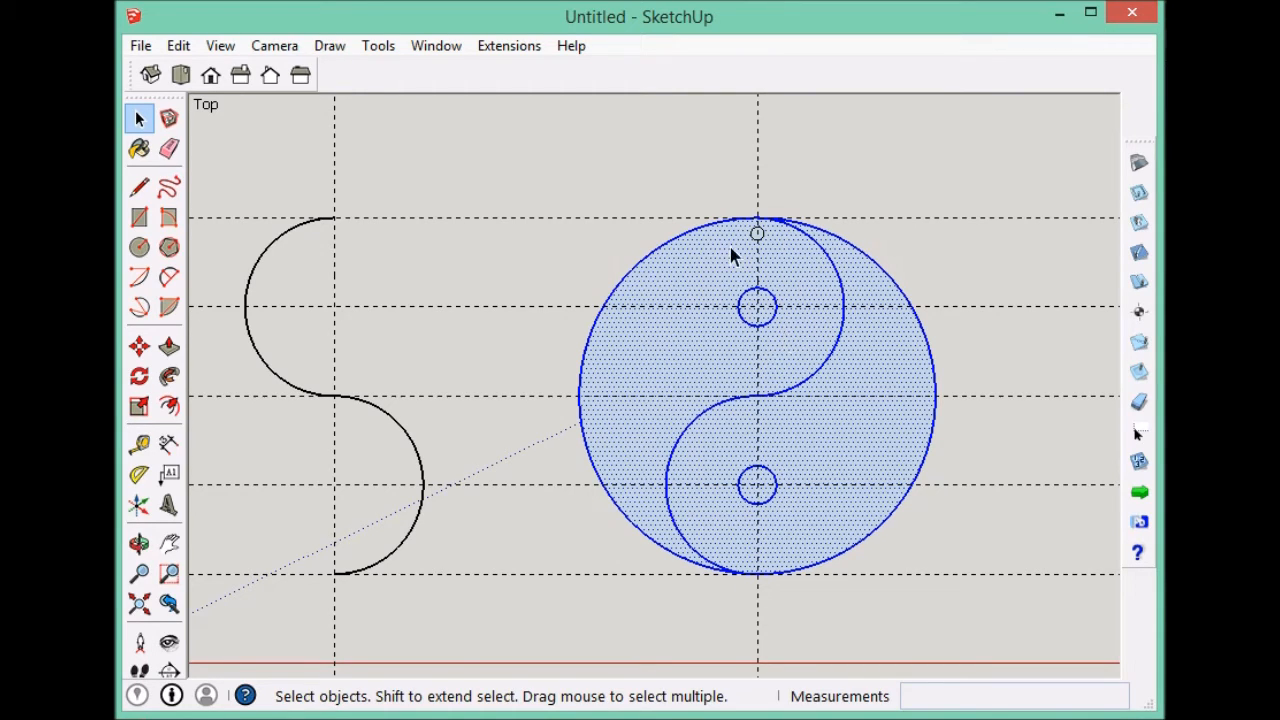
mouse_move(848, 502)
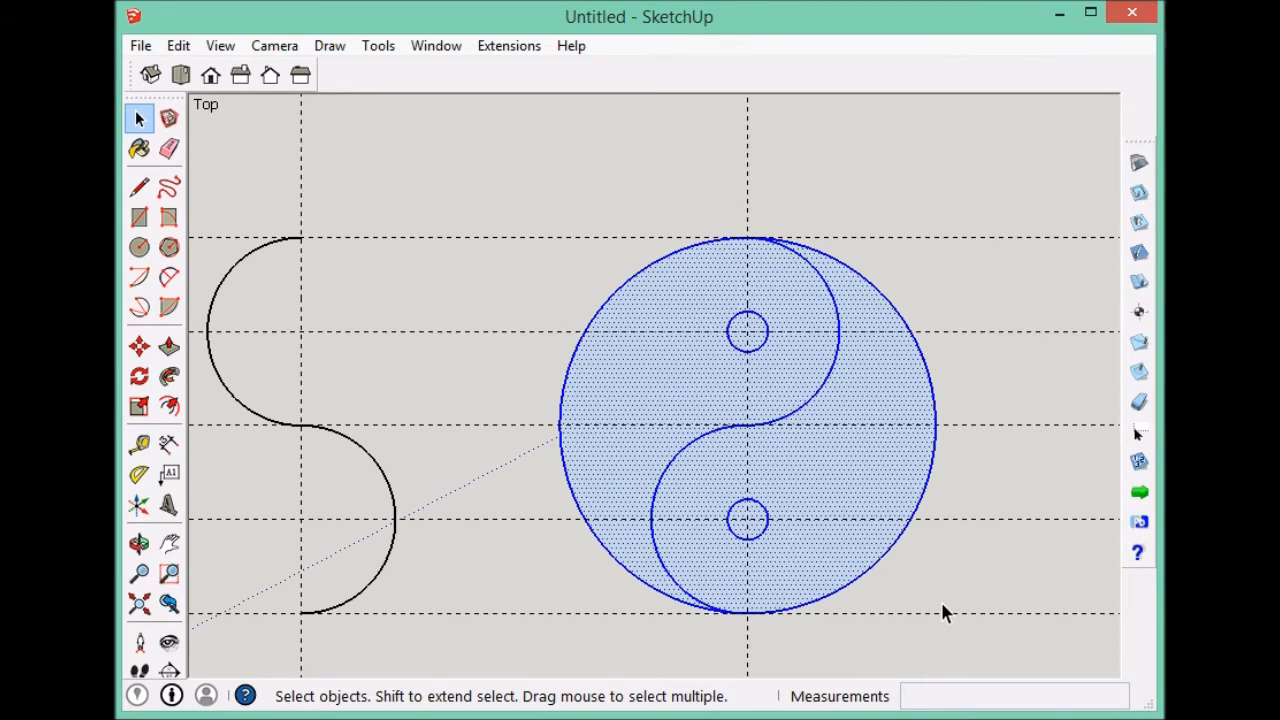
Copy the whole yin-yang to the right and select one half of the copy.
click(139, 346)
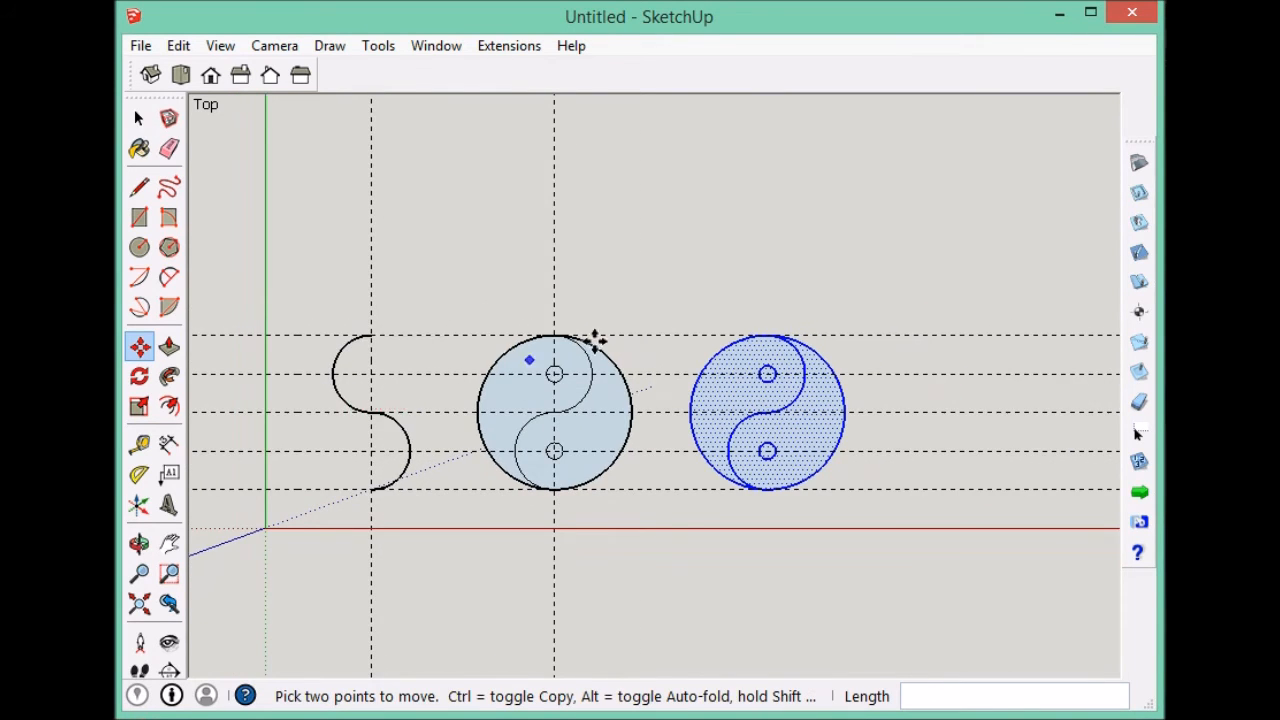
click(139, 188)
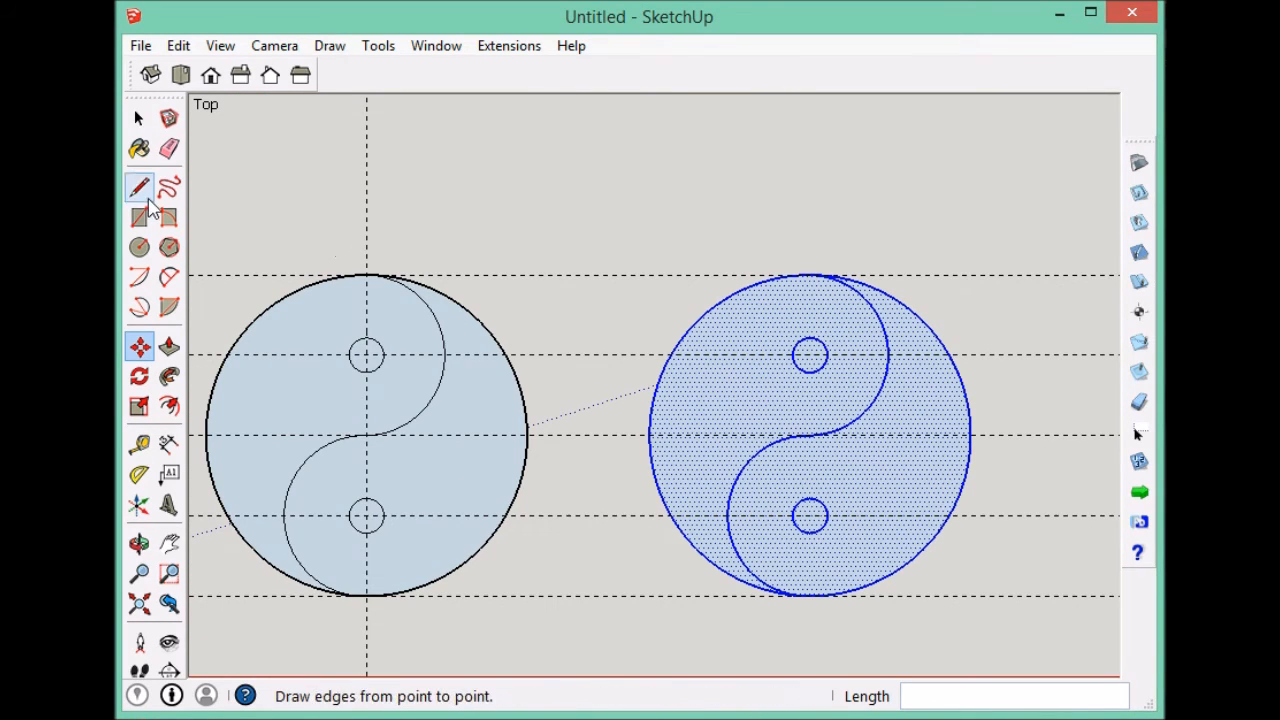
click(139, 188)
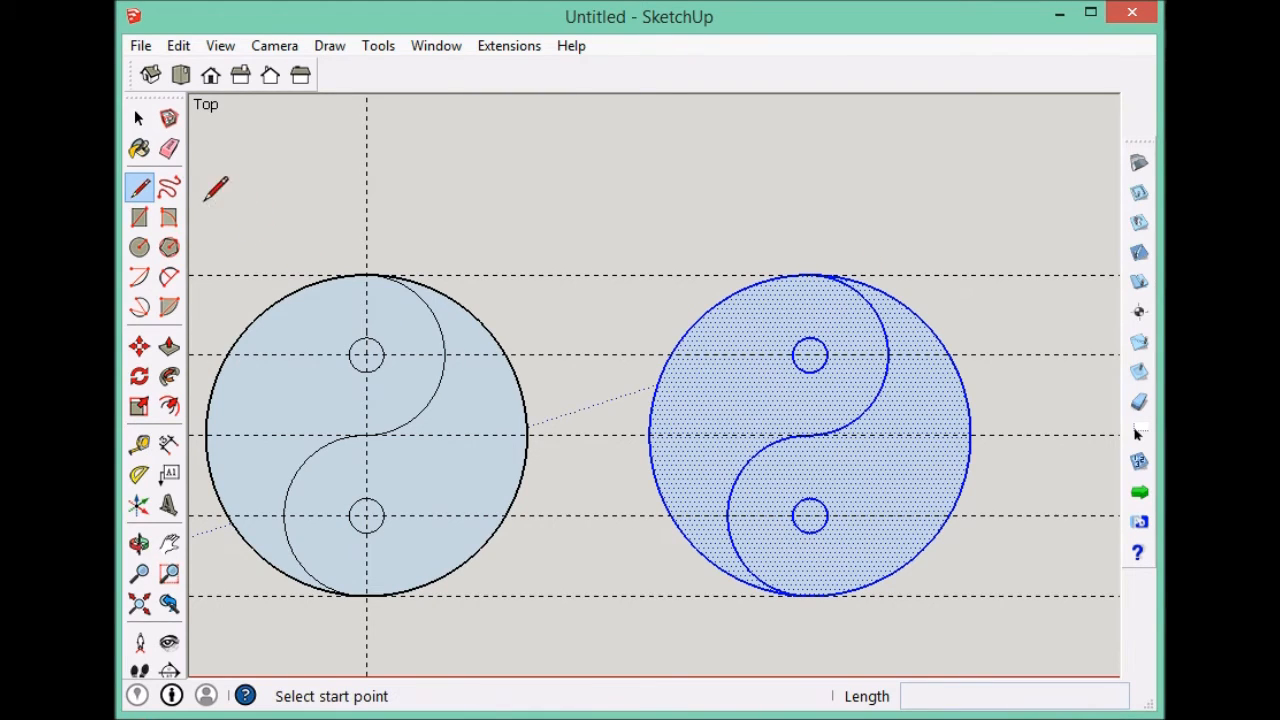
click(139, 117)
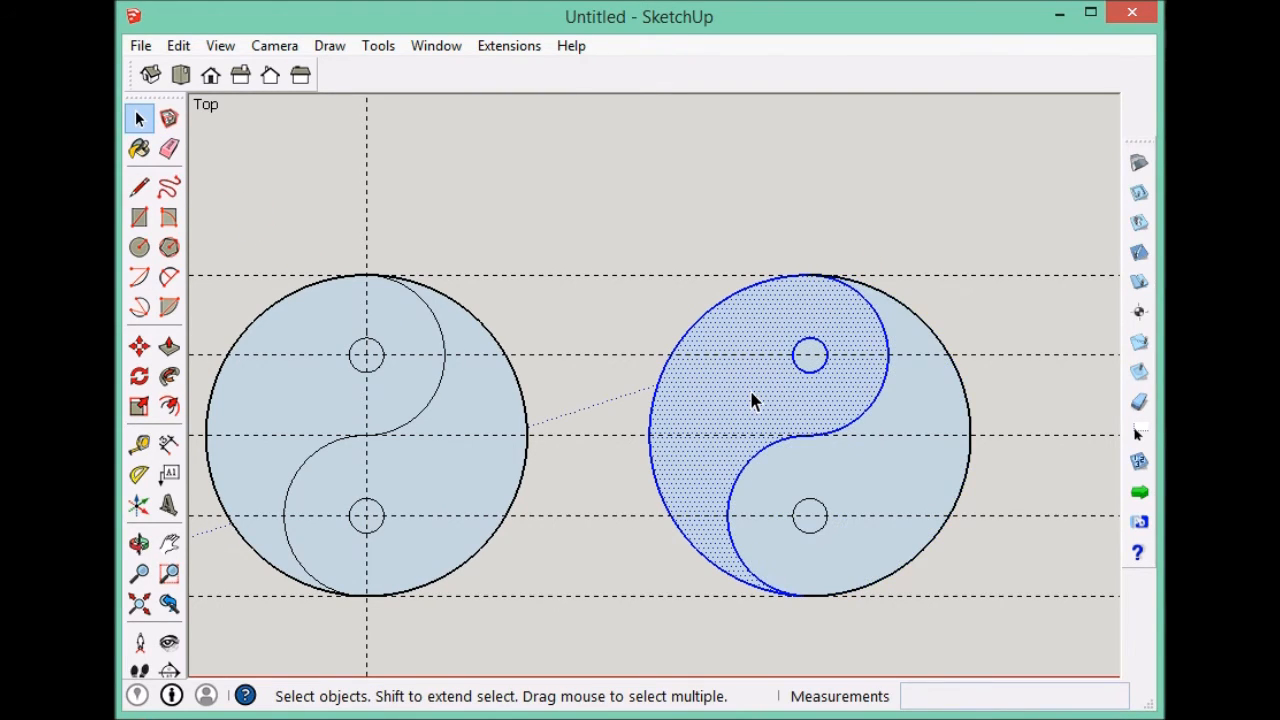
Open the context menu for the right design's upper teardrop half and dismiss the holes warning.
right_click(755, 400)
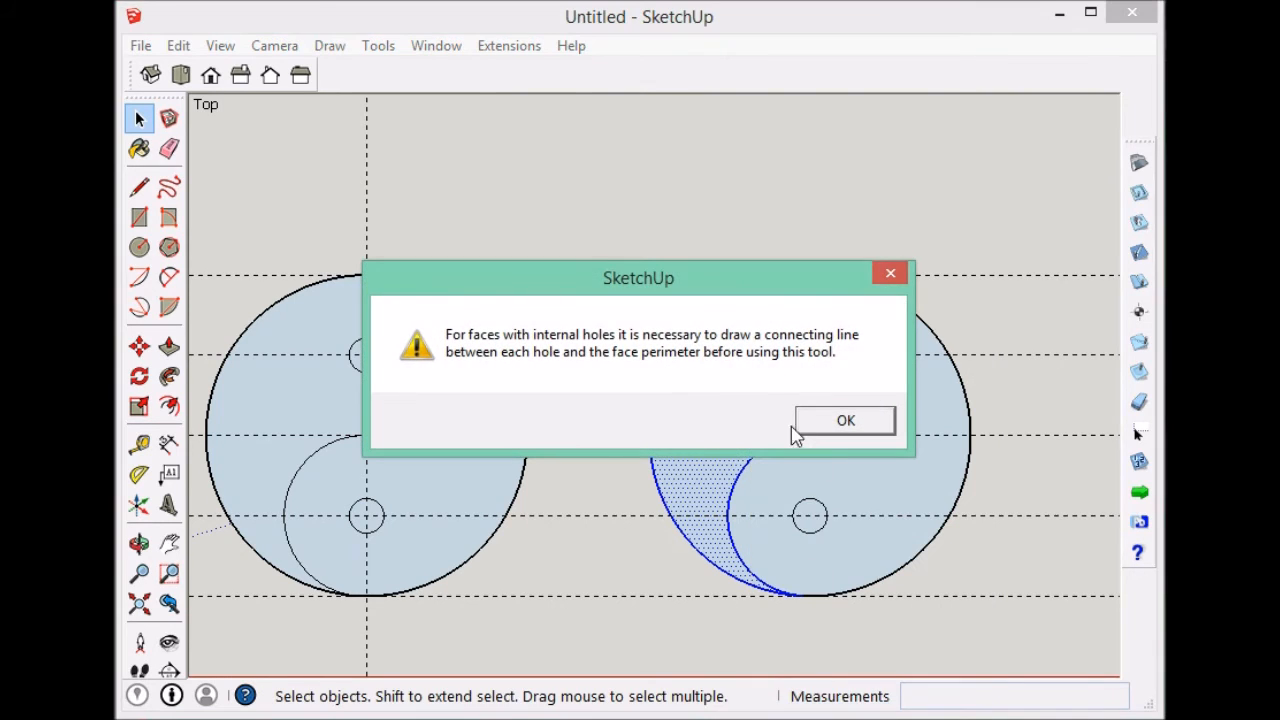
mouse_move(850, 443)
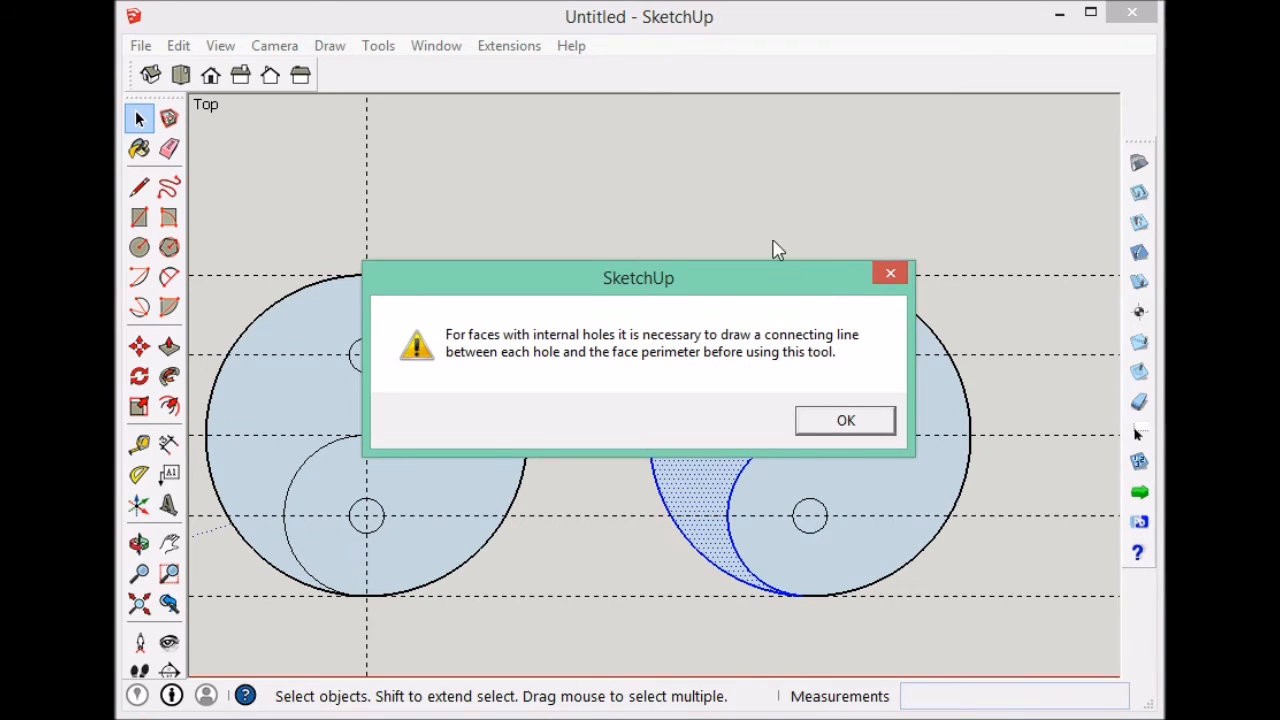
click(845, 419)
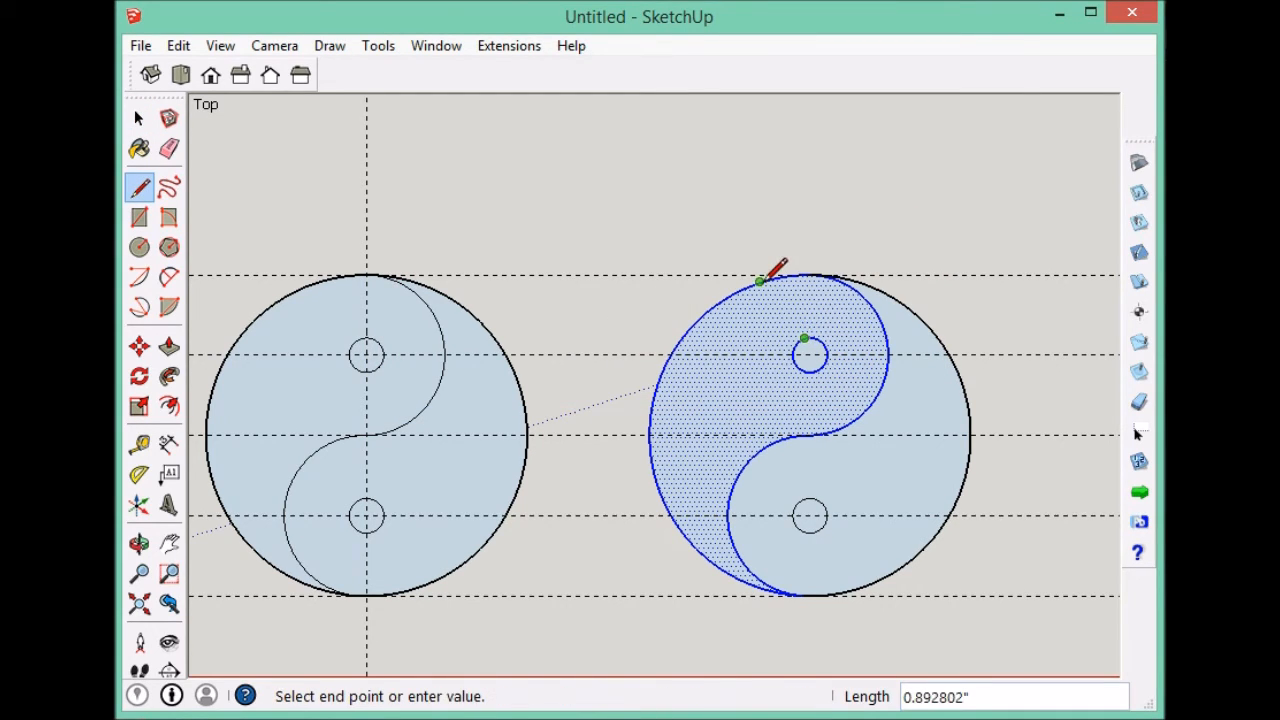
click(138, 118)
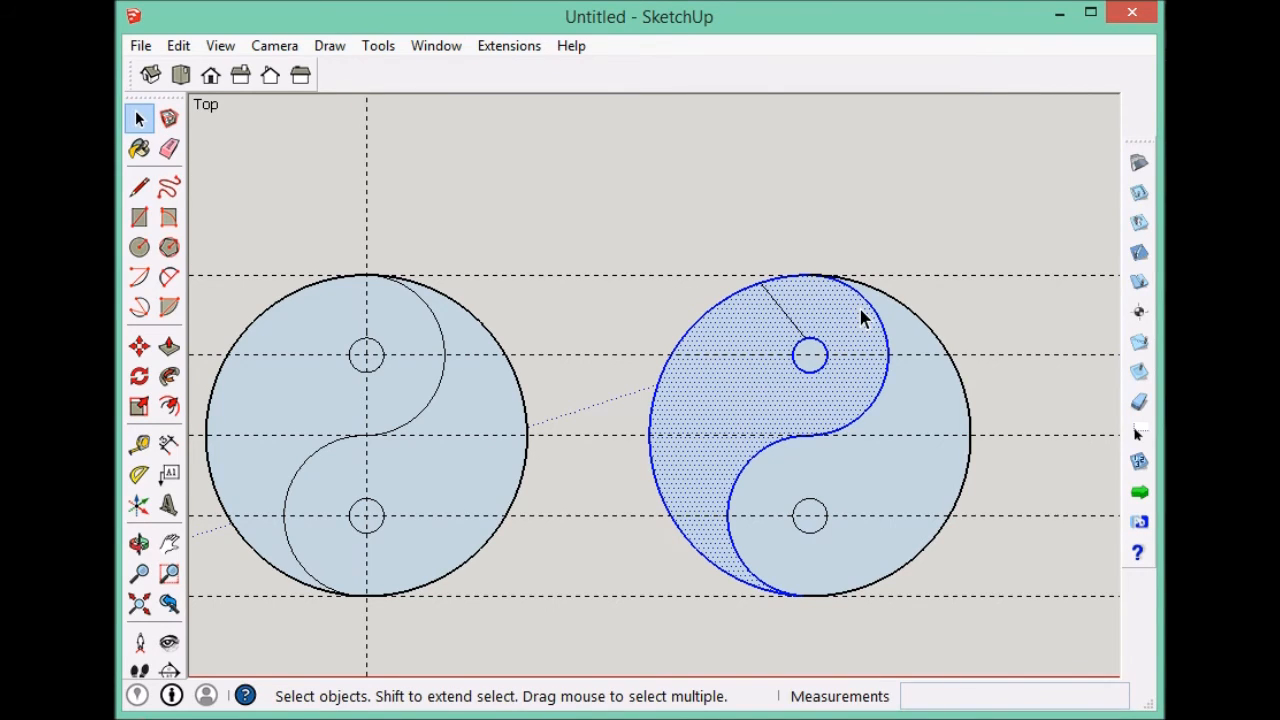
mouse_move(530, 347)
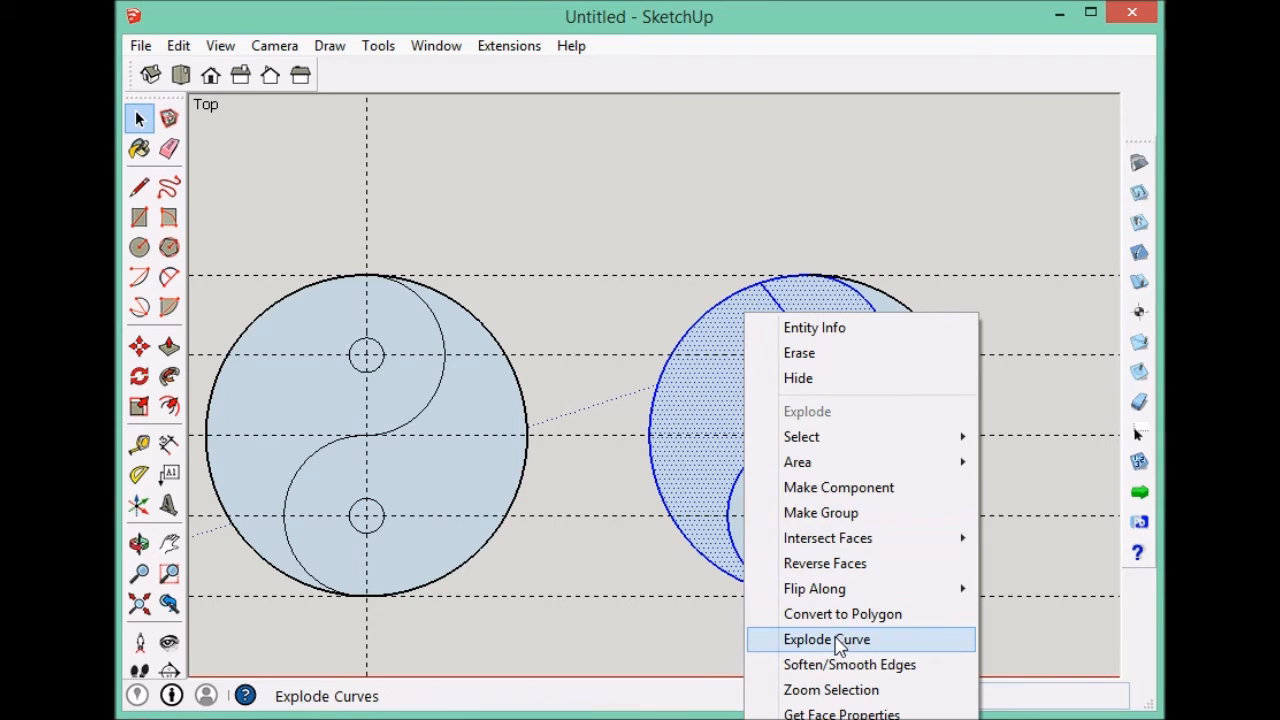
mouse_move(841, 713)
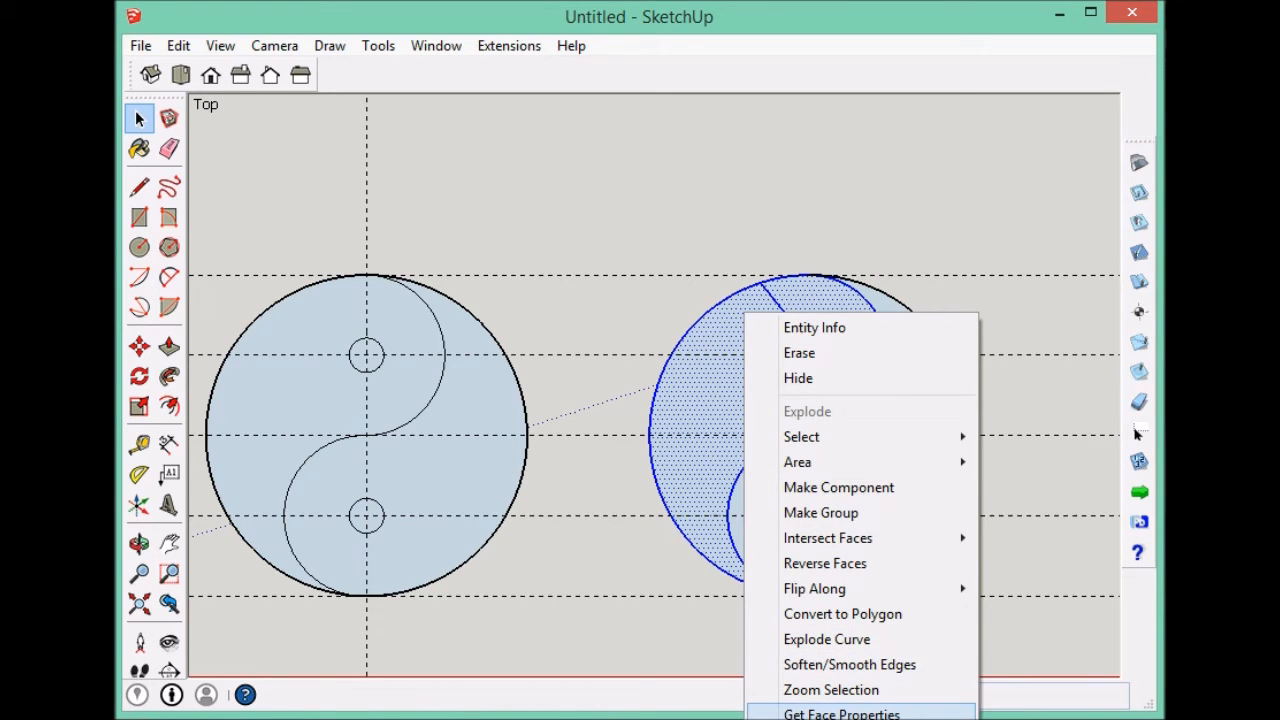
Read the upper half's area (about 6.03 sq in) and centroid, then reselect that half.
click(841, 713)
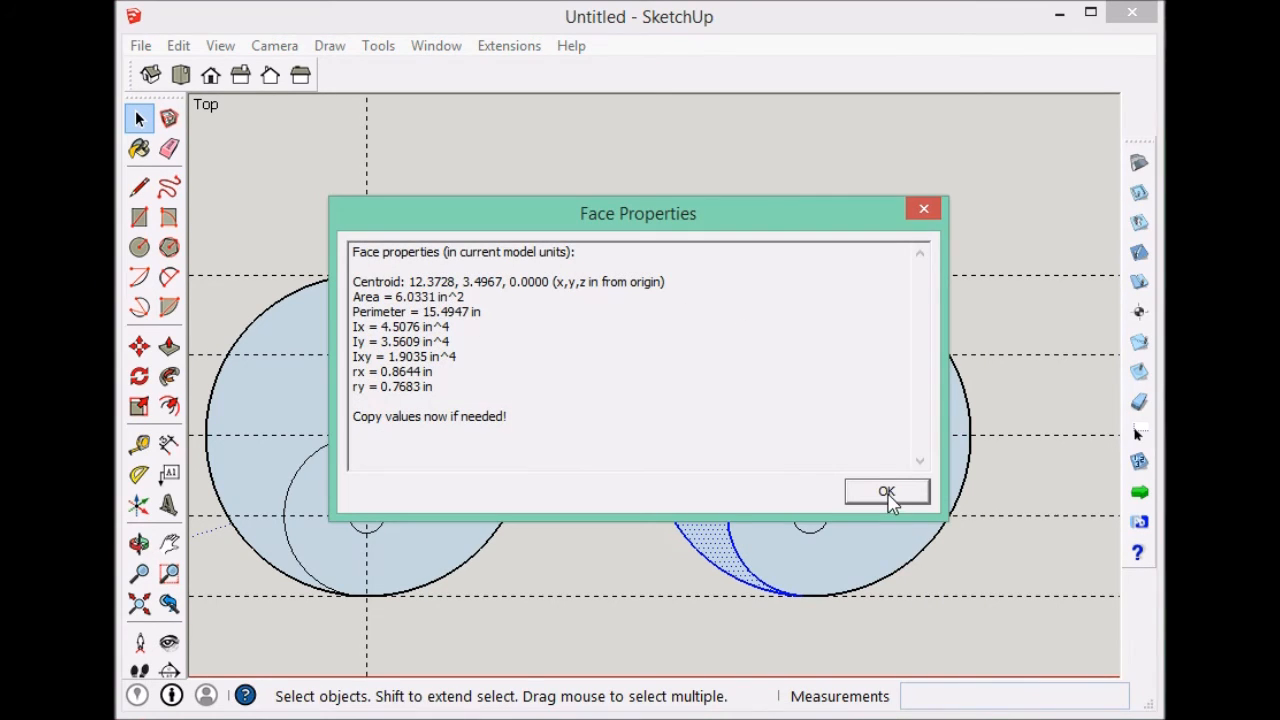
click(886, 491)
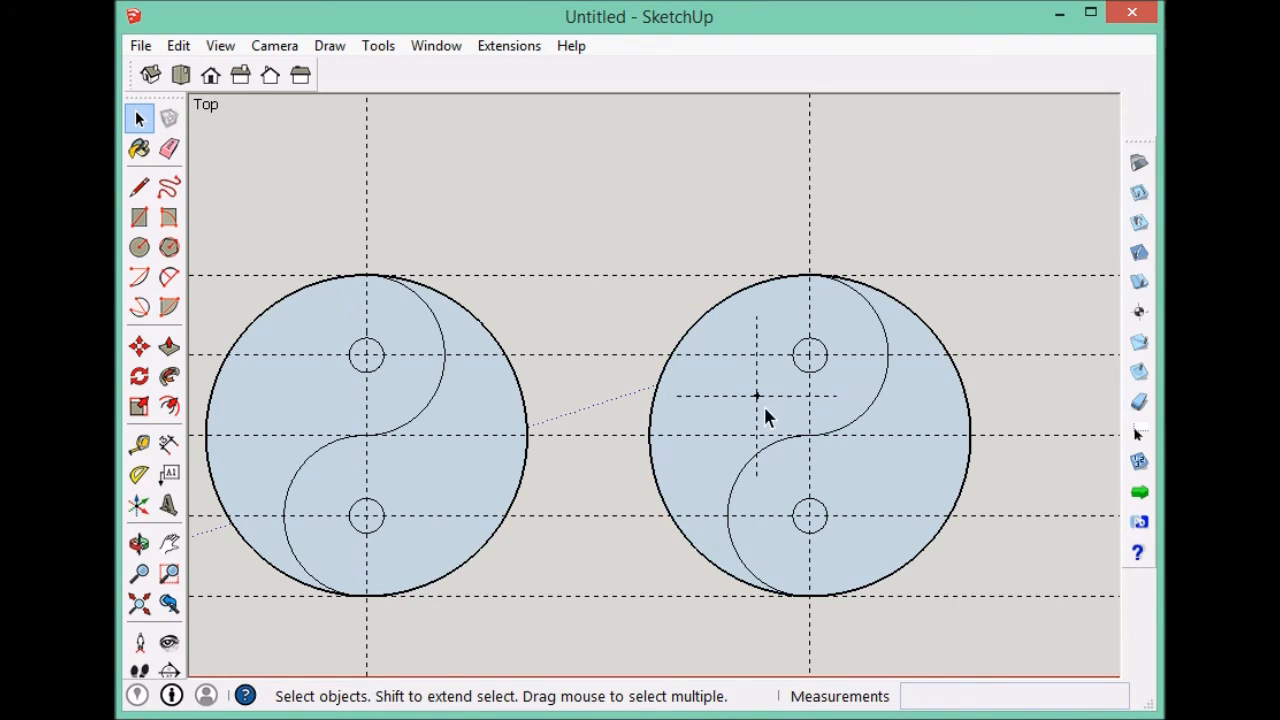
mouse_move(843, 305)
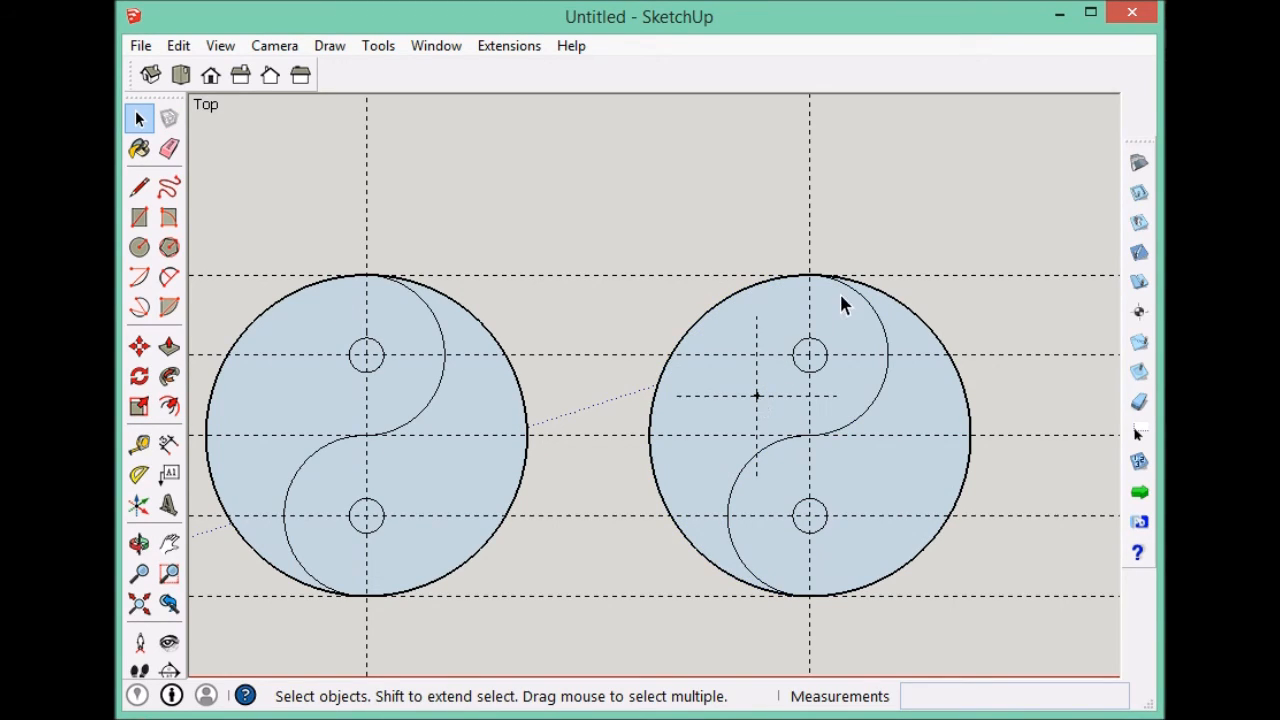
click(830, 320)
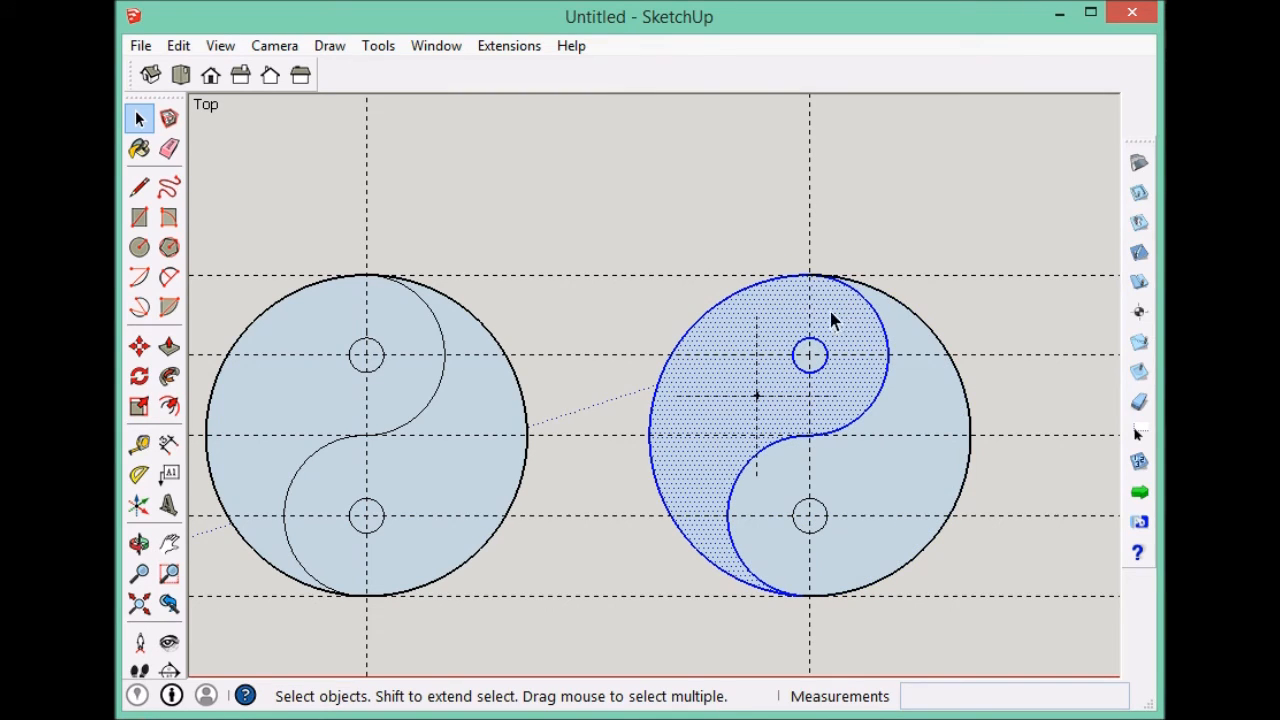
mouse_move(870, 345)
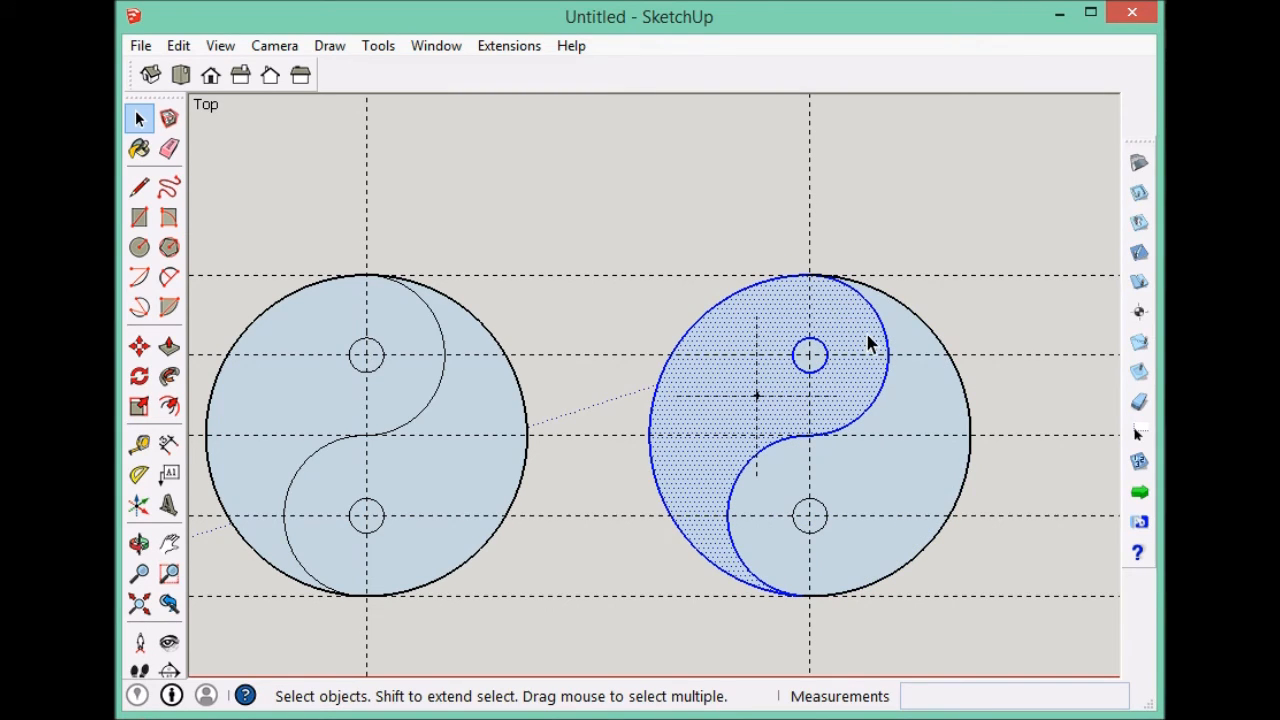
mouse_move(755, 407)
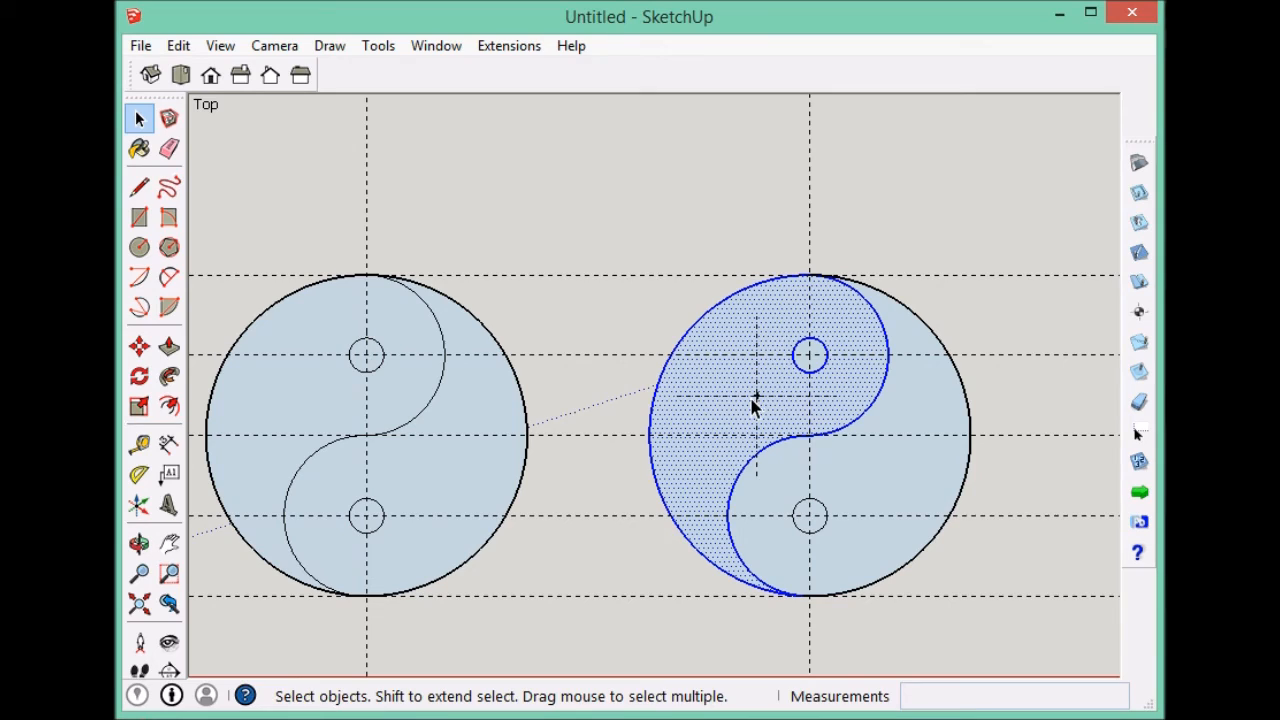
mouse_move(810, 298)
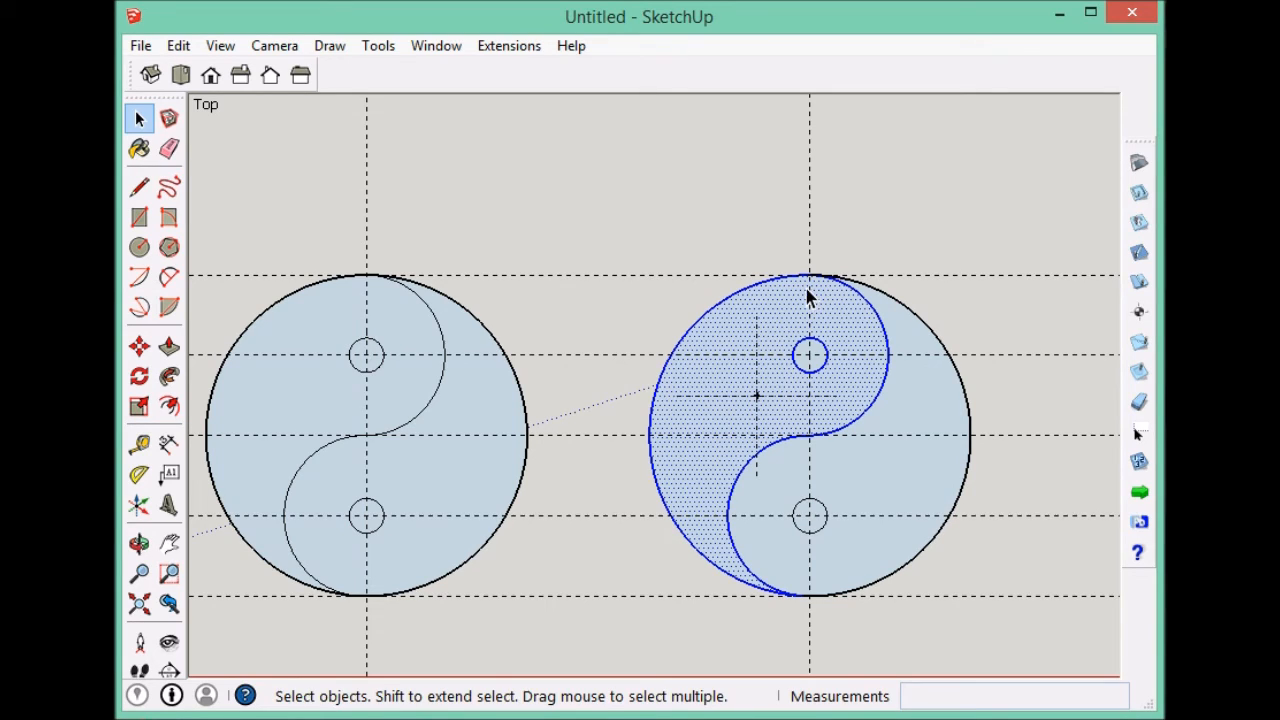
mouse_move(787, 310)
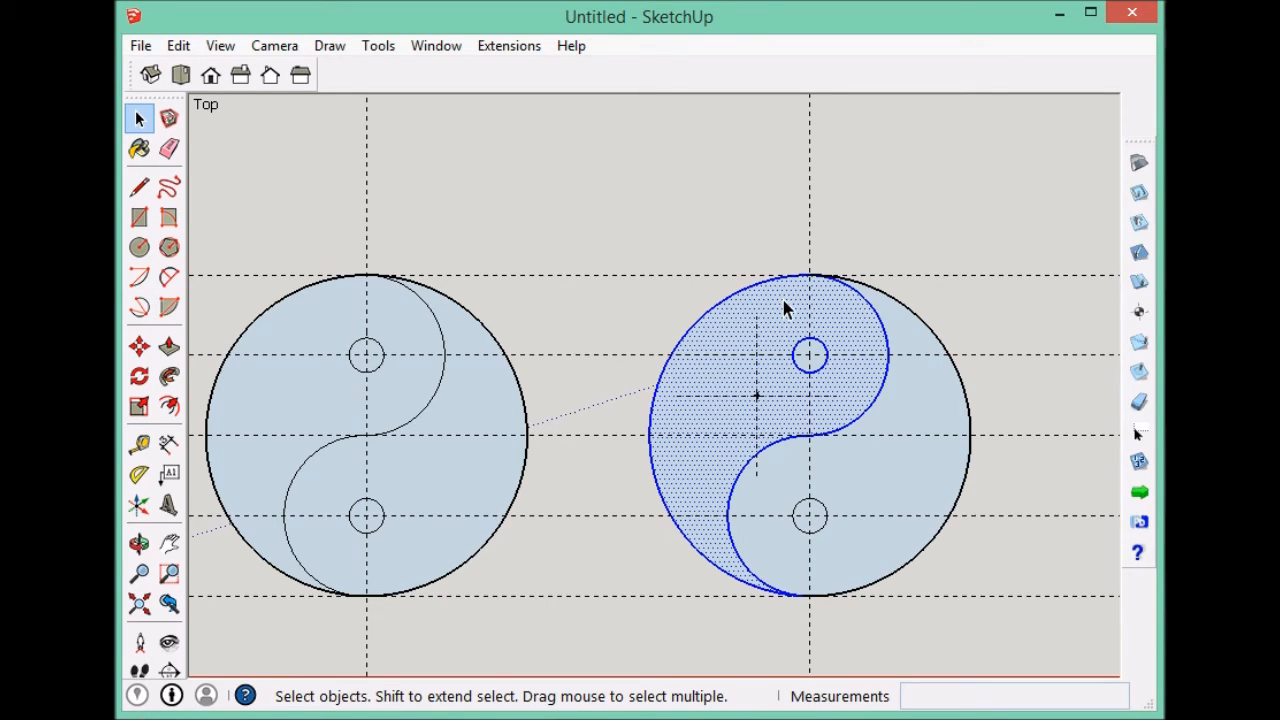
mouse_move(650, 265)
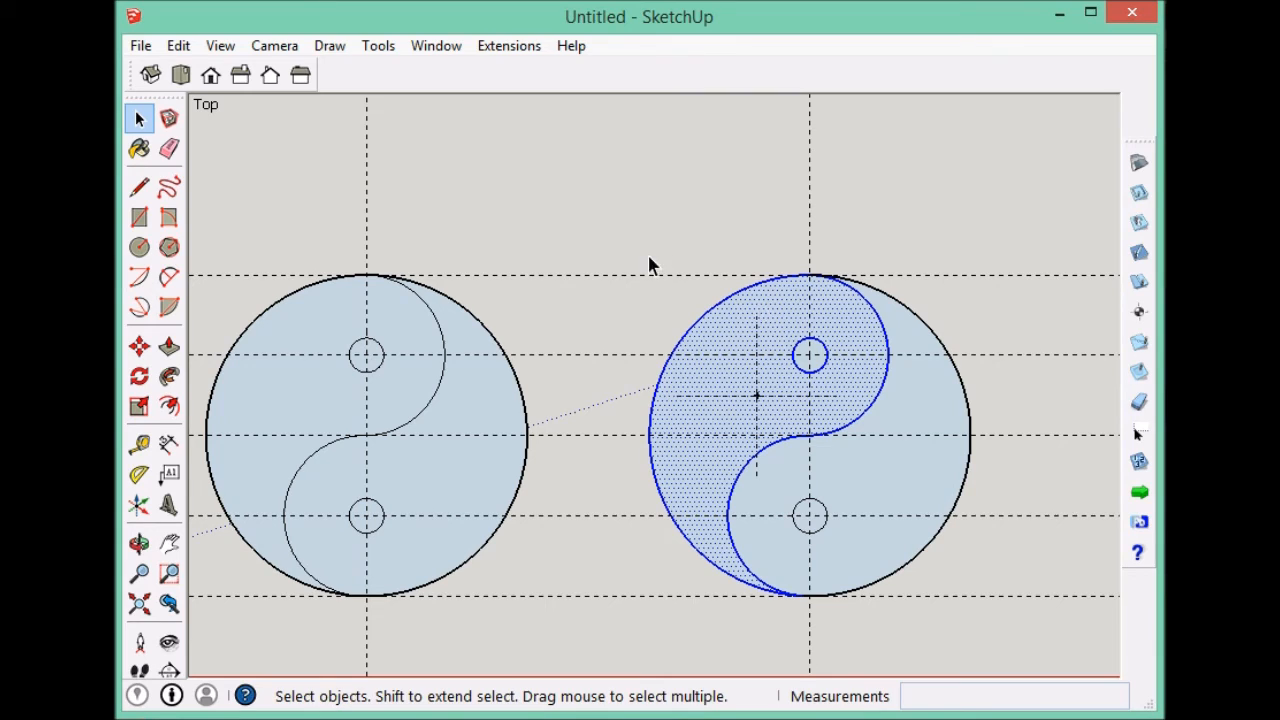
Rotate the whole right yin-yang 53.3° about the large circle's centre onto the vertical guide.
click(138, 375)
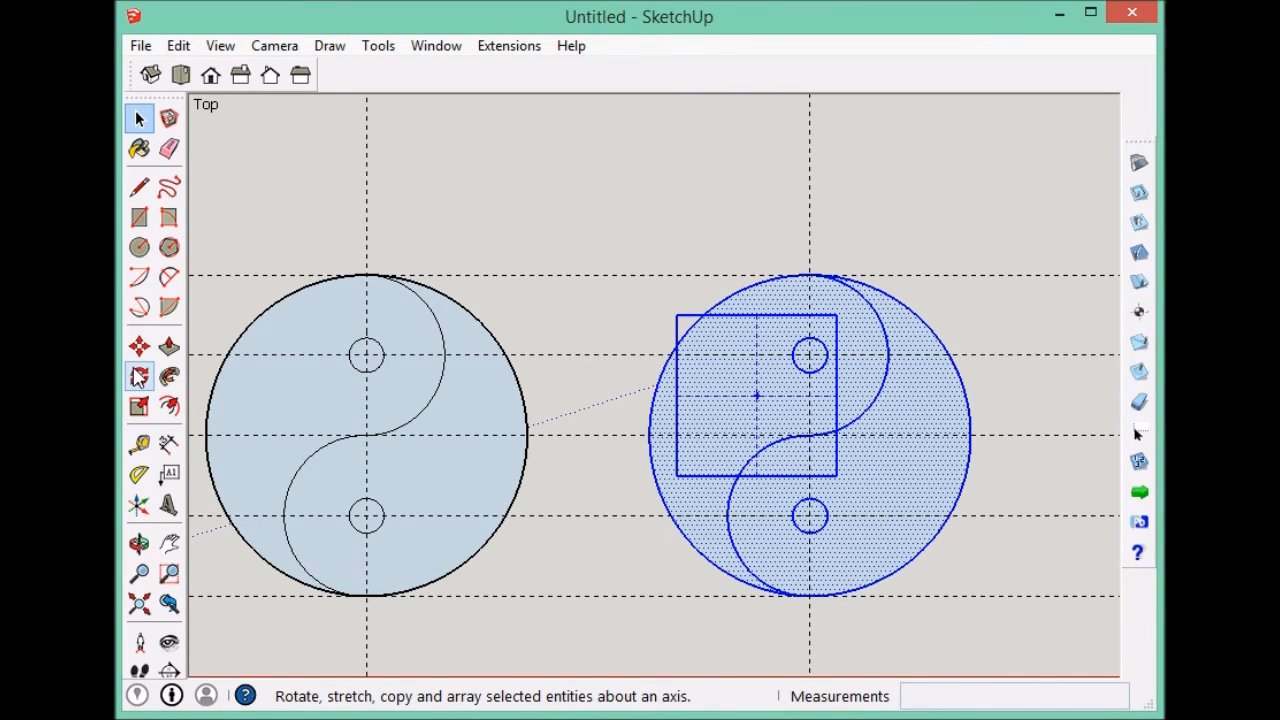
click(139, 376)
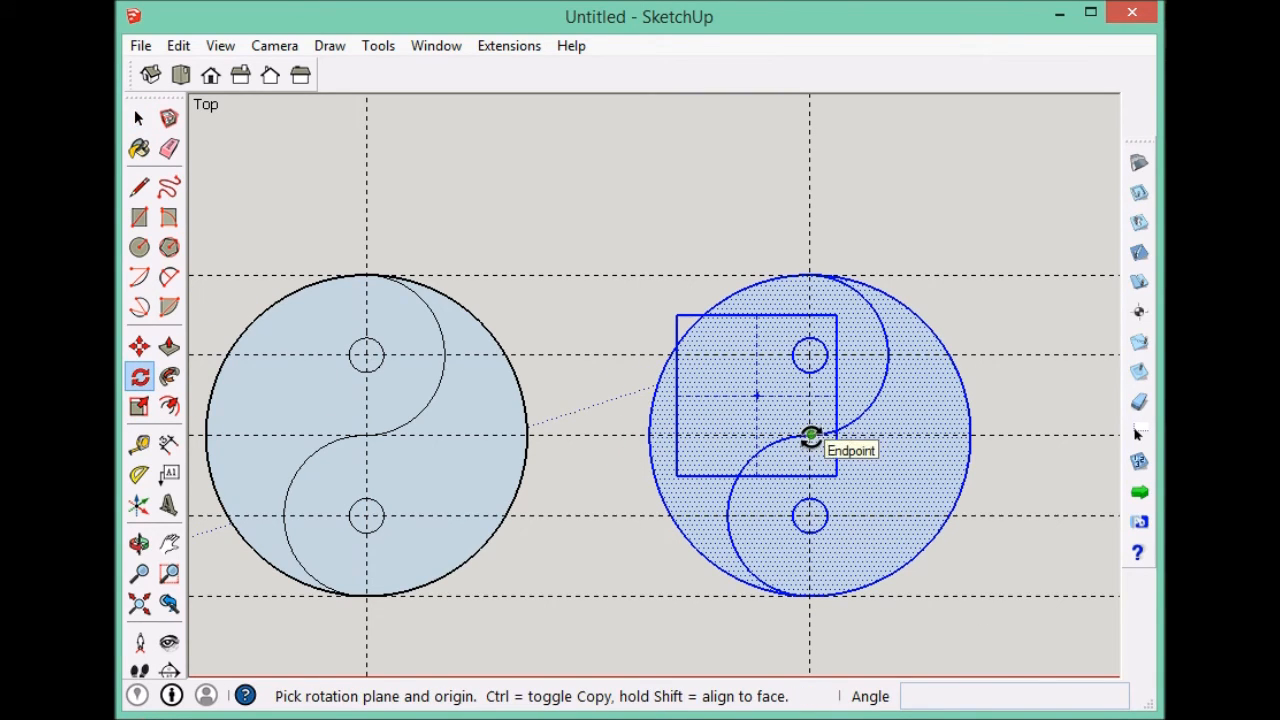
click(810, 435)
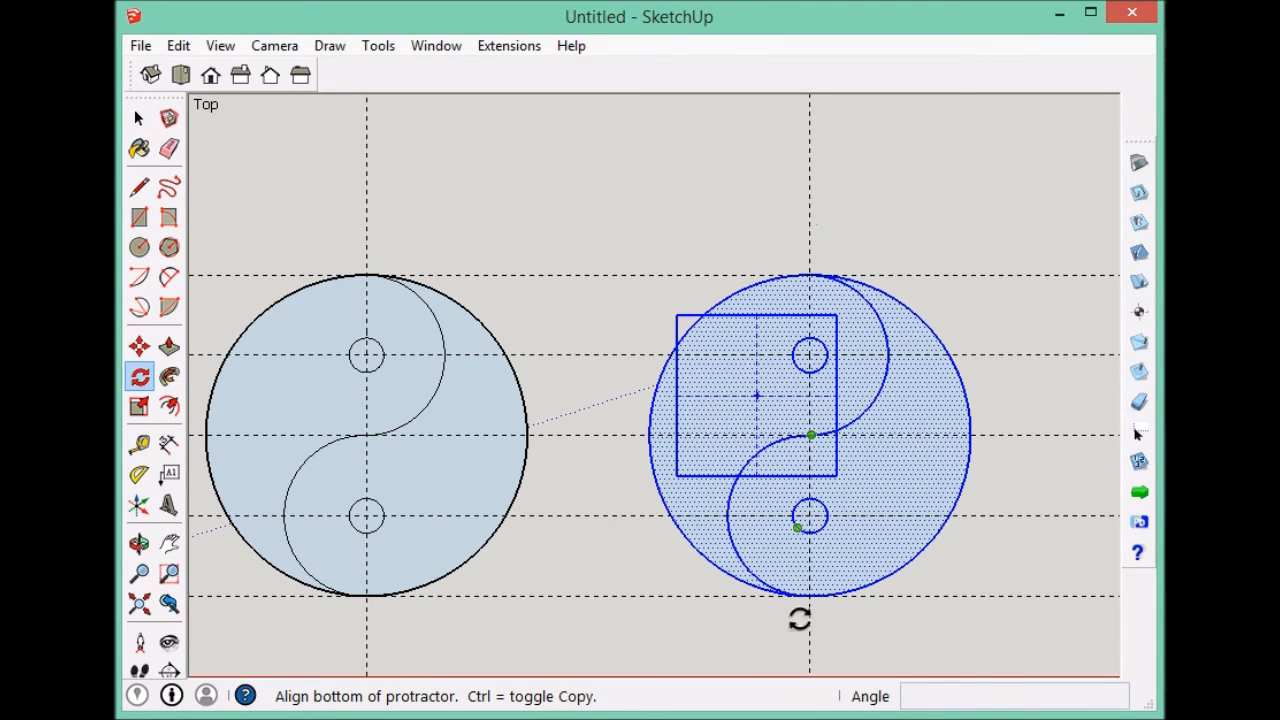
mouse_move(755, 388)
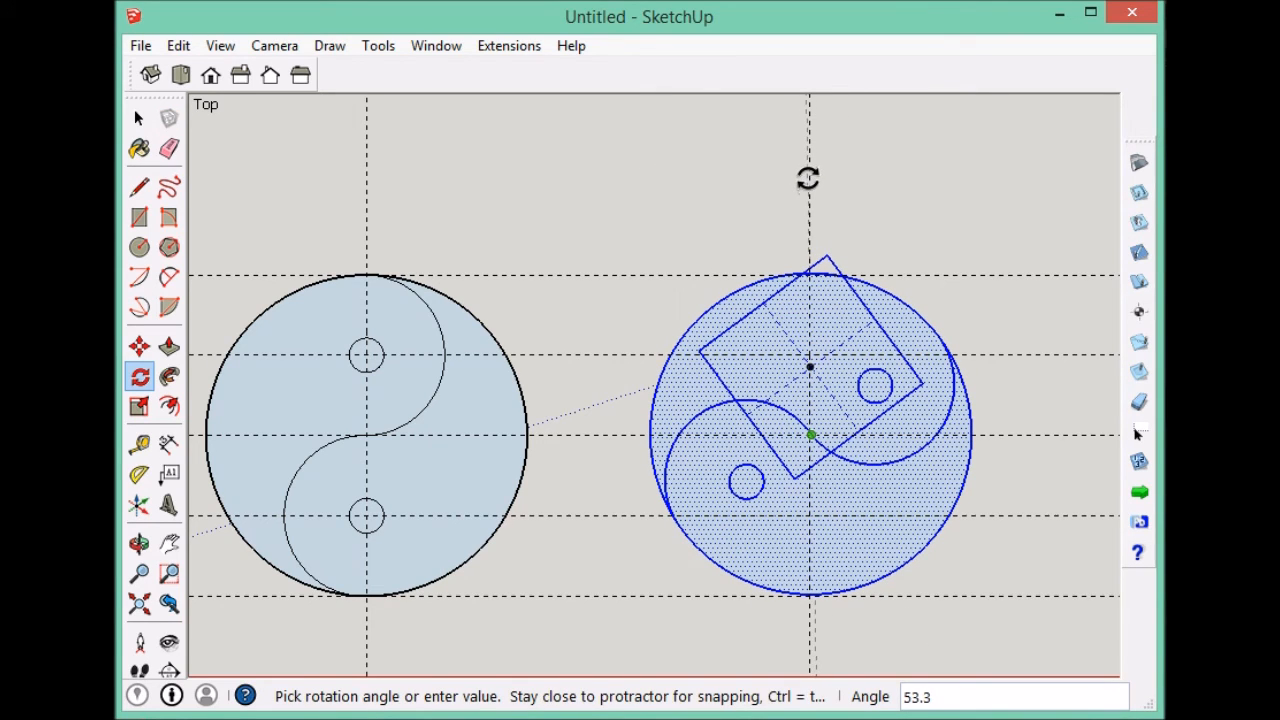
click(138, 117)
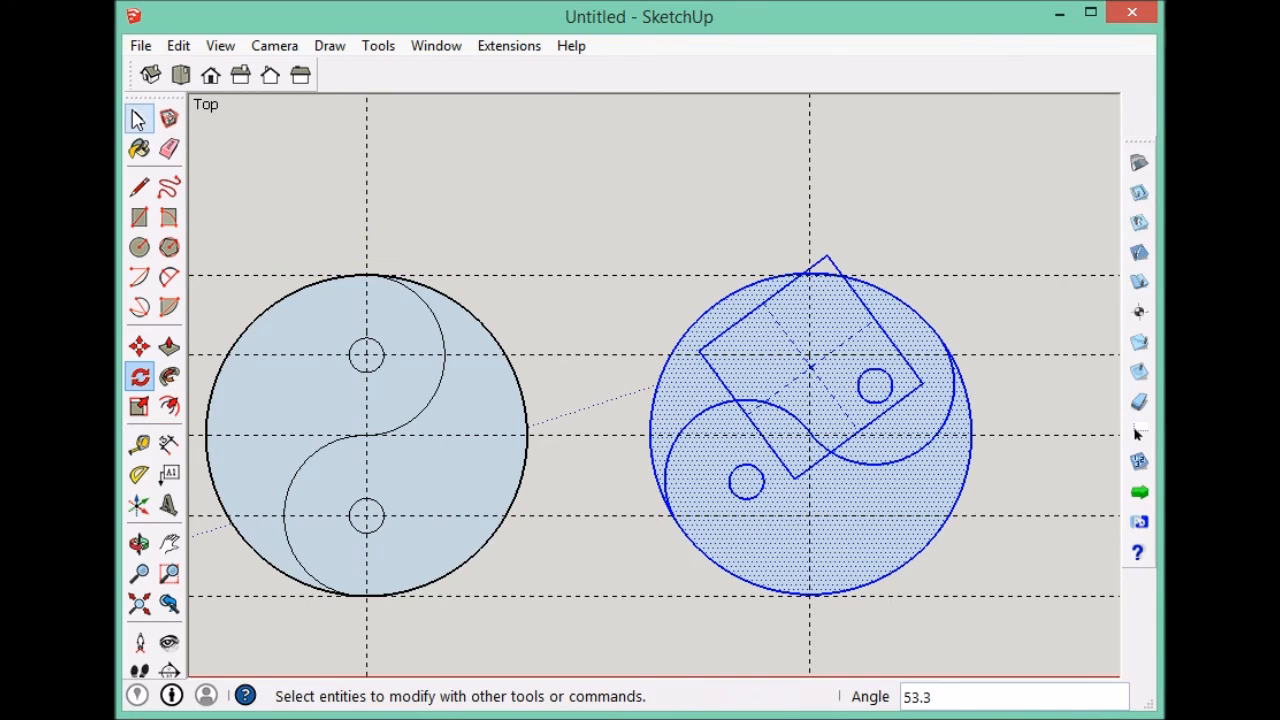
click(138, 278)
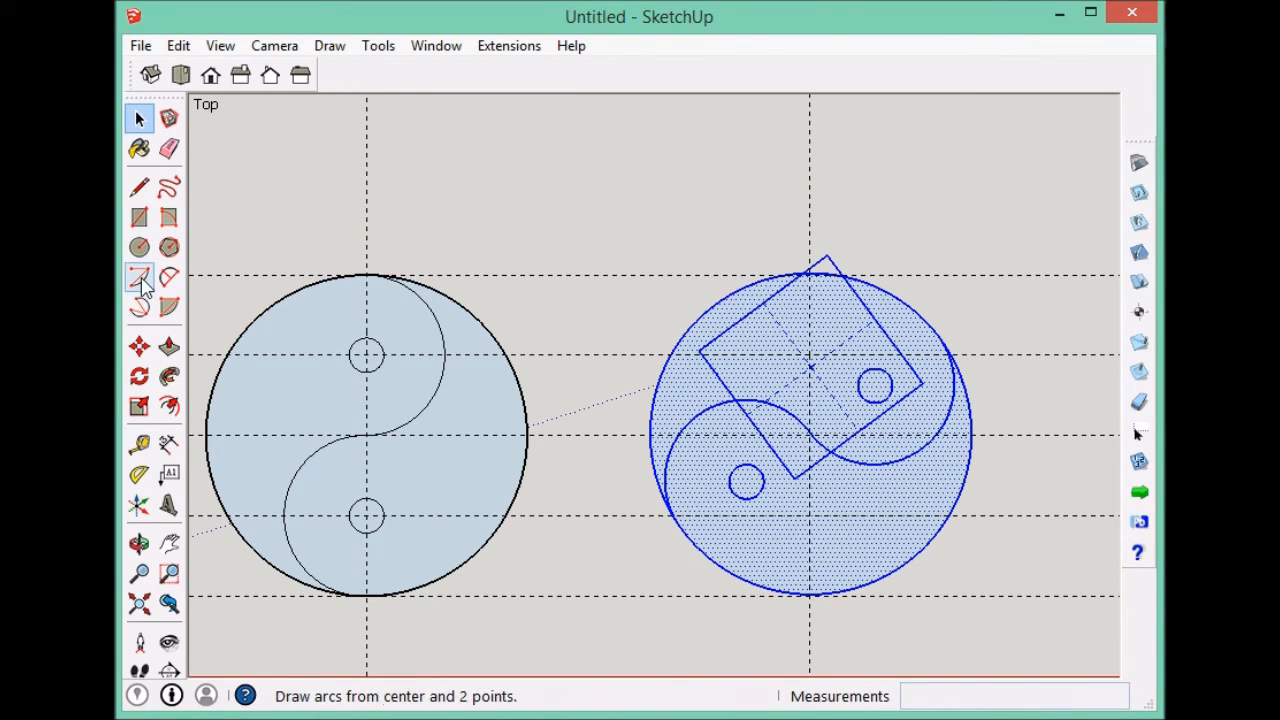
Draw a small circle near the top on the vertical axis and set its radius to 1/32 inch.
click(139, 247)
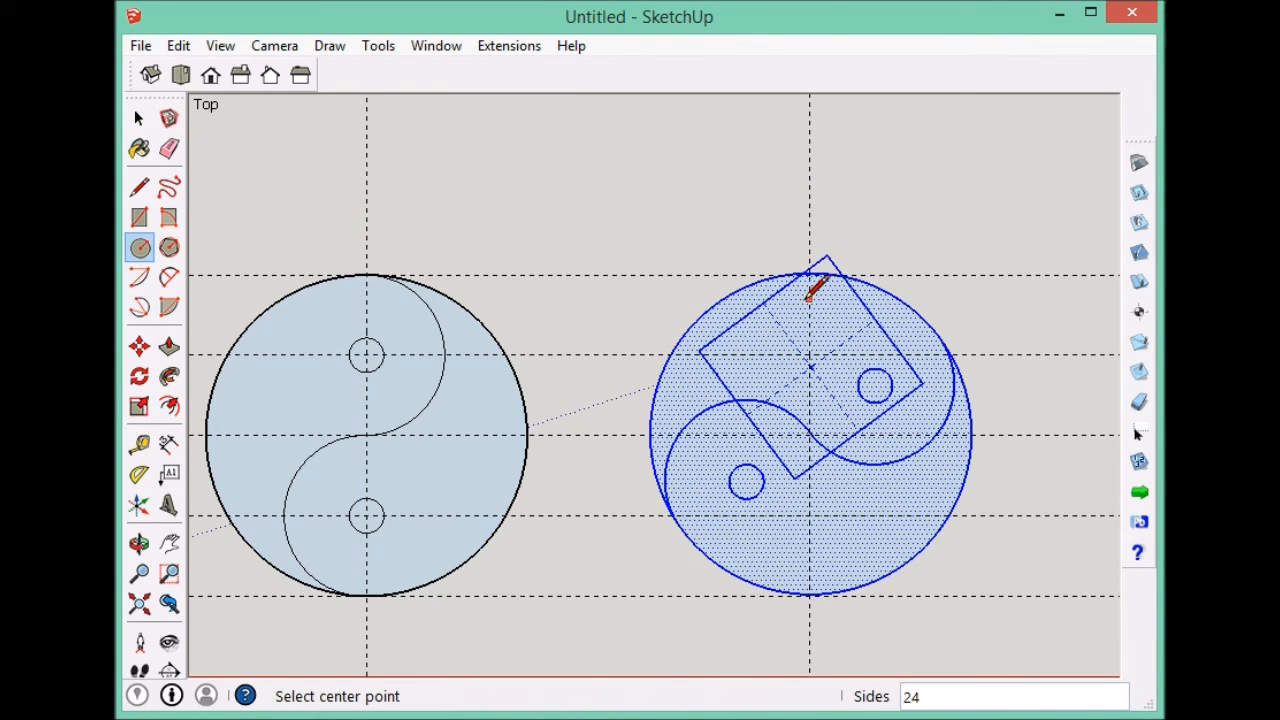
click(810, 300)
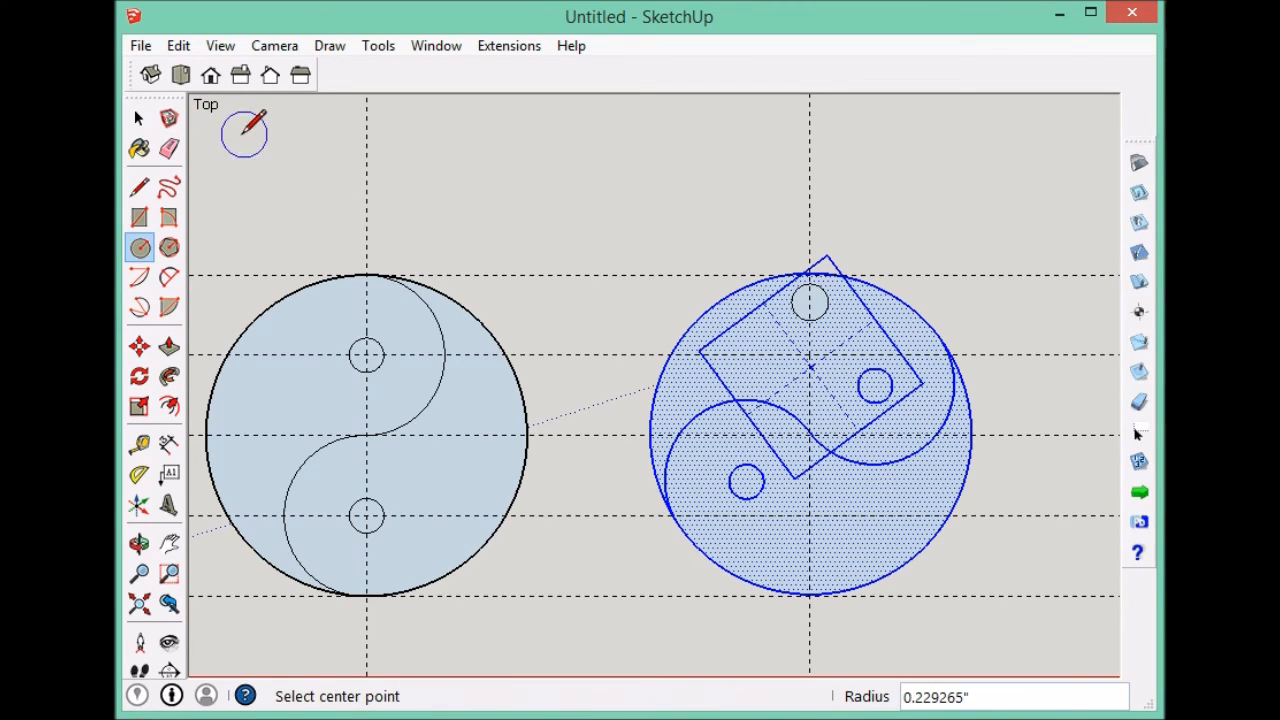
click(139, 118)
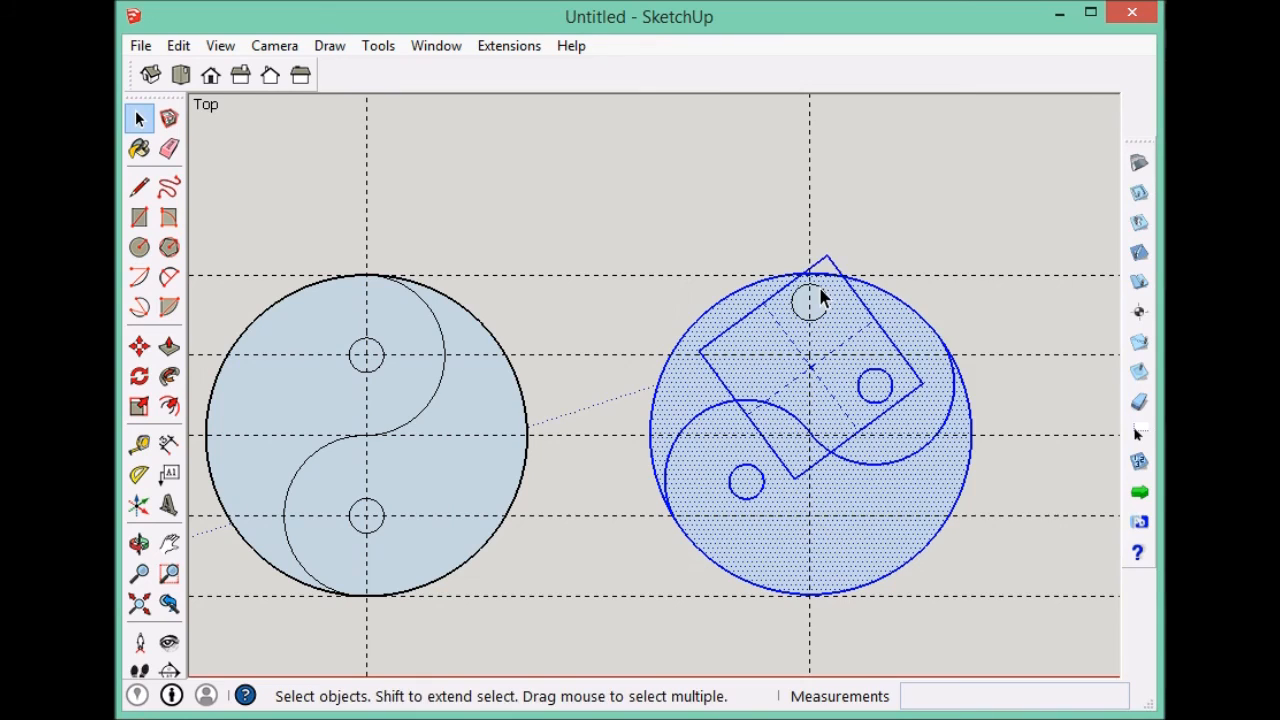
click(810, 302)
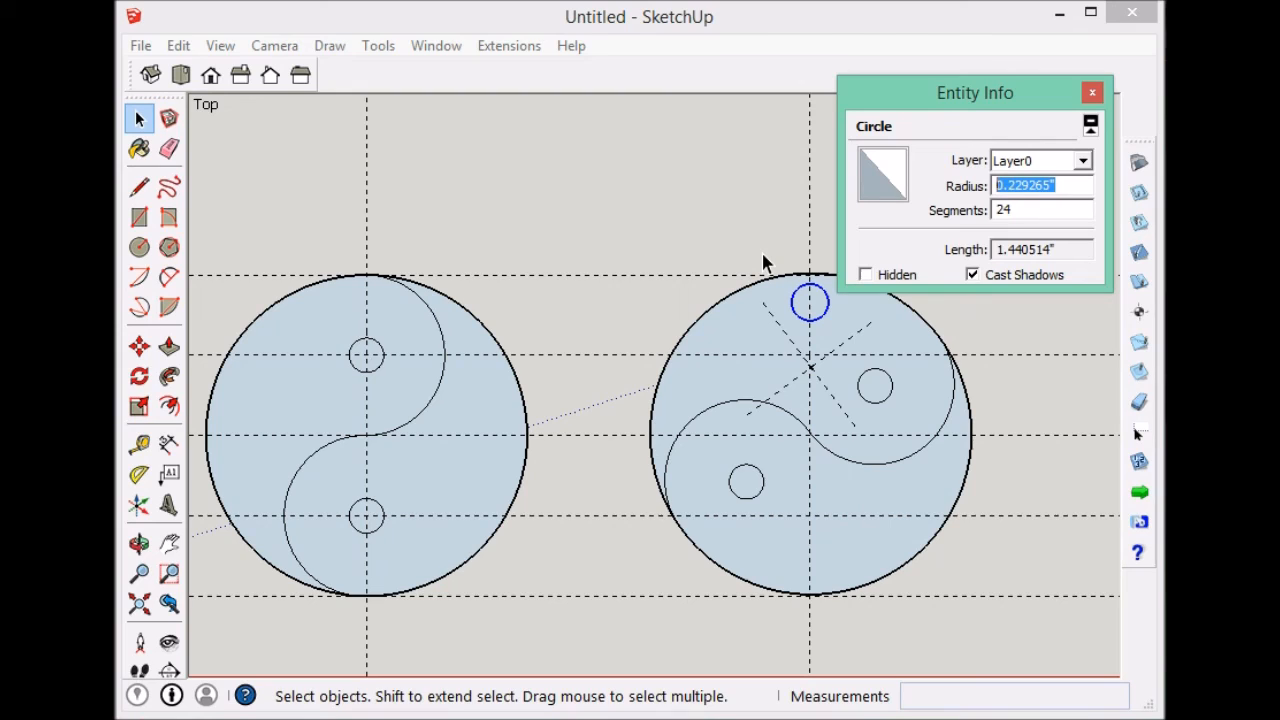
text(1/)
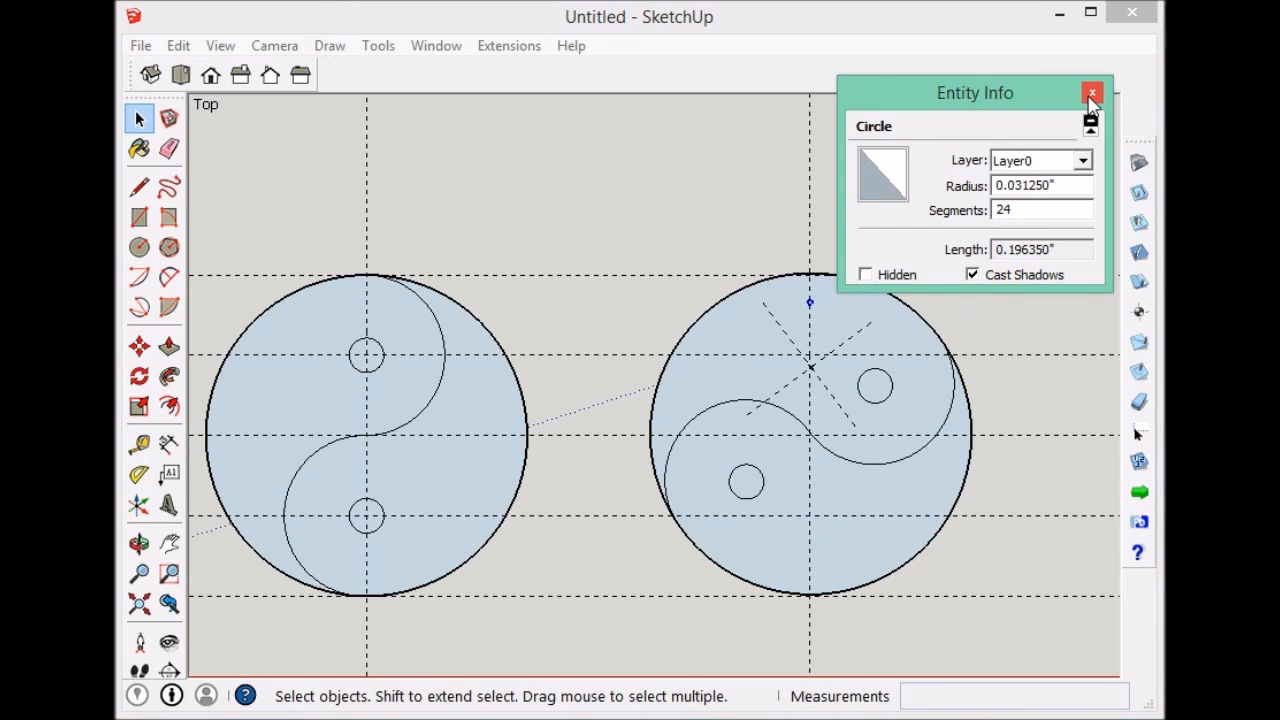
click(1092, 93)
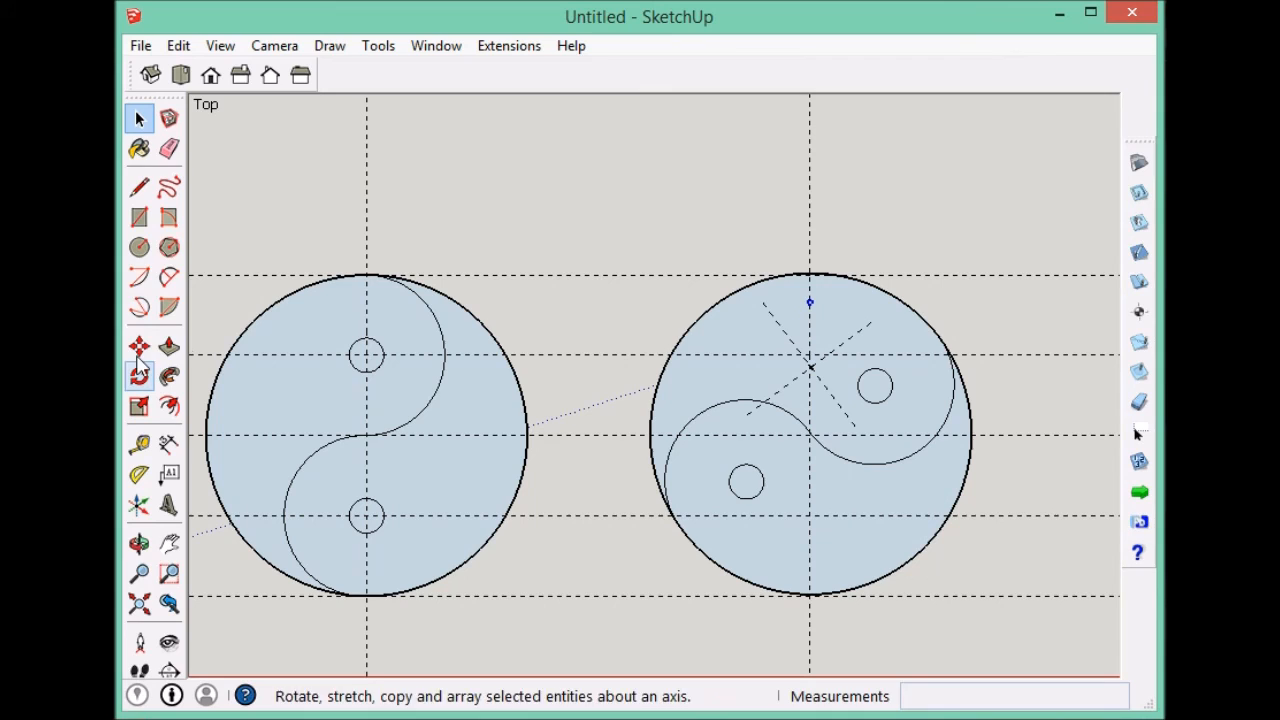
click(138, 117)
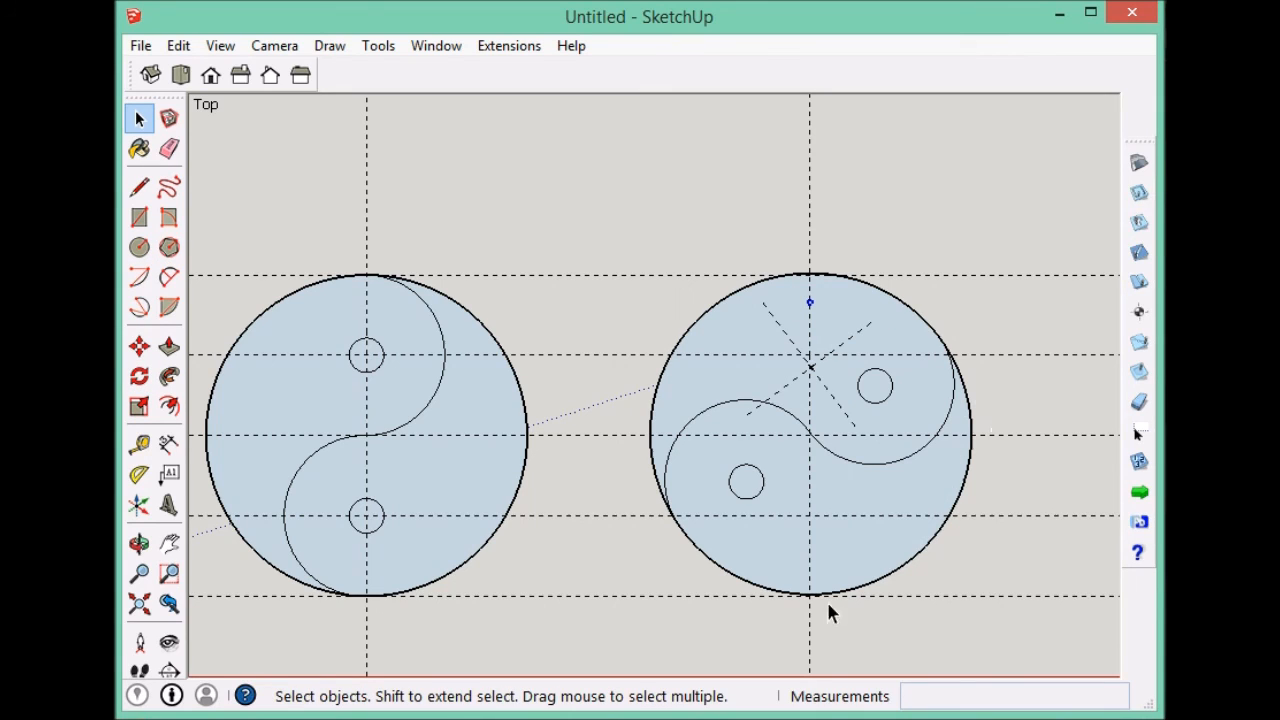
mouse_move(820, 305)
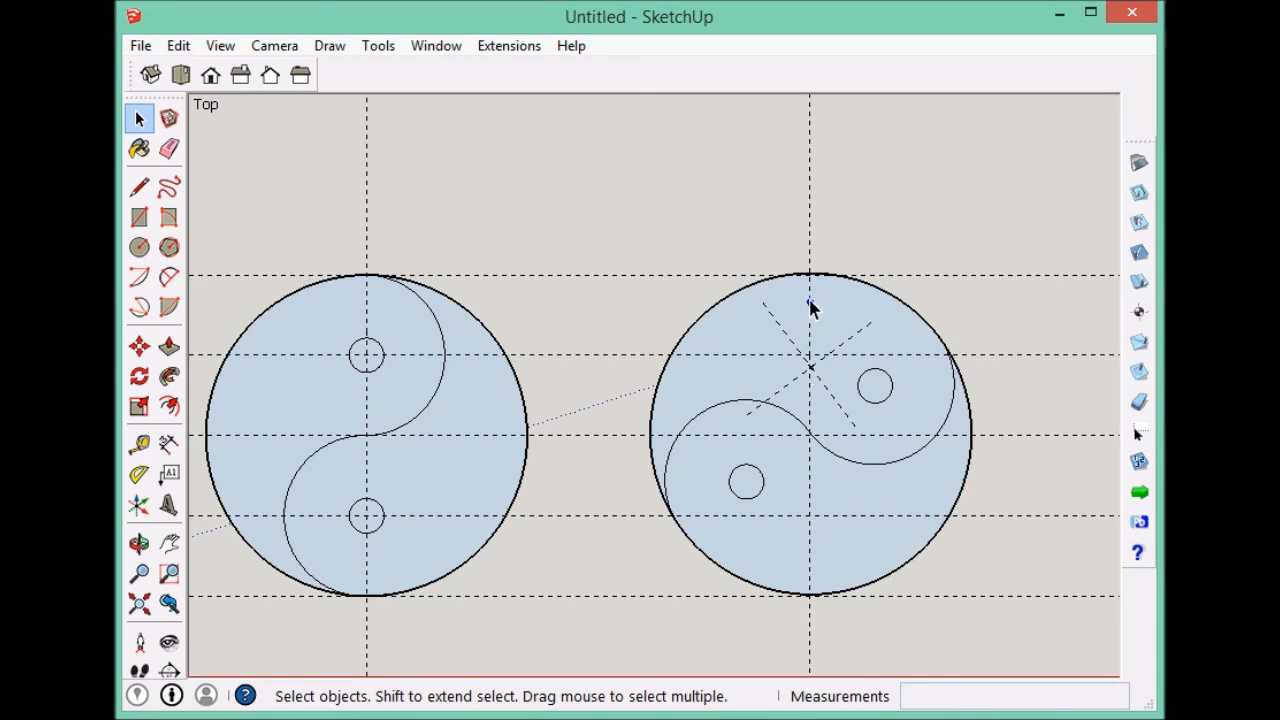
mouse_move(728, 313)
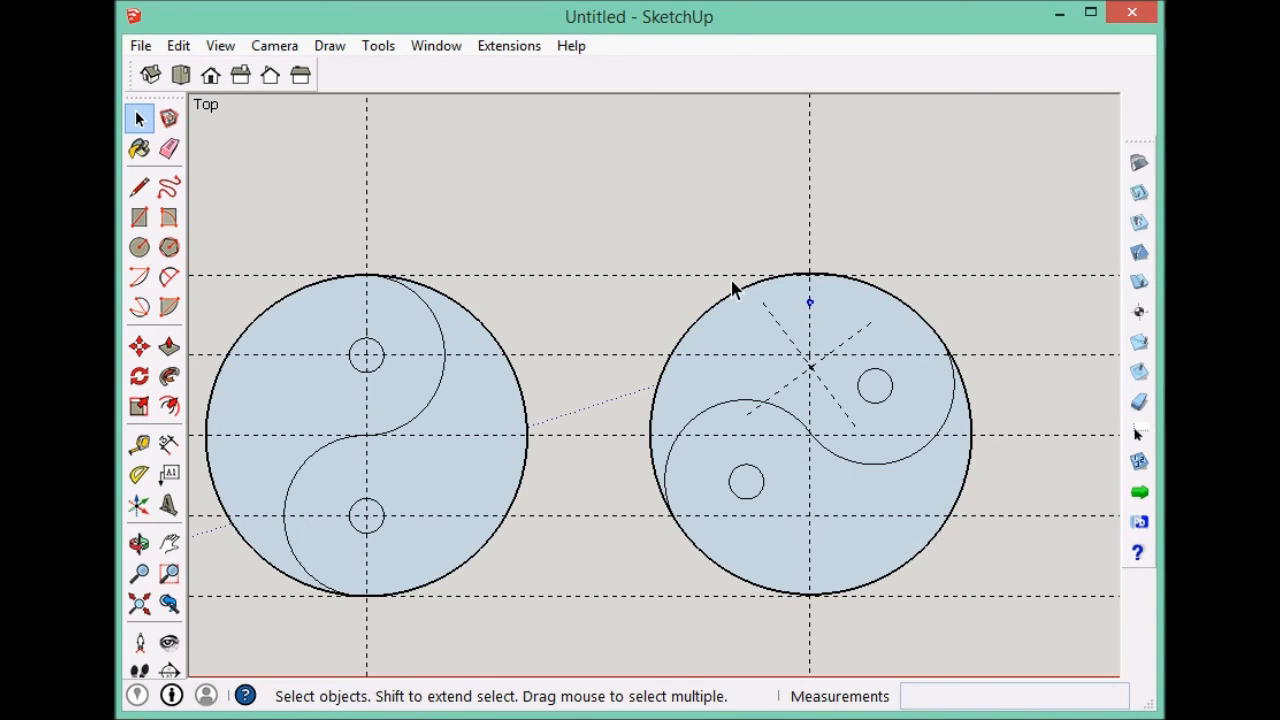
mouse_move(945, 505)
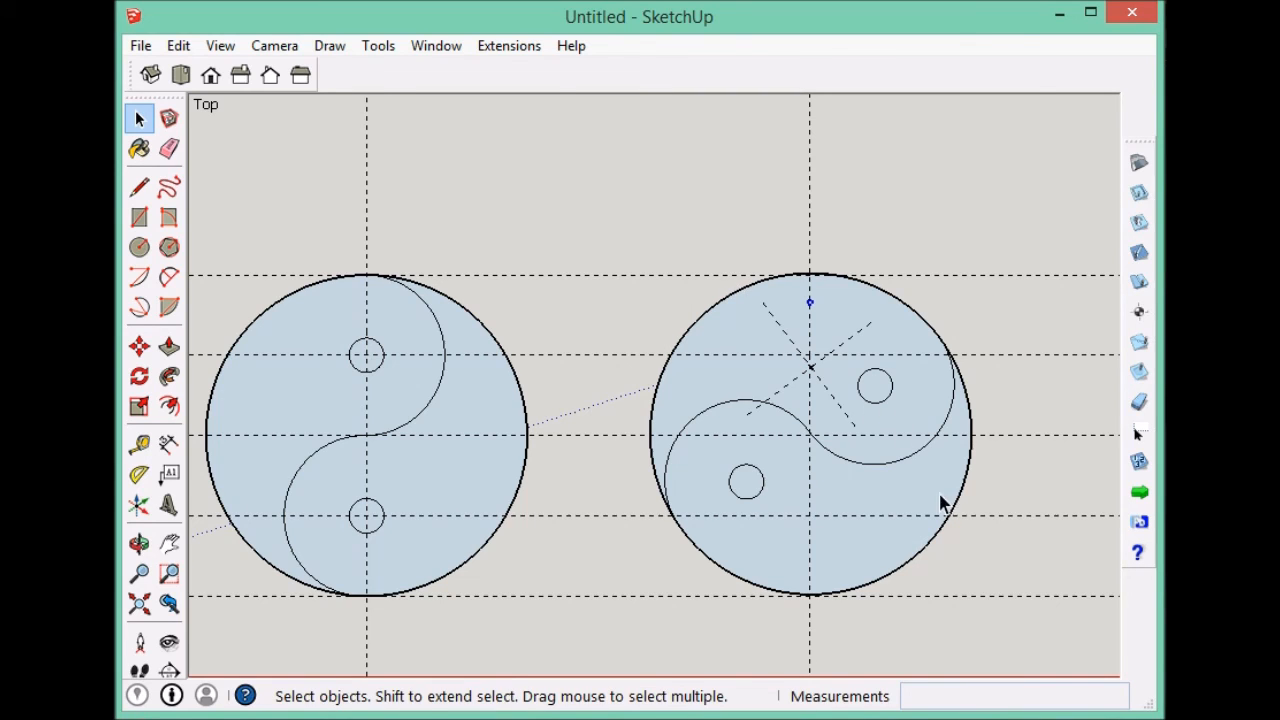